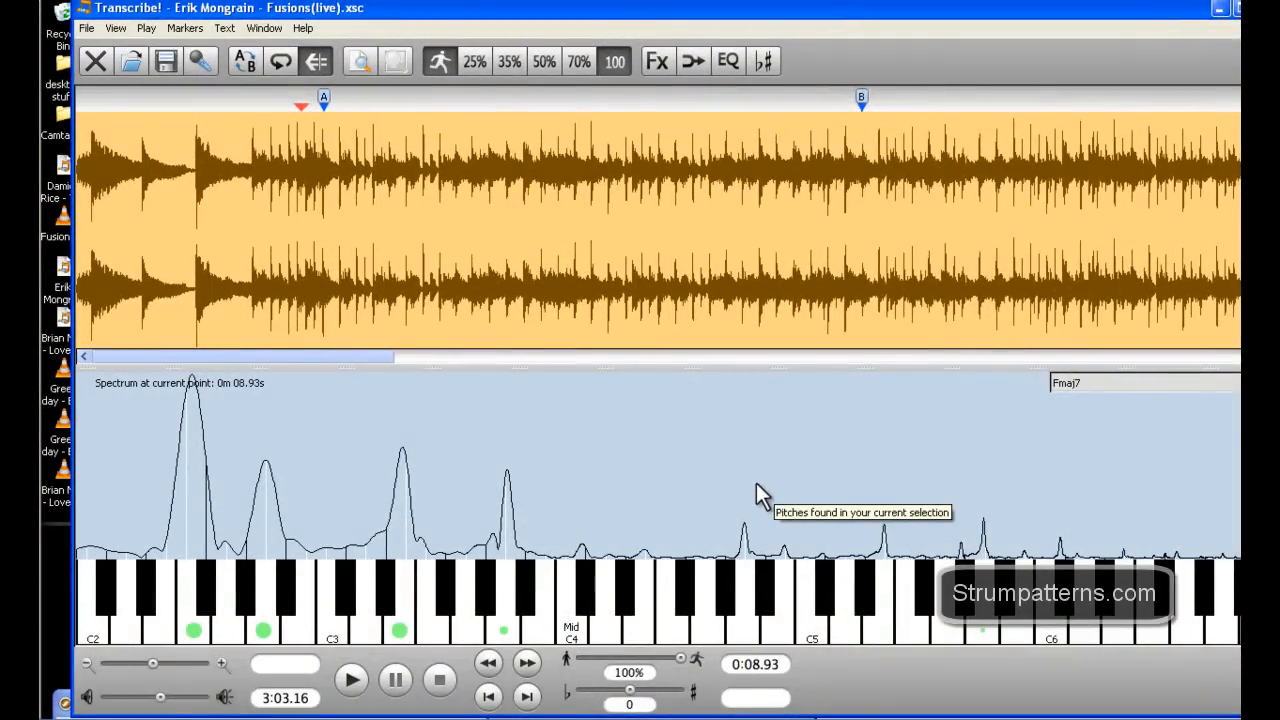
pyautogui.moveTo(648, 348)
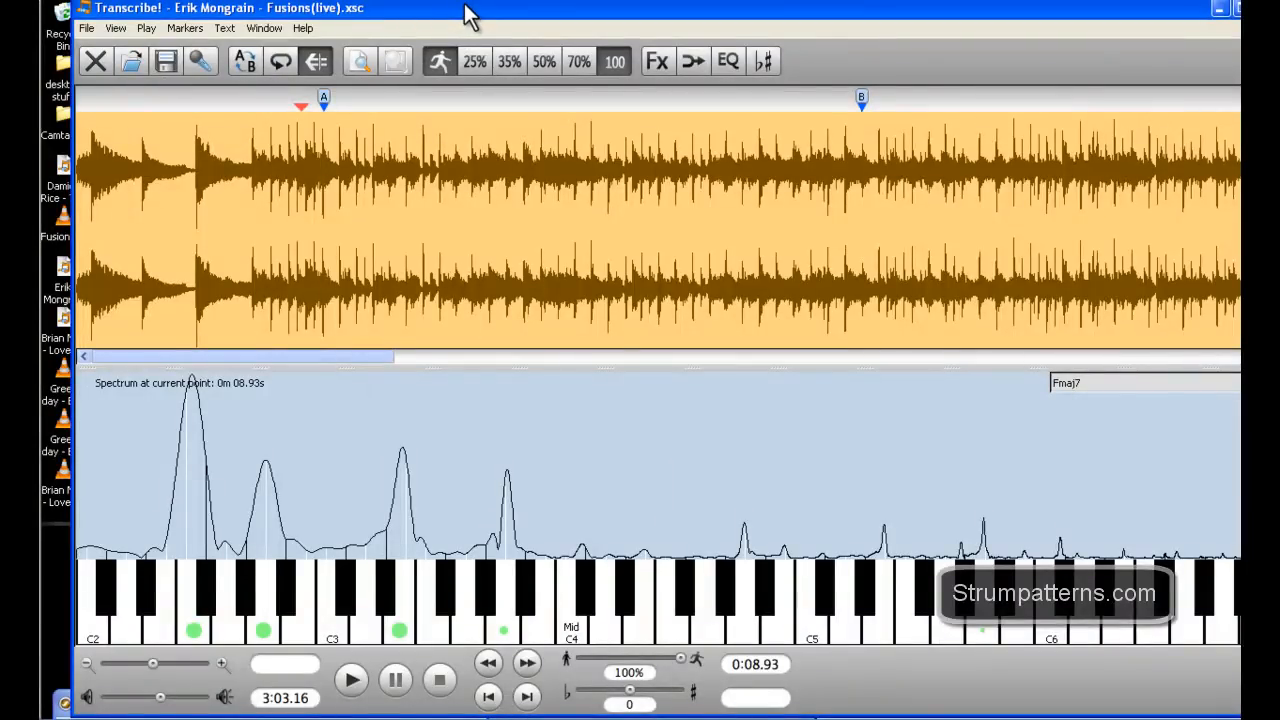
pyautogui.moveTo(240, 60)
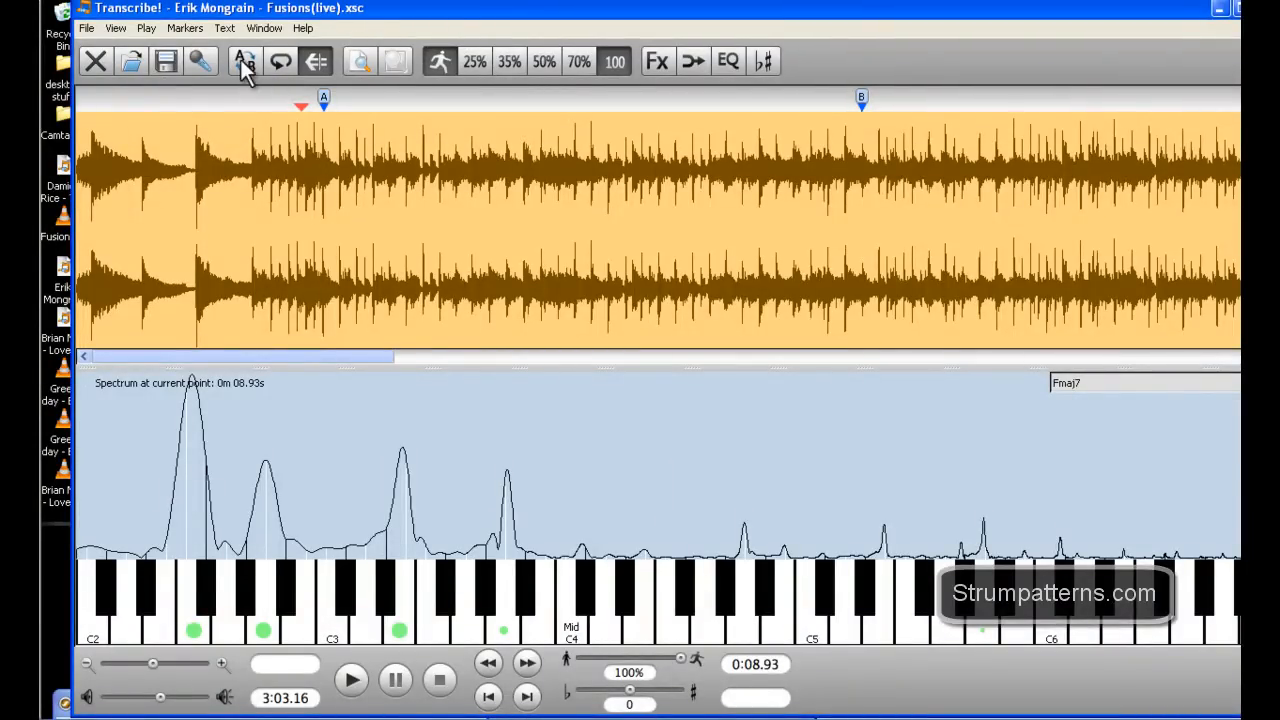
pyautogui.moveTo(320, 240)
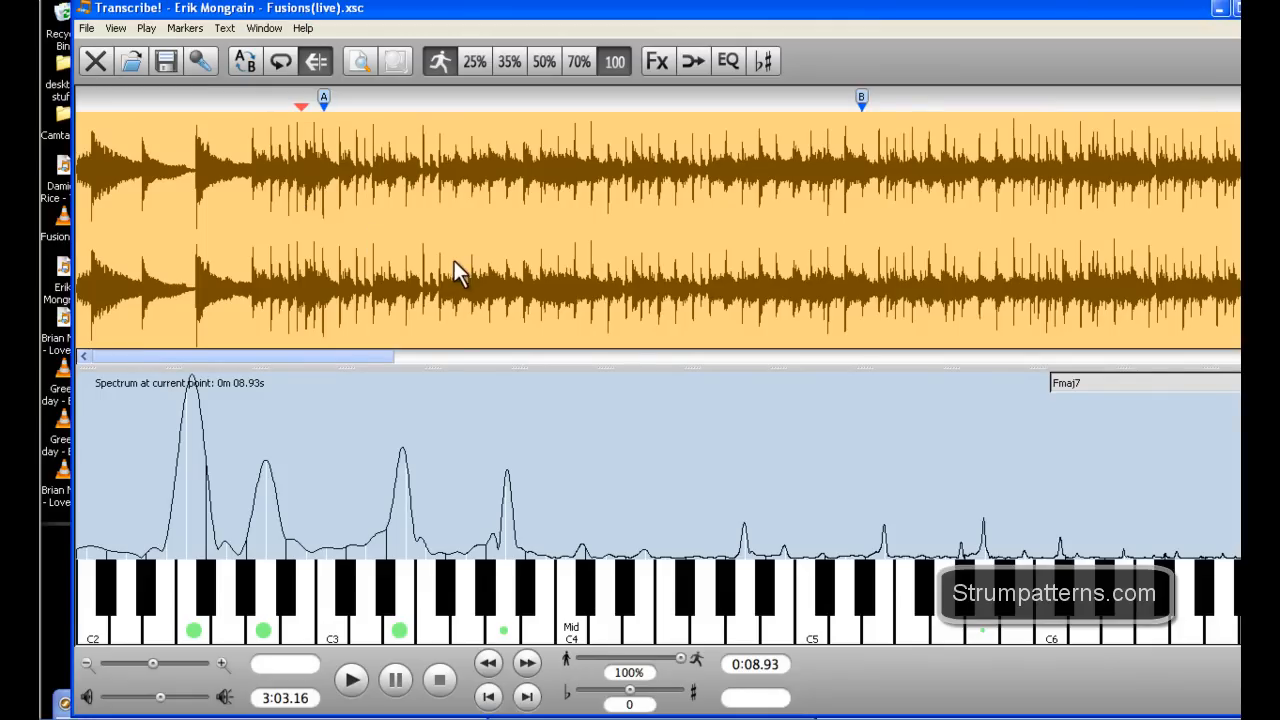
pyautogui.moveTo(468, 304)
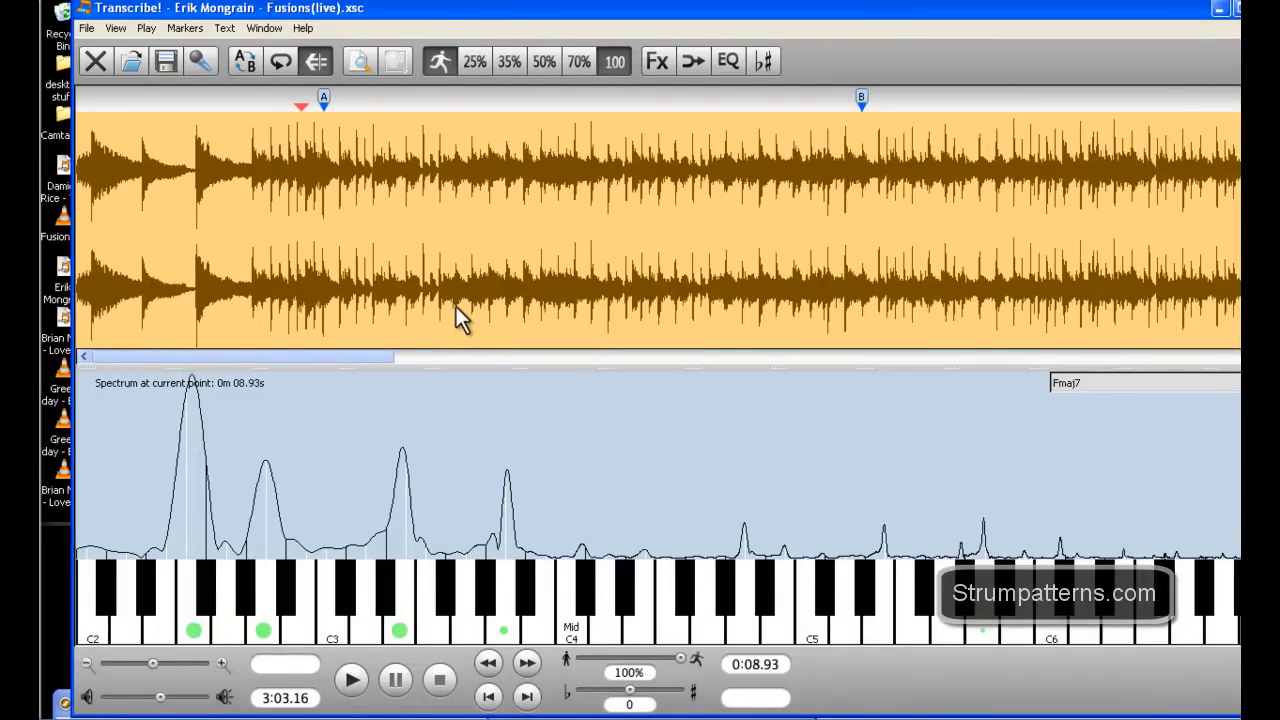
pyautogui.moveTo(452, 308)
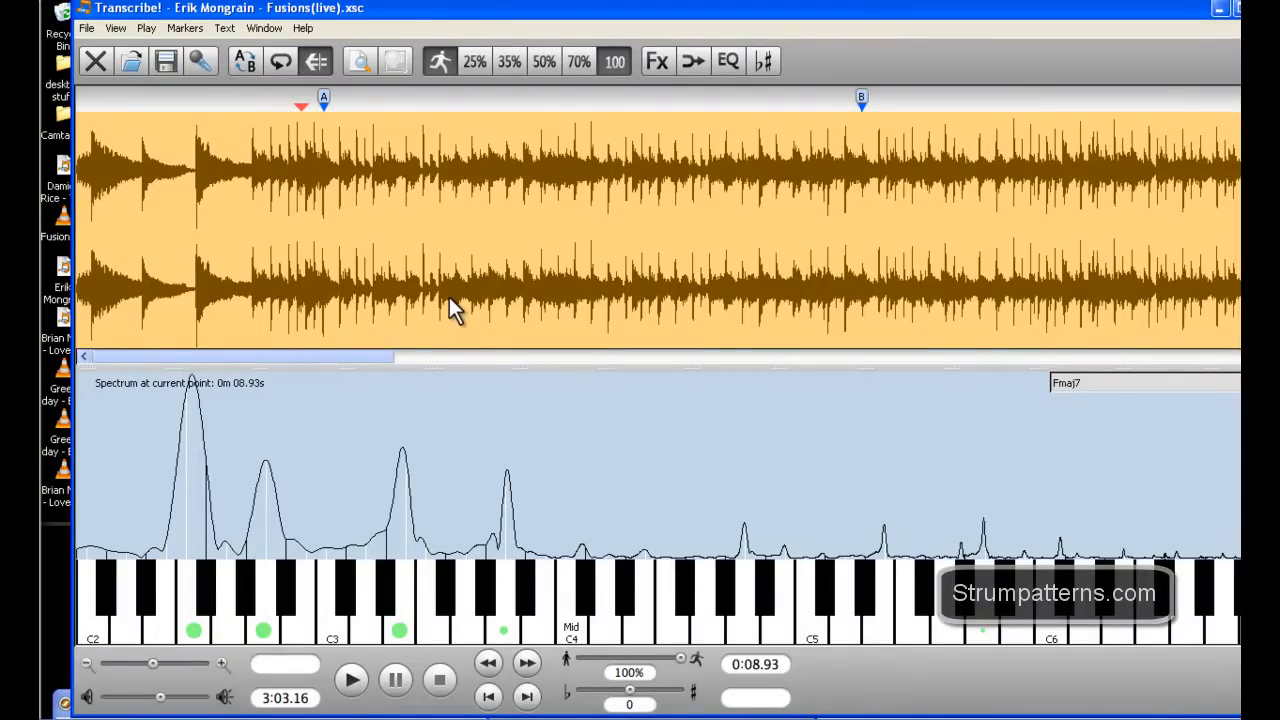
pyautogui.moveTo(464, 270)
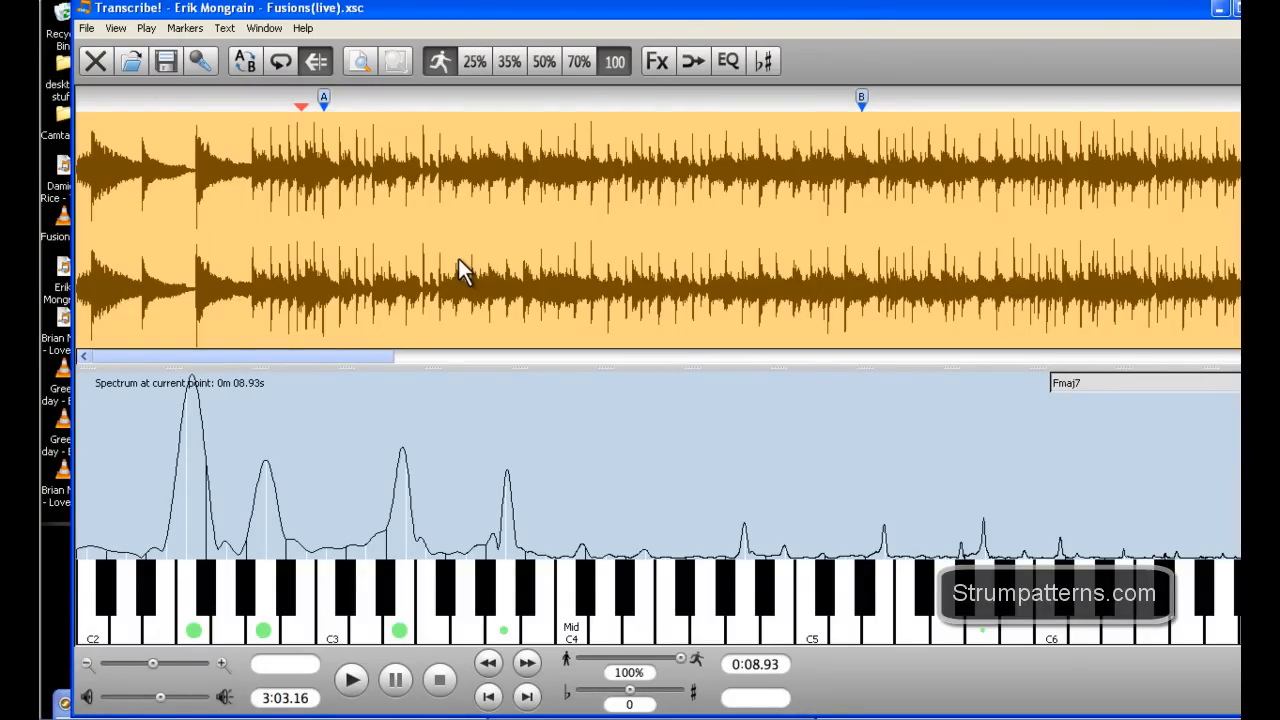
pyautogui.moveTo(456, 248)
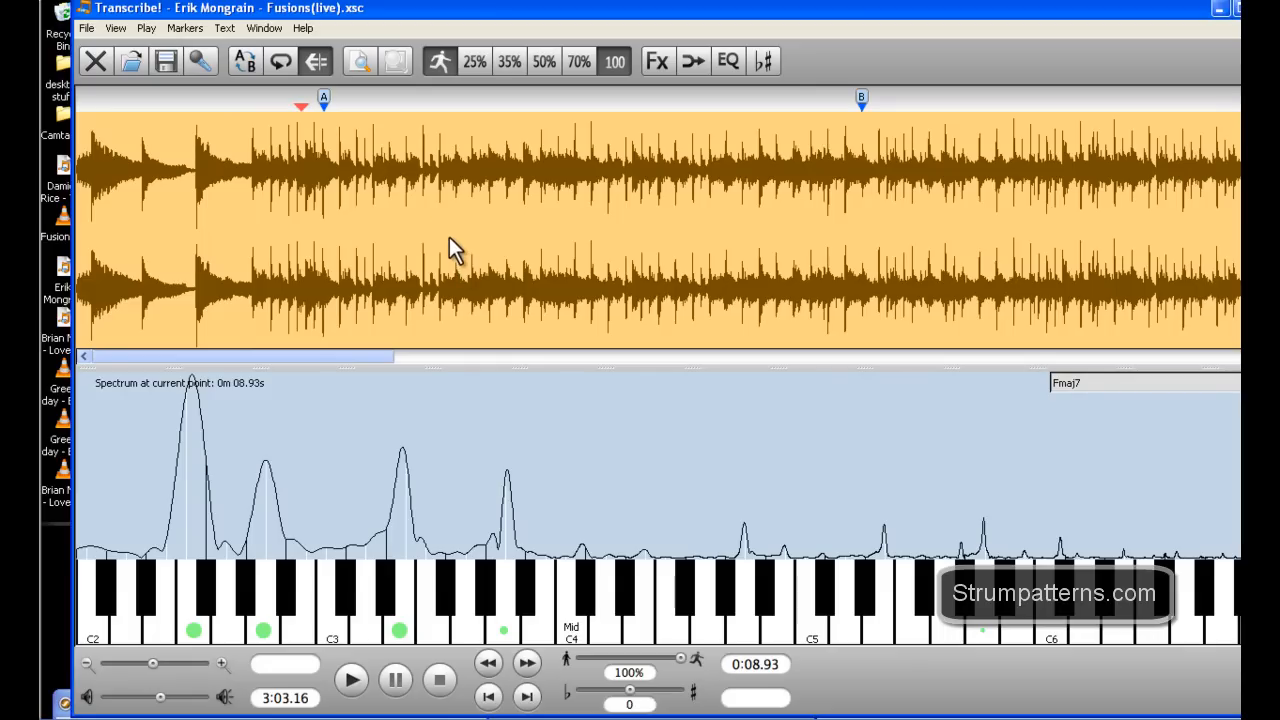
pyautogui.moveTo(124, 96)
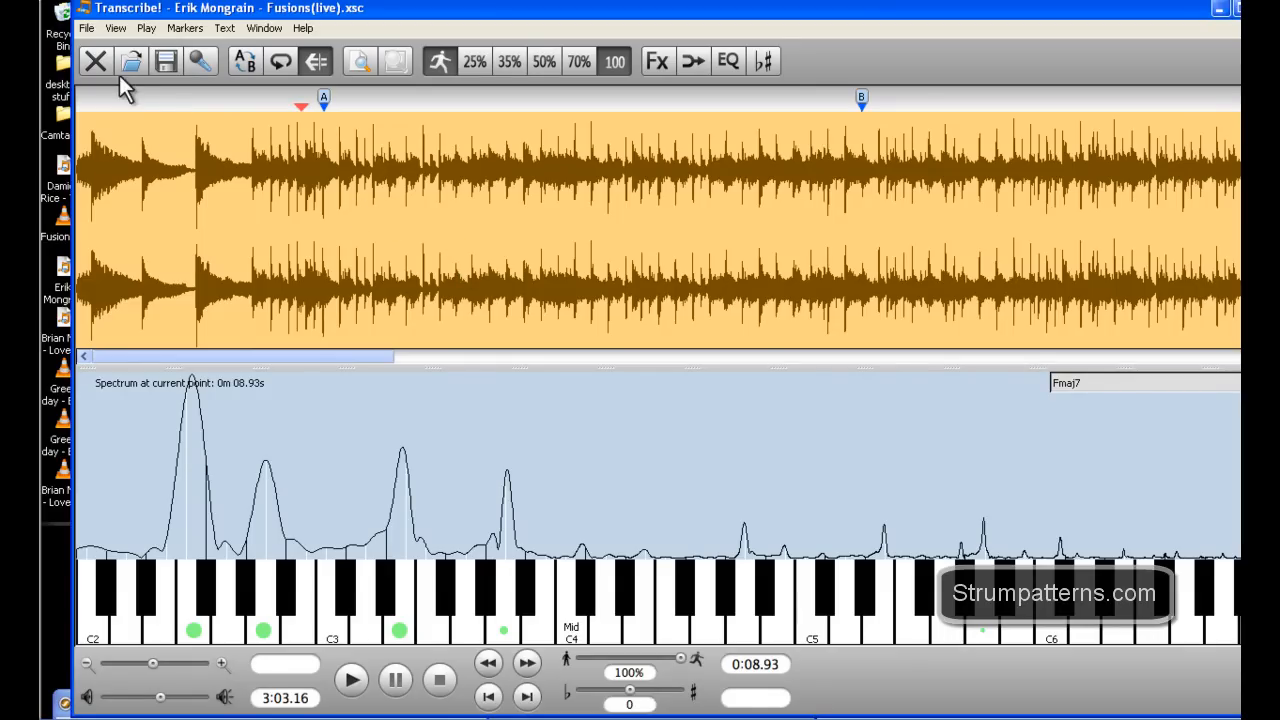
# - Set the analysis point near nine seconds so the spectrum shows a 0.112-second section from 0m 08.86s
pyautogui.click(92, 28)
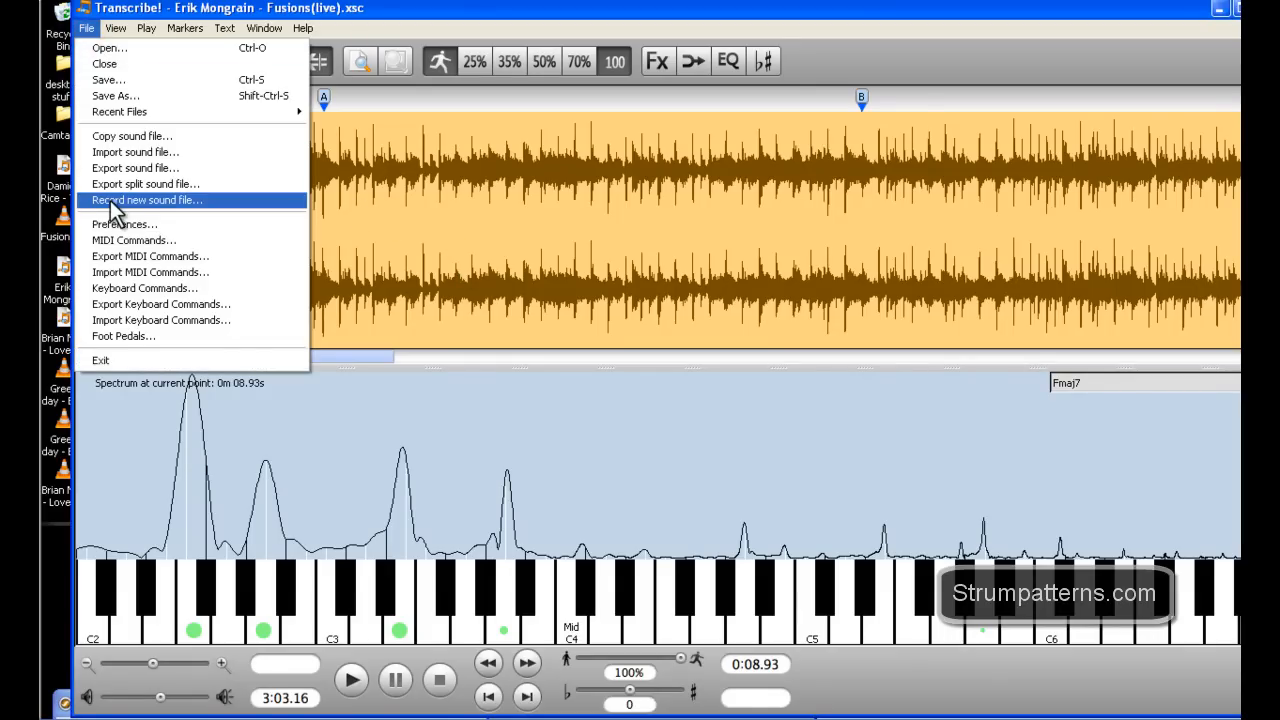
pyautogui.moveTo(136, 152)
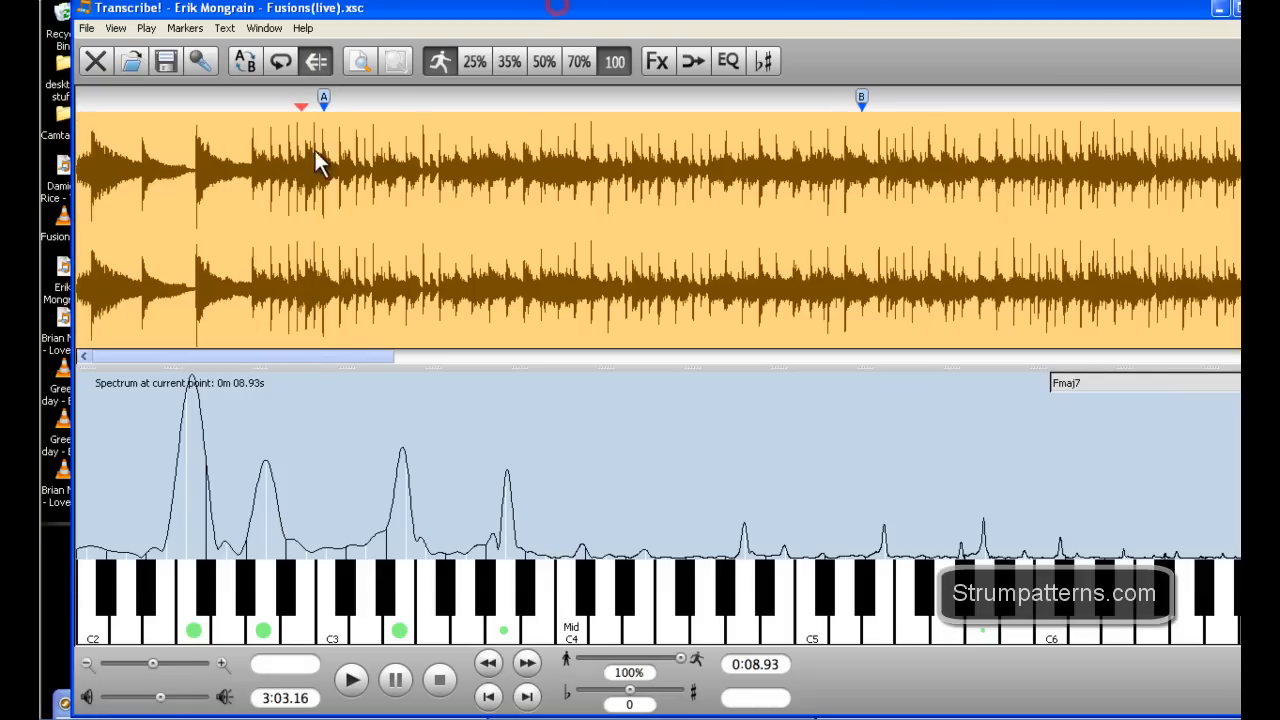
pyautogui.moveTo(536, 256)
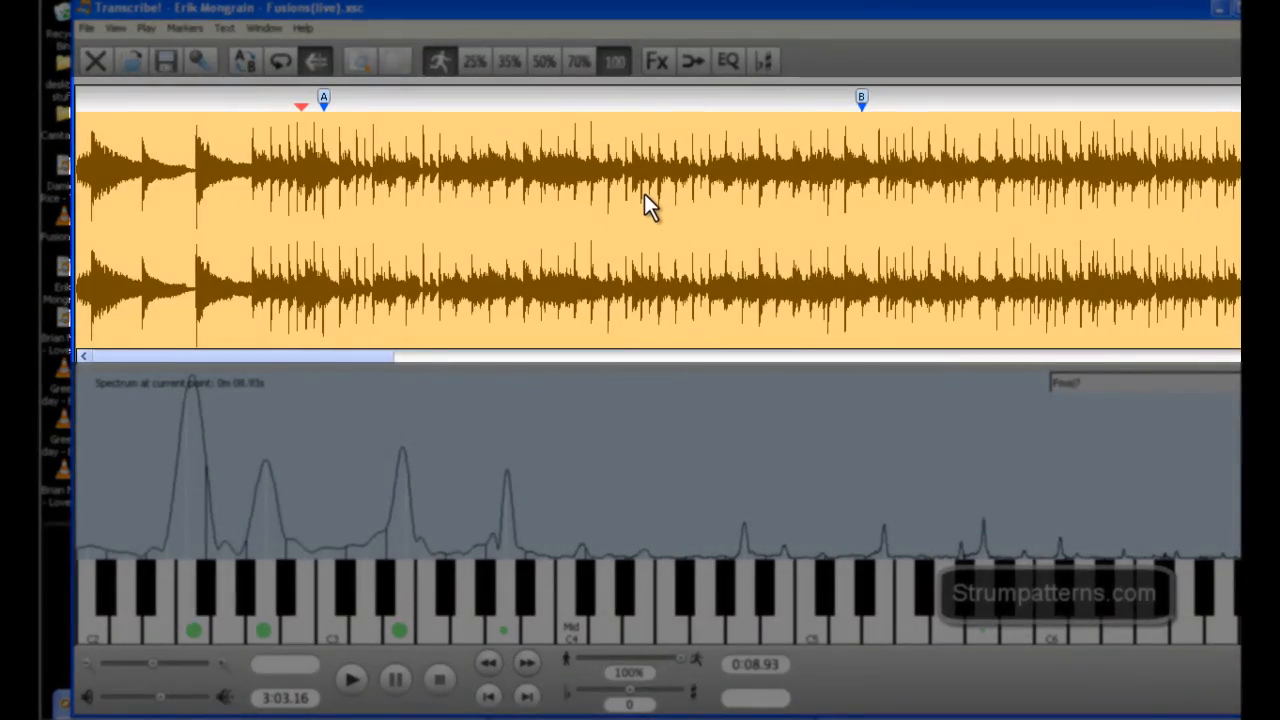
pyautogui.moveTo(430, 244)
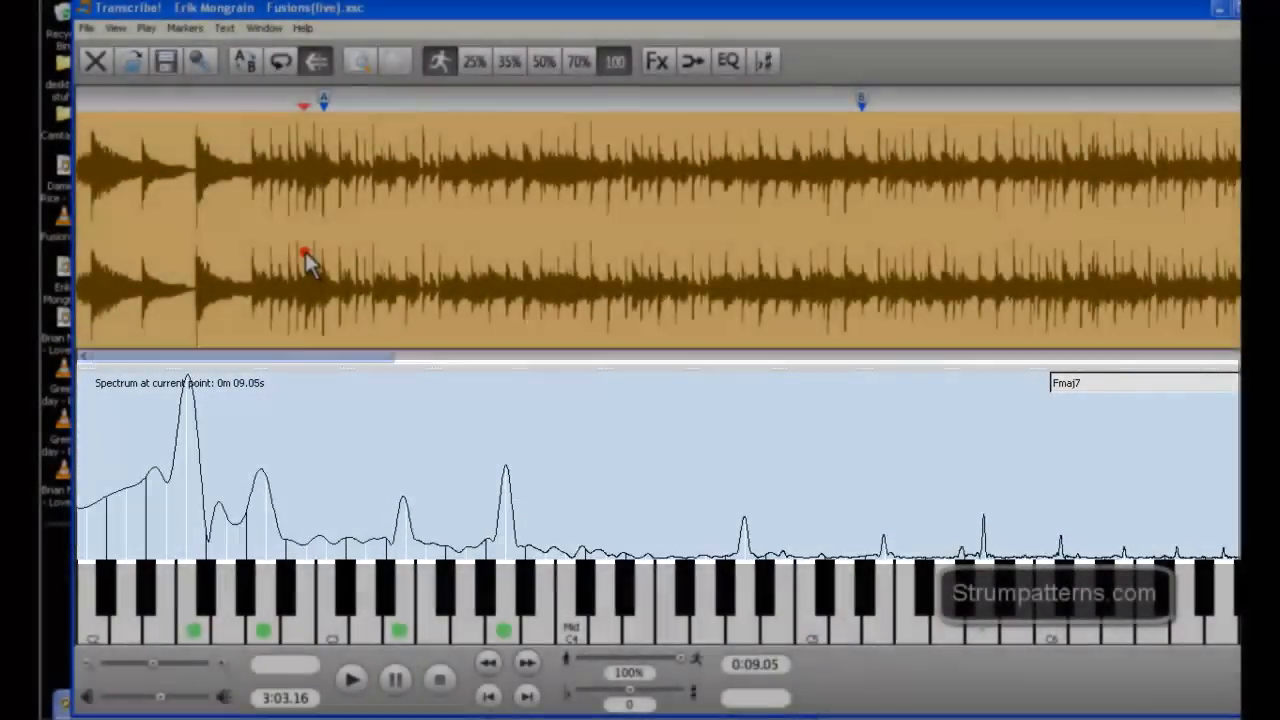
pyautogui.click(400, 180)
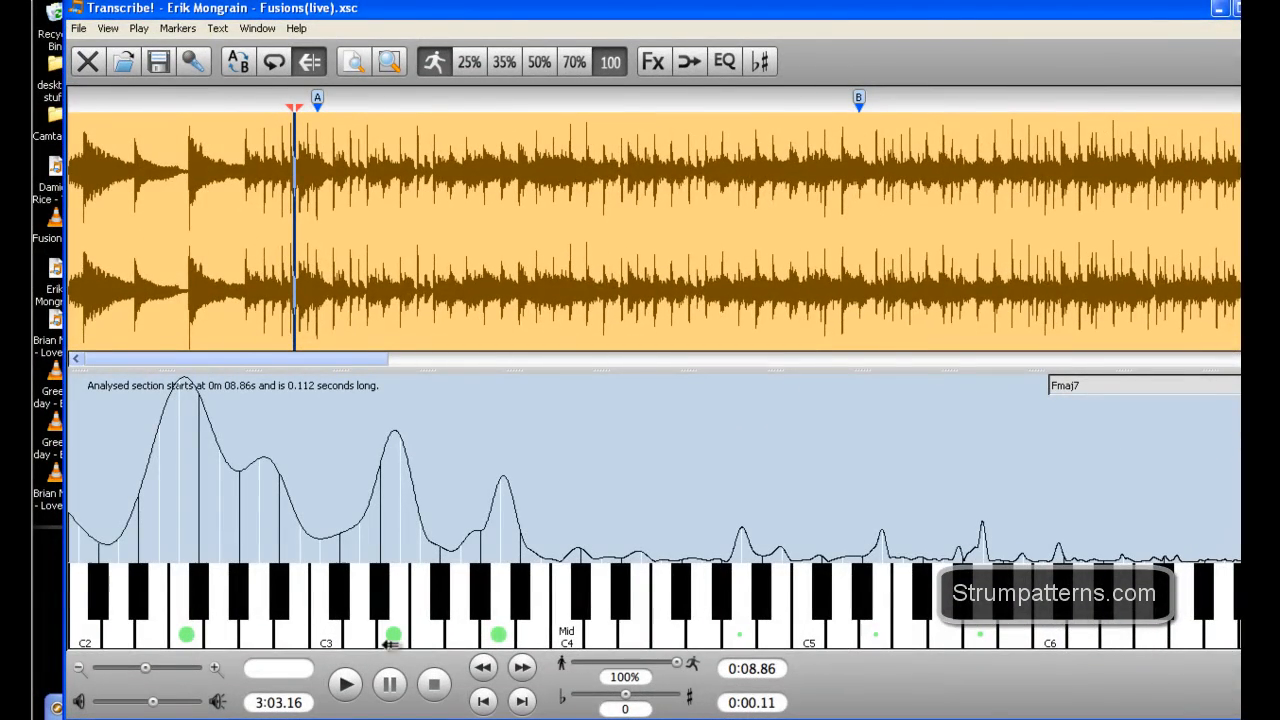
pyautogui.moveTo(300, 490)
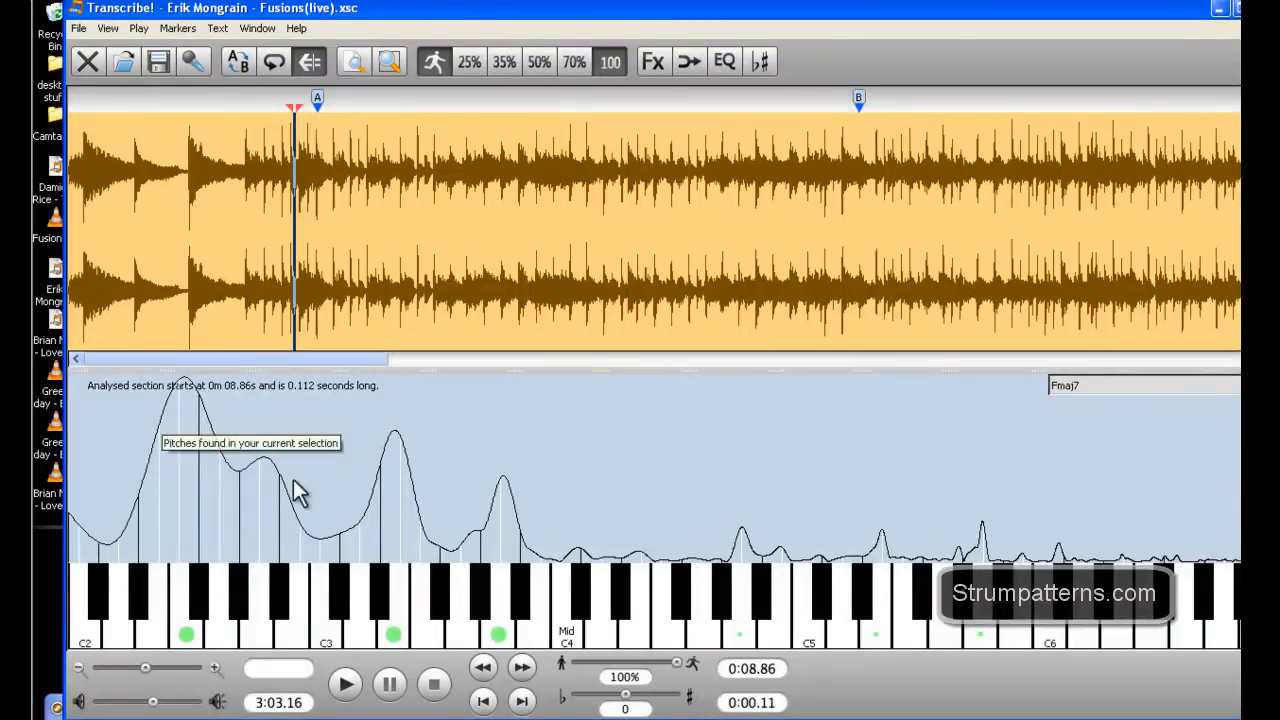
pyautogui.moveTo(344, 220)
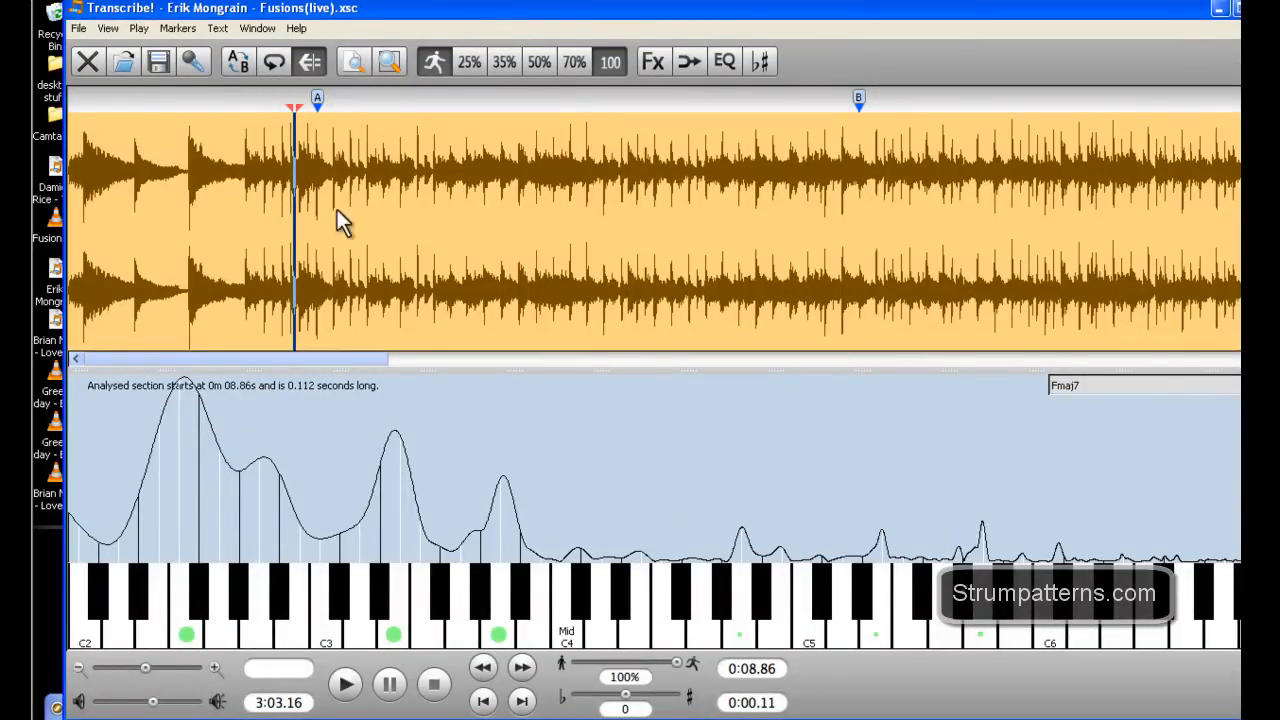
pyautogui.moveTo(1070, 390)
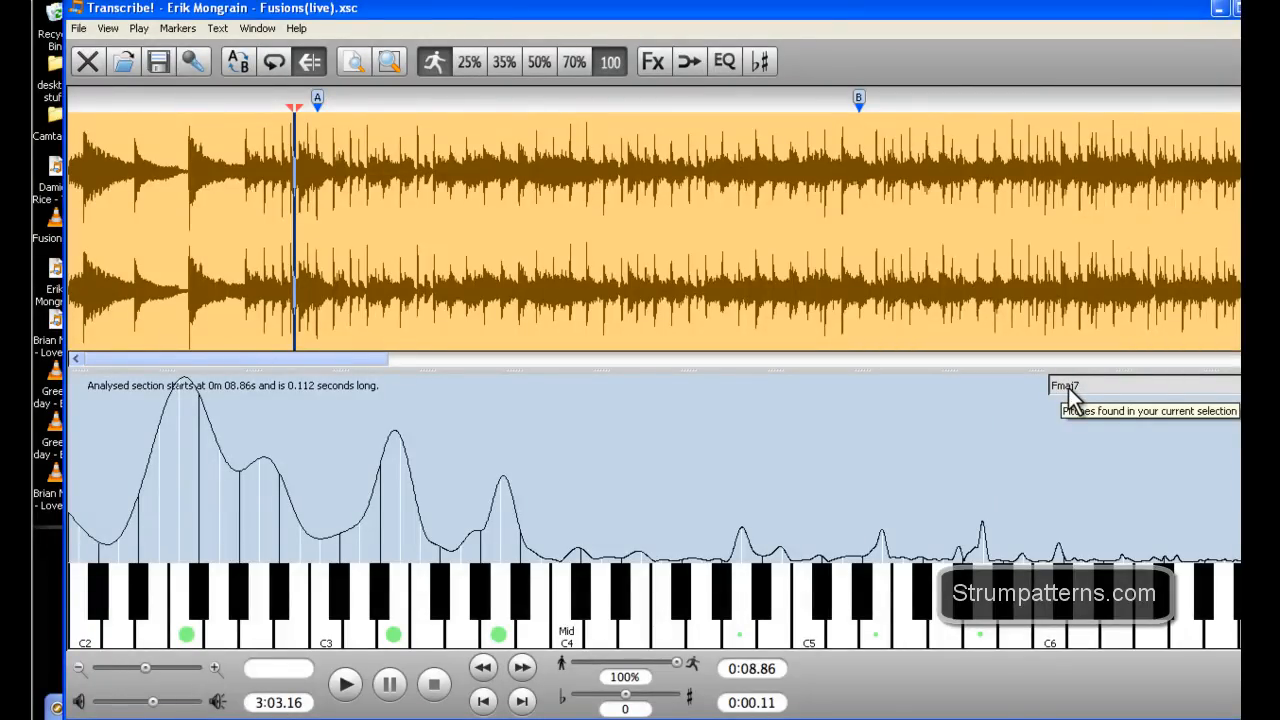
pyautogui.moveTo(298, 176)
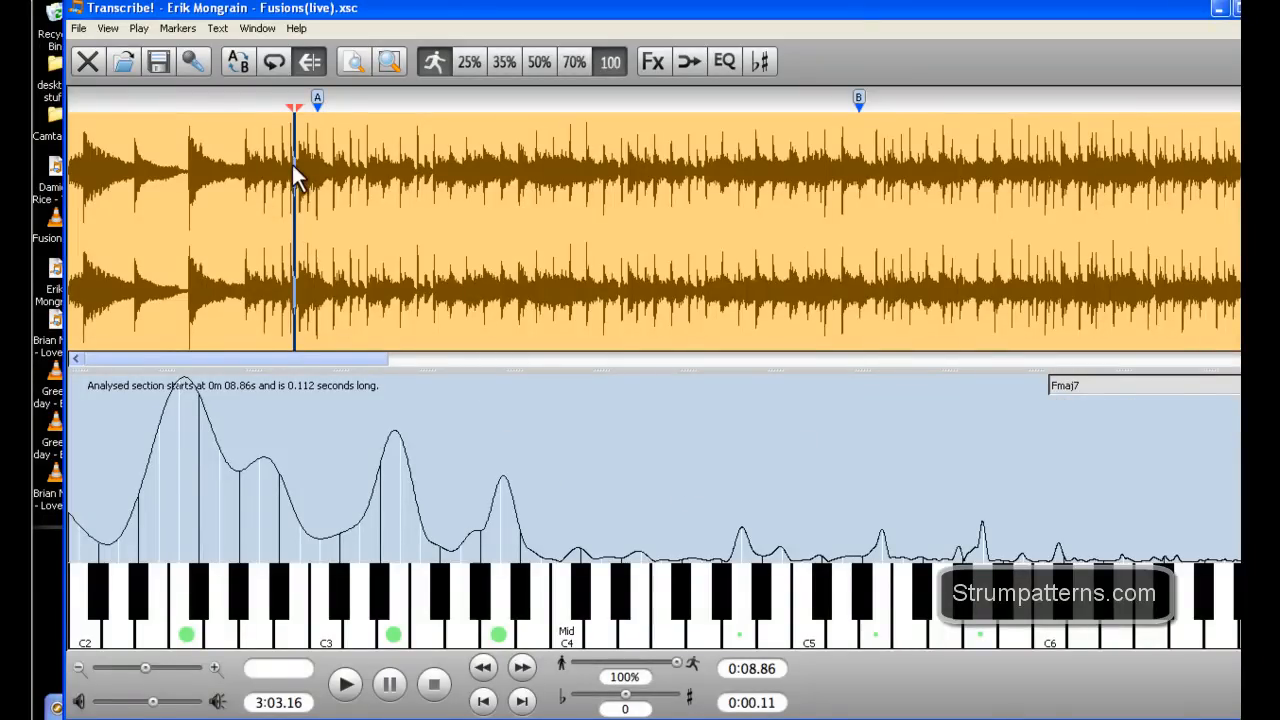
pyautogui.moveTo(1136, 444)
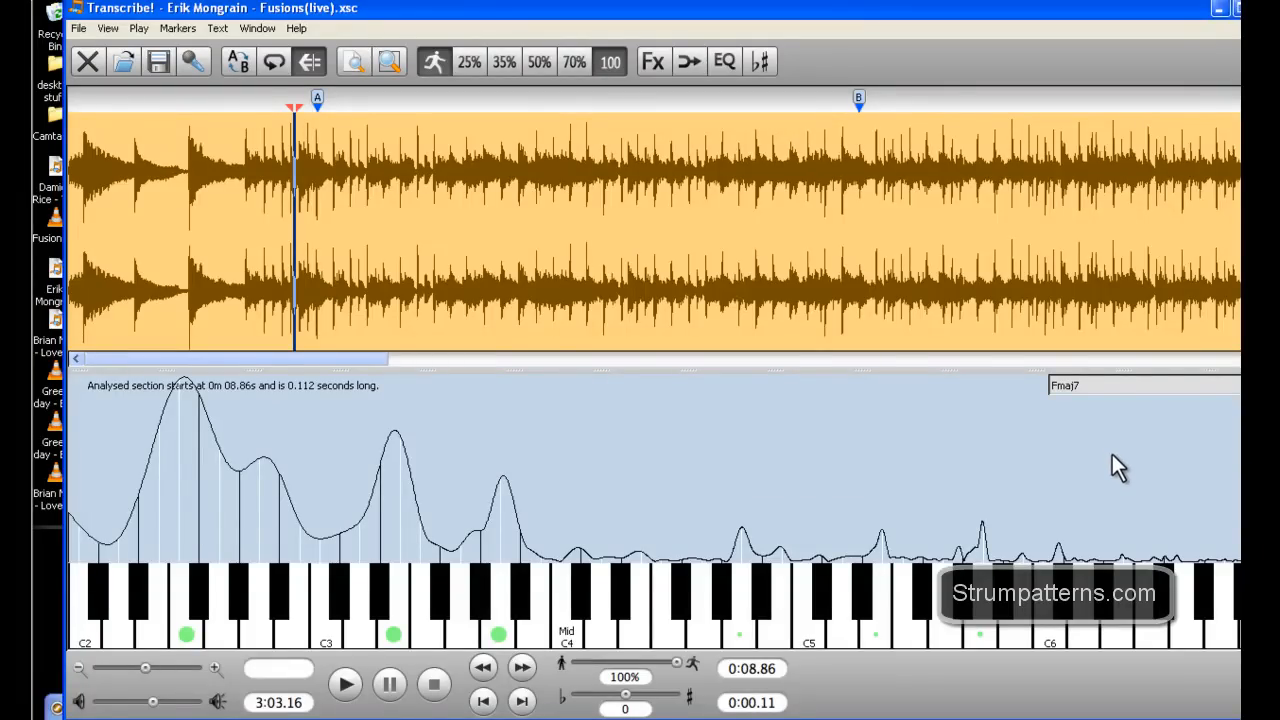
pyautogui.moveTo(1076, 402)
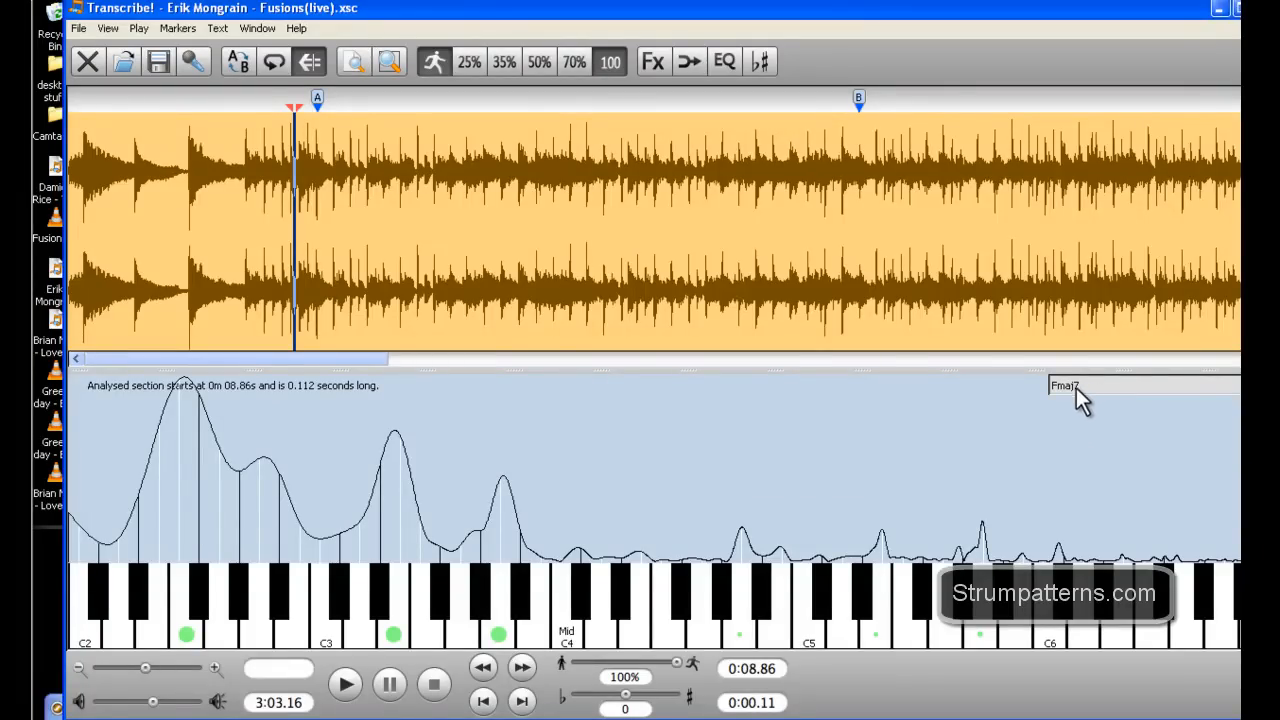
pyautogui.moveTo(928, 510)
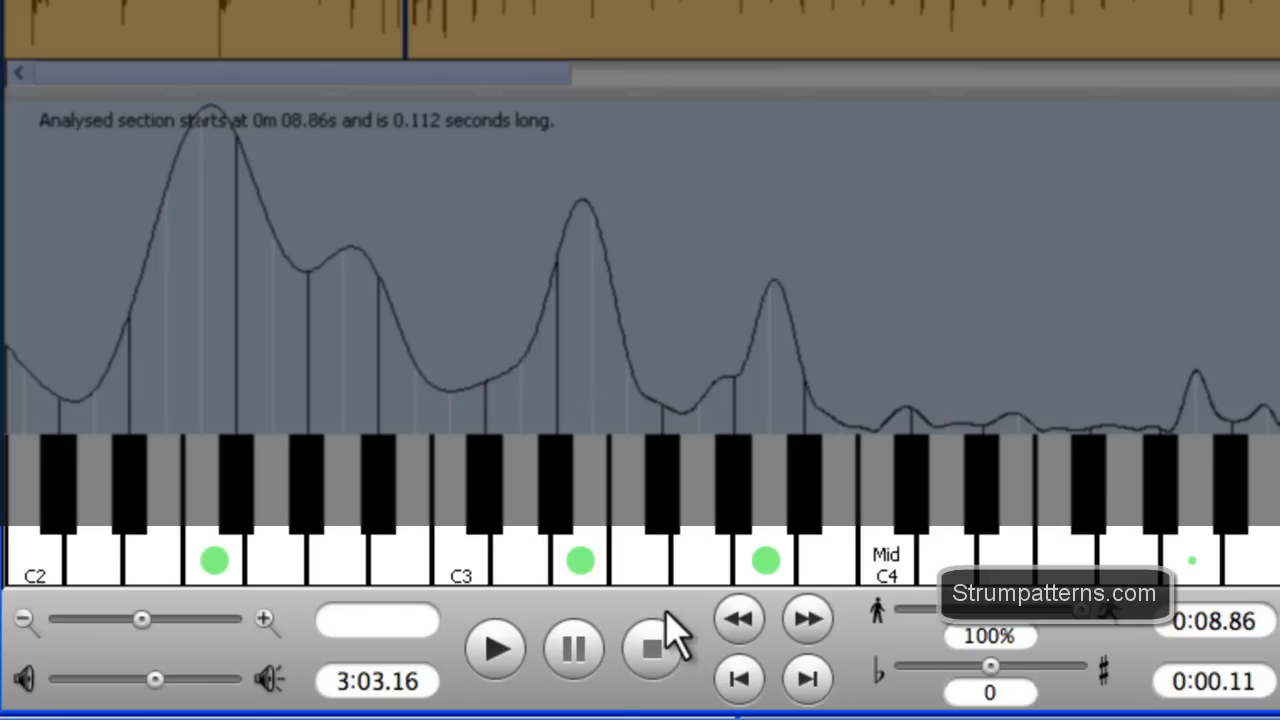
pyautogui.moveTo(622, 678)
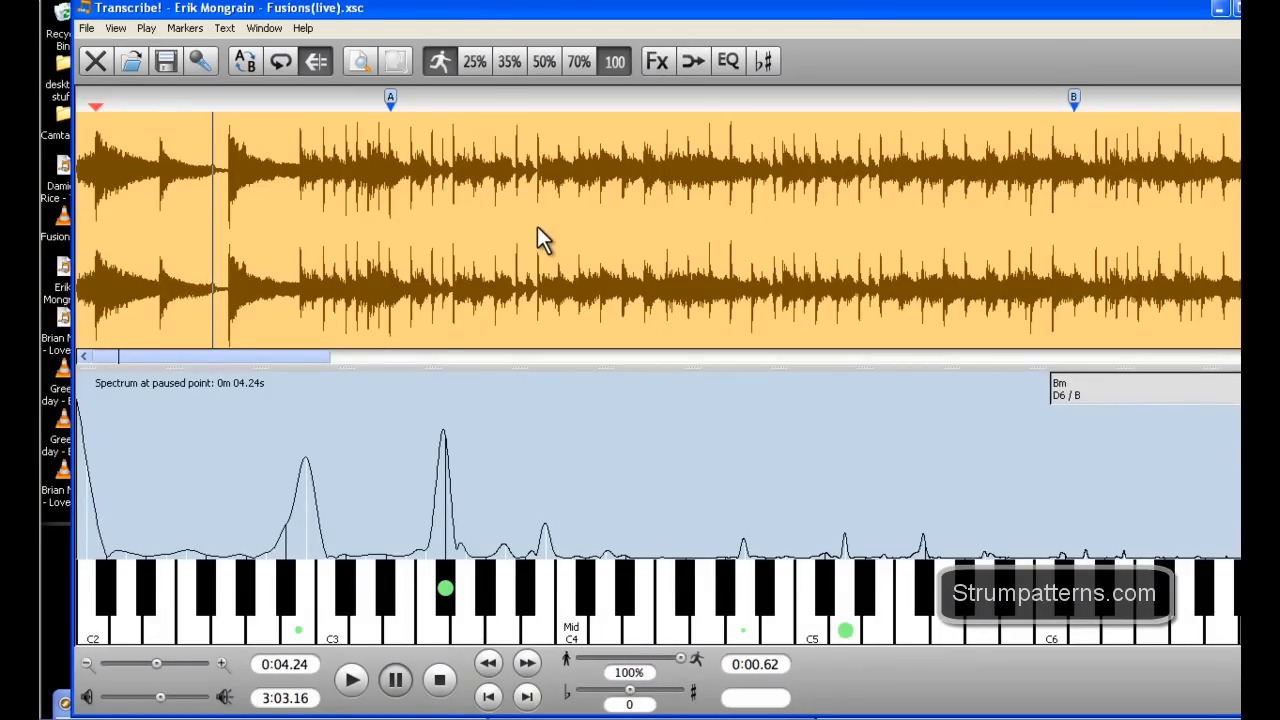
pyautogui.moveTo(516, 244)
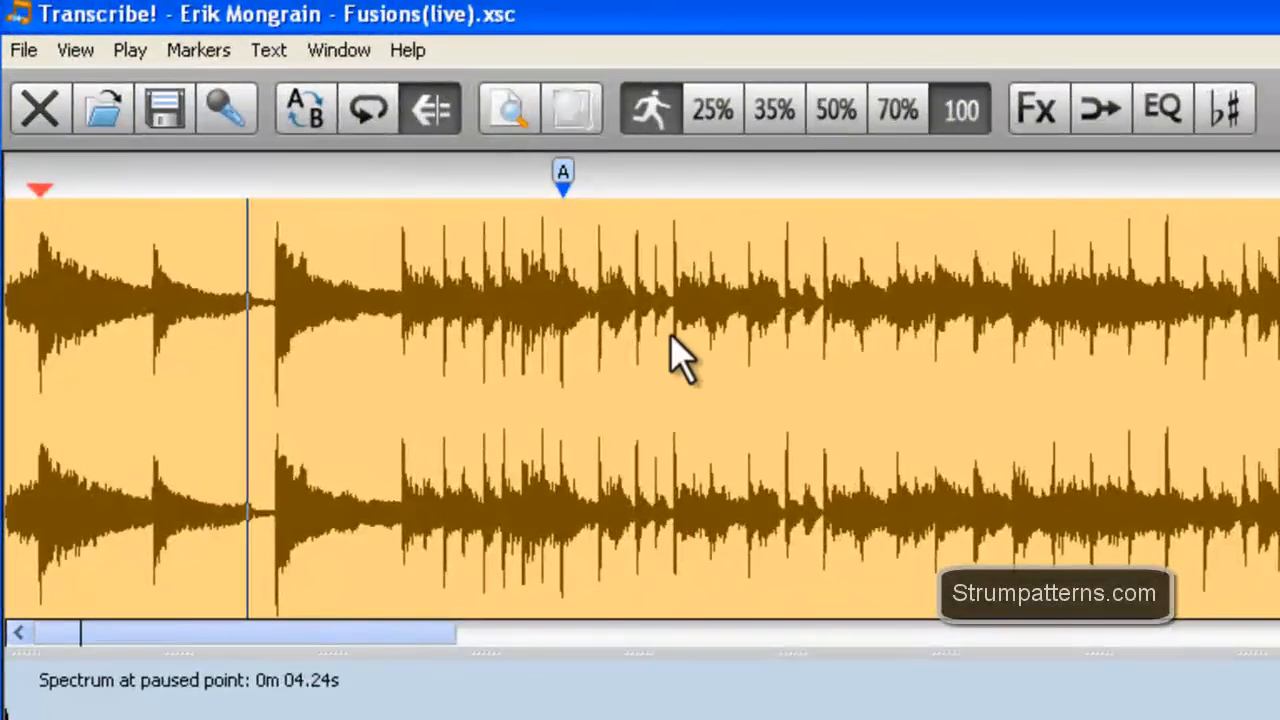
# - Mark out the stretch of audio around marker A, beginning near 0m 06.45s
pyautogui.click(372, 294)
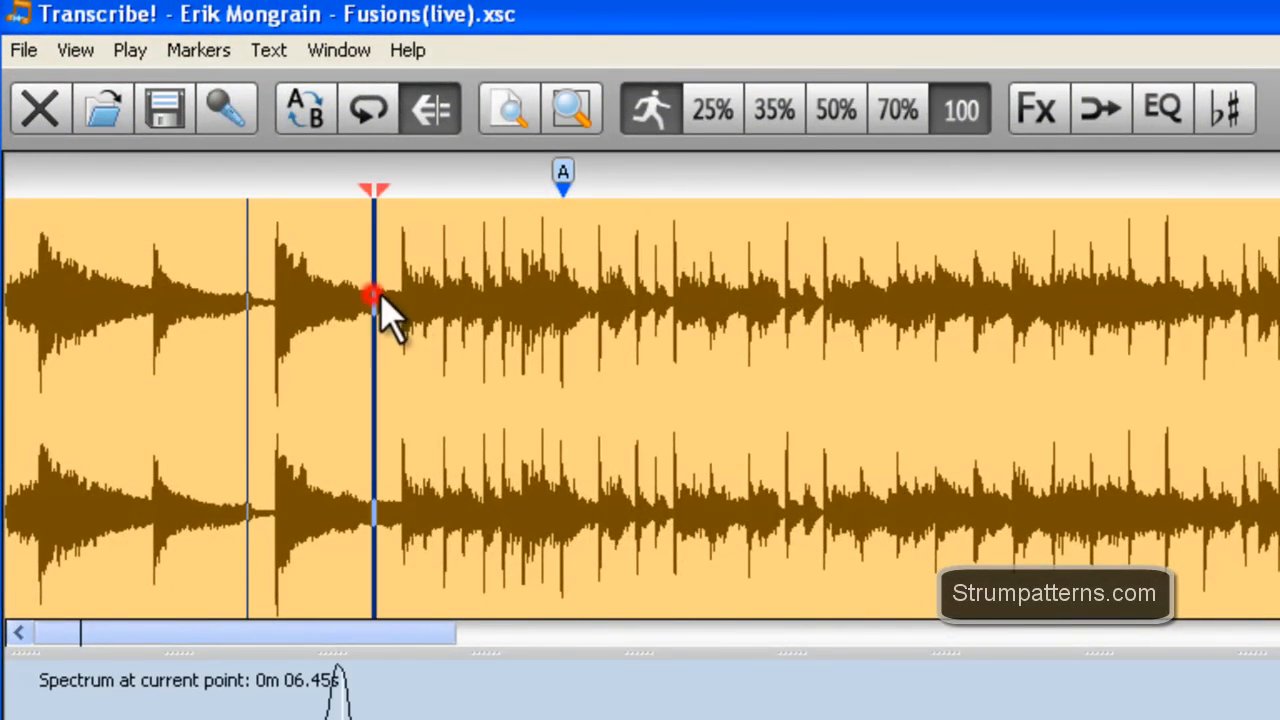
pyautogui.moveTo(376, 300); pyautogui.dragTo(840, 300)
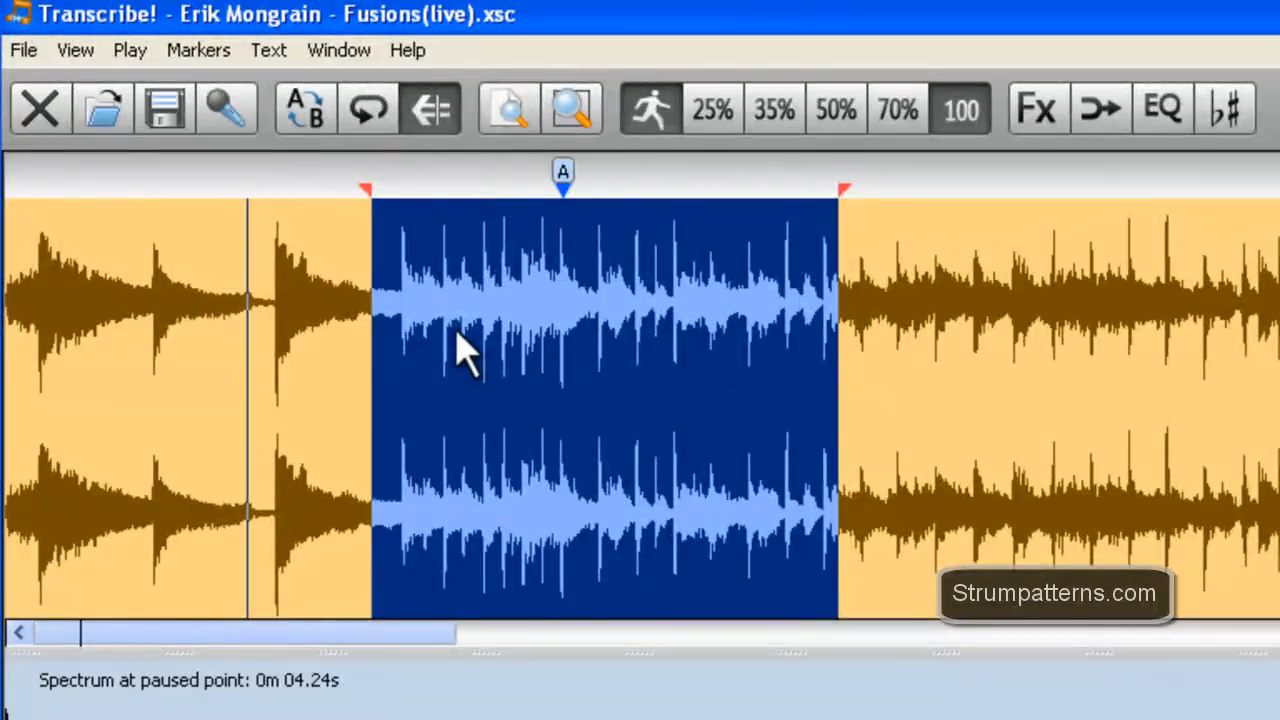
pyautogui.moveTo(840, 310)
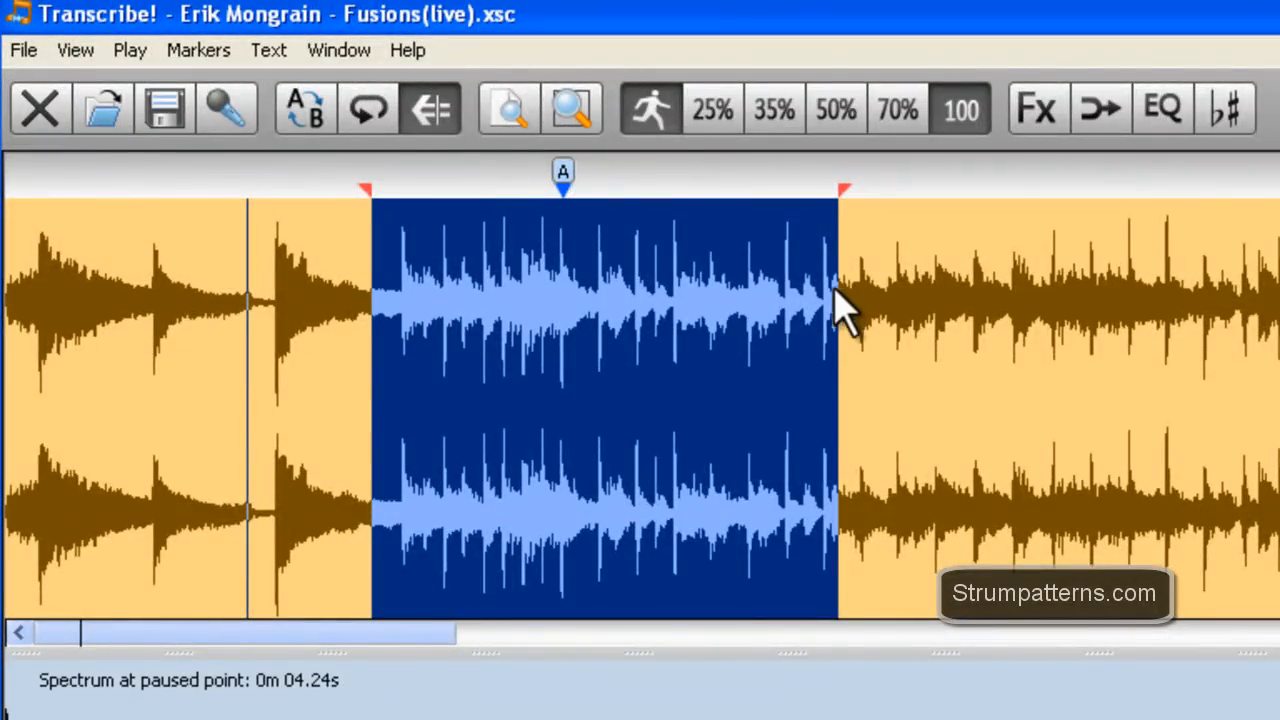
pyautogui.moveTo(484, 304)
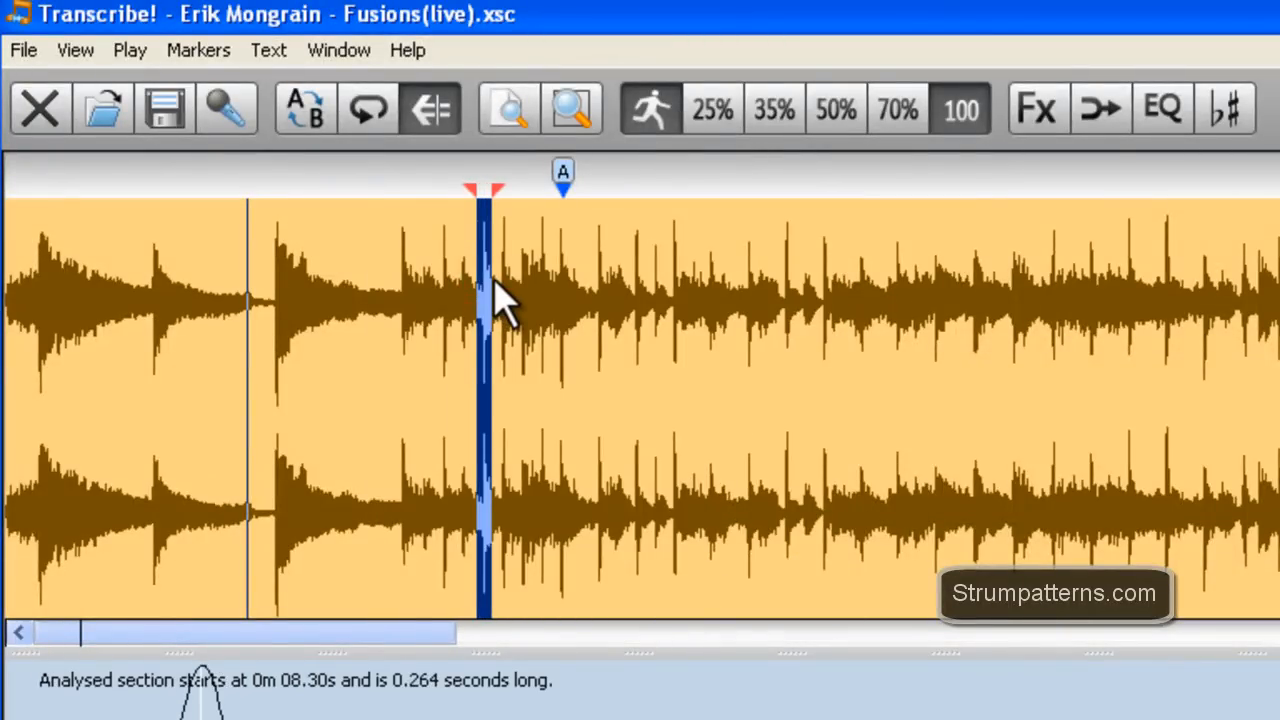
pyautogui.moveTo(550, 350)
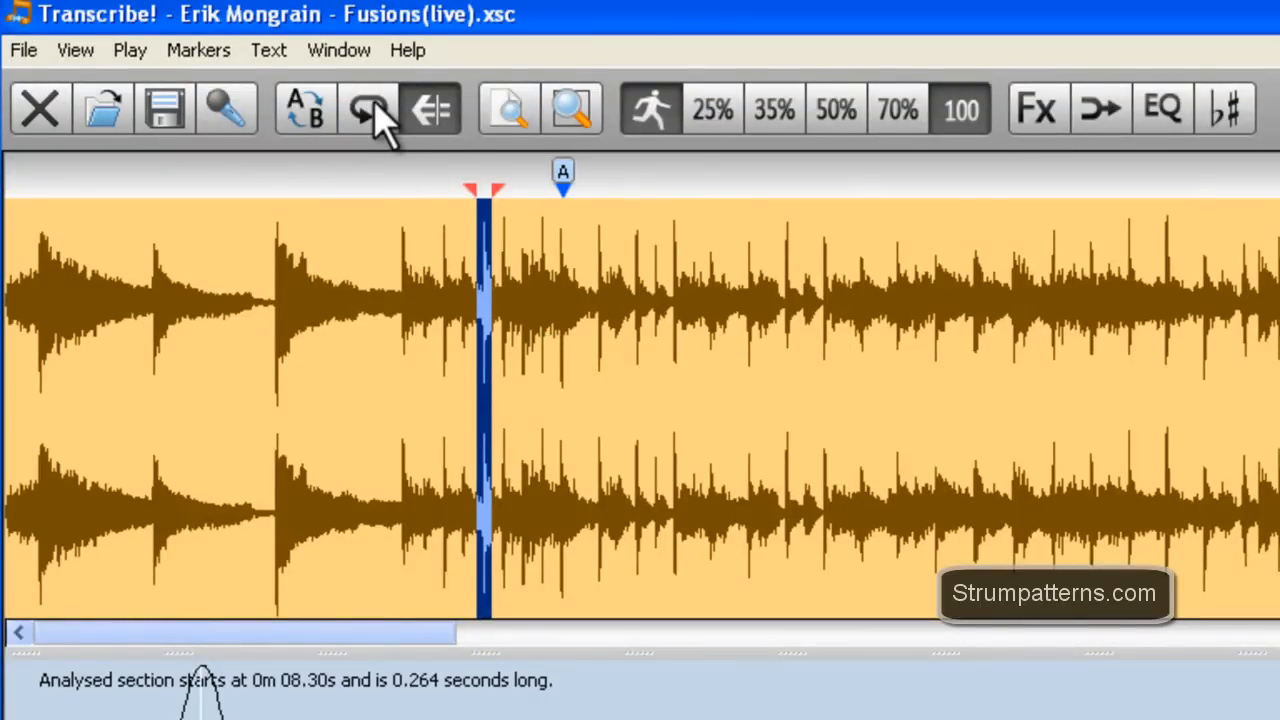
pyautogui.moveTo(450, 480)
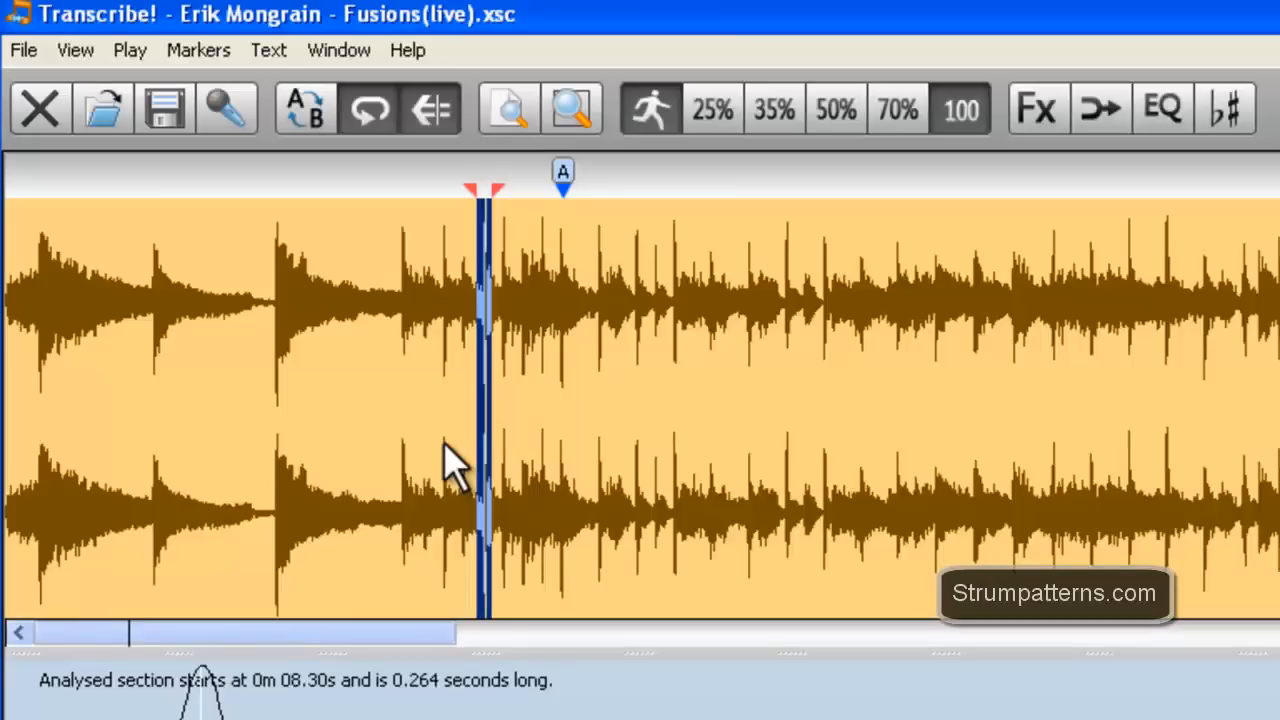
pyautogui.moveTo(500, 400)
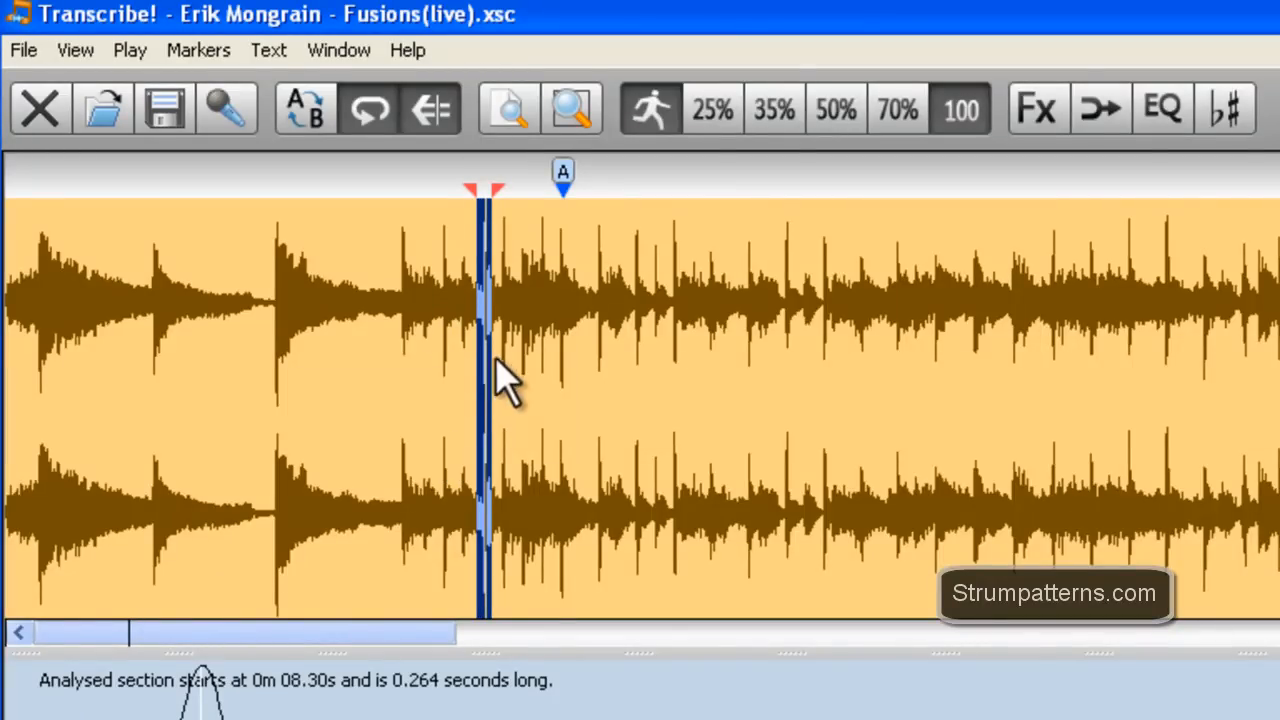
pyautogui.moveTo(804, 396)
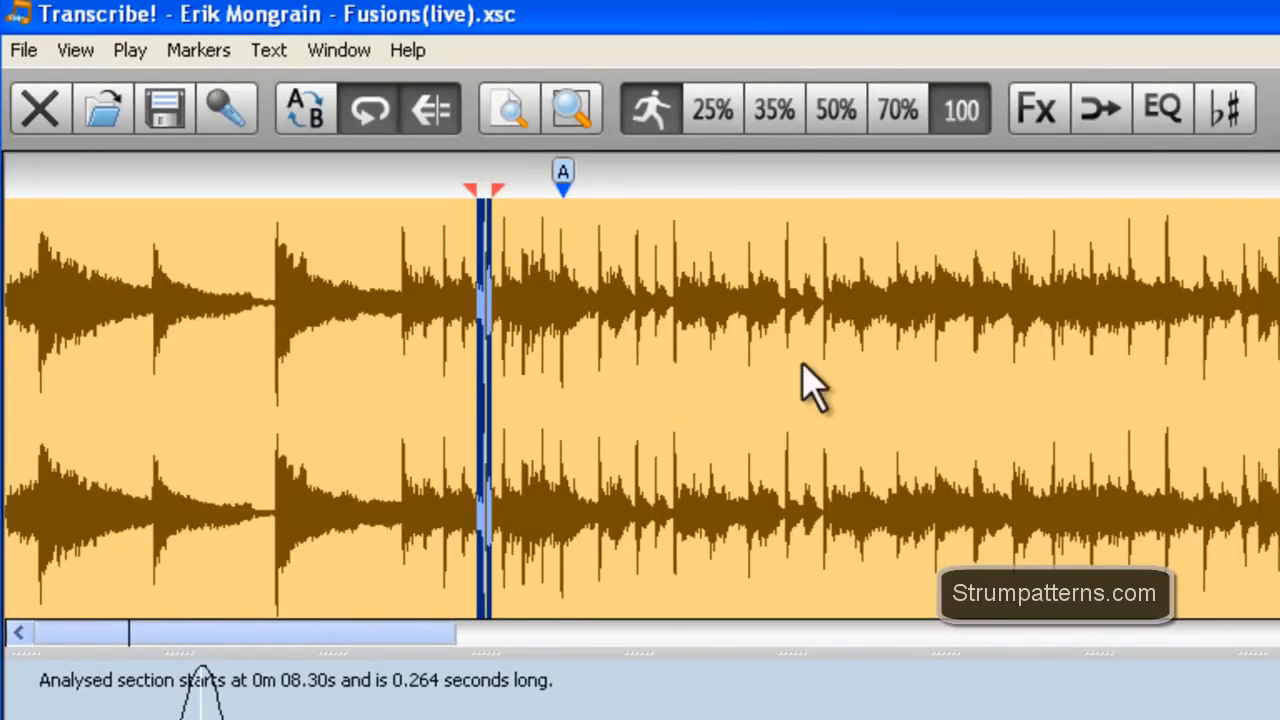
pyautogui.moveTo(38, 108)
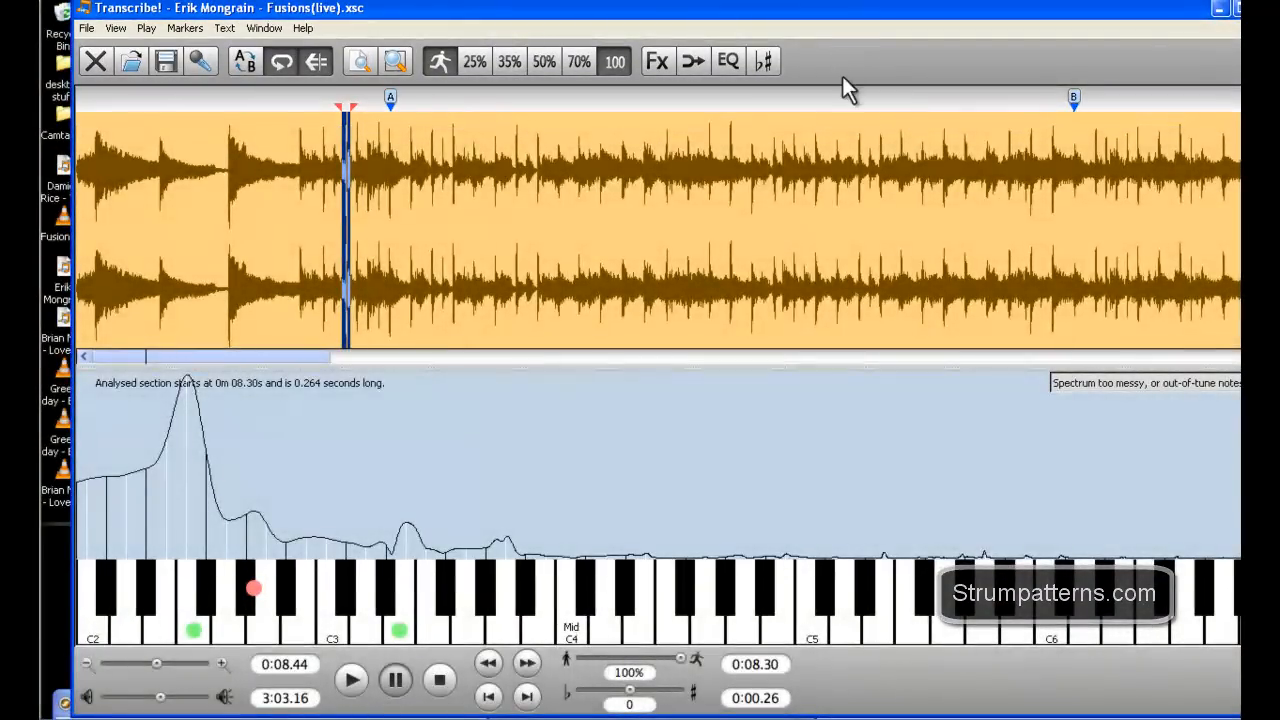
pyautogui.moveTo(442, 160)
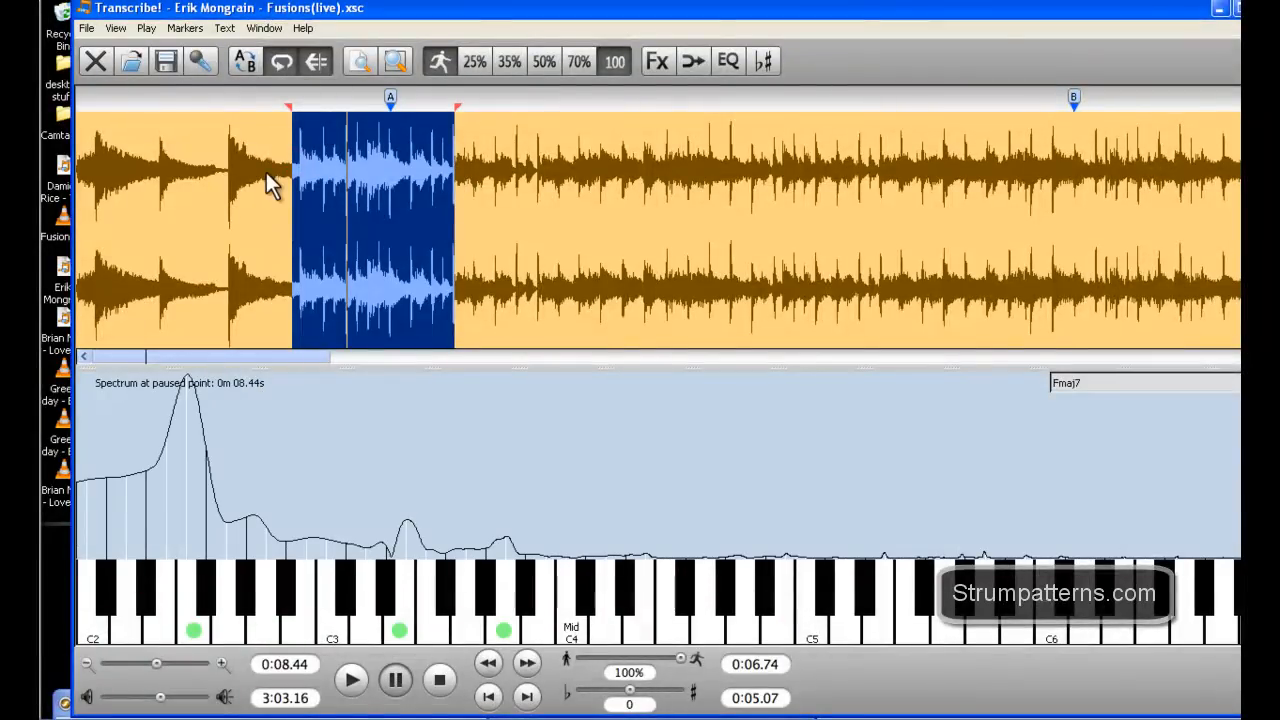
pyautogui.moveTo(284, 190)
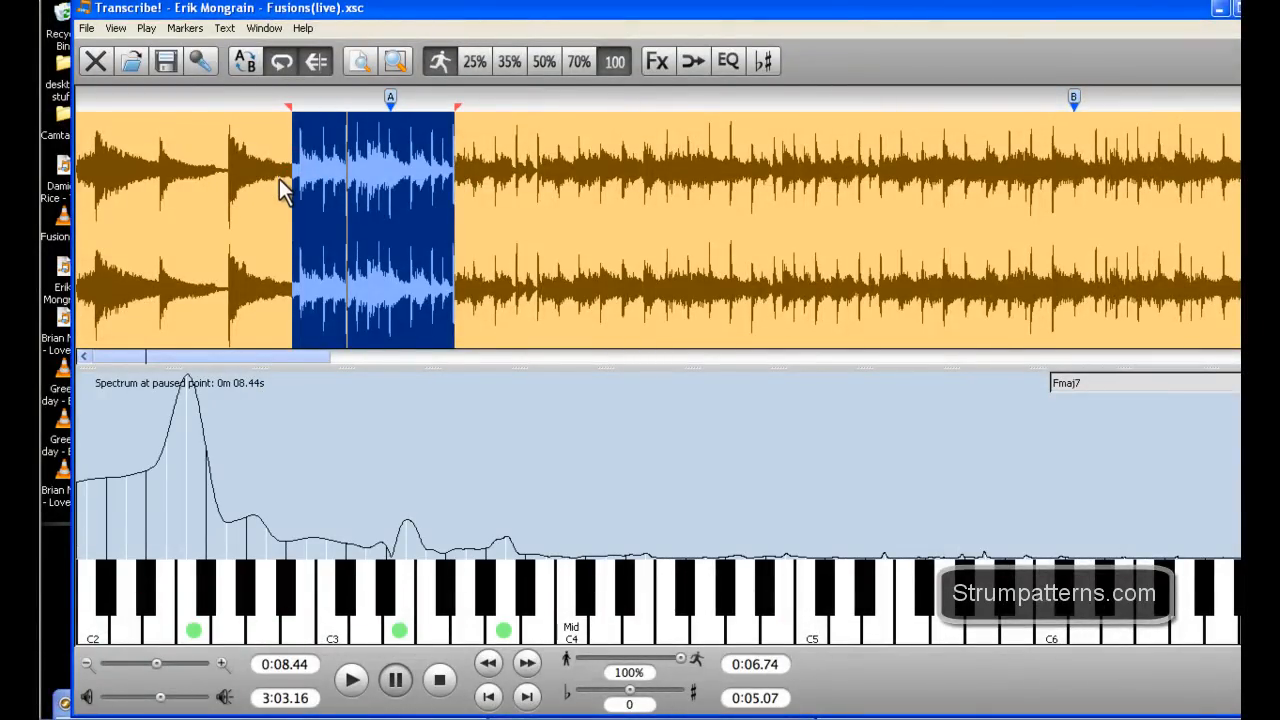
# - Clear the five-second selection so playback can run on to 0m 42.12s
pyautogui.click(322, 62)
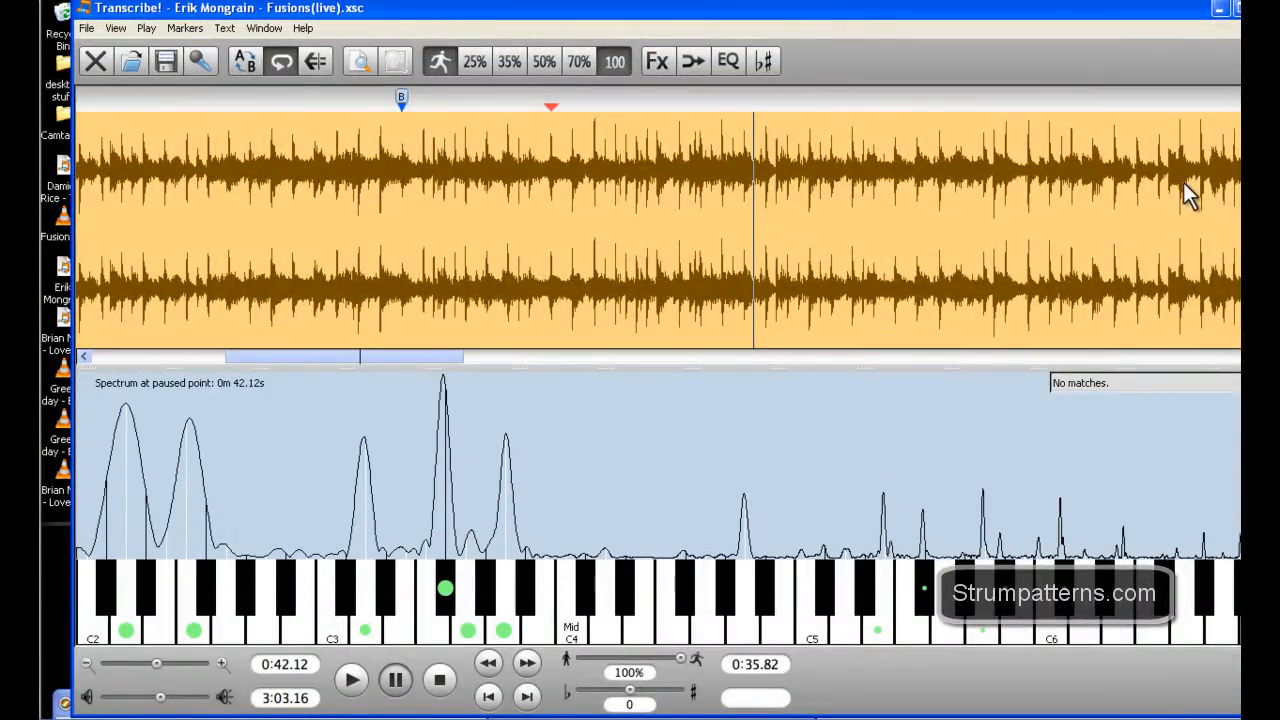
pyautogui.moveTo(330, 352)
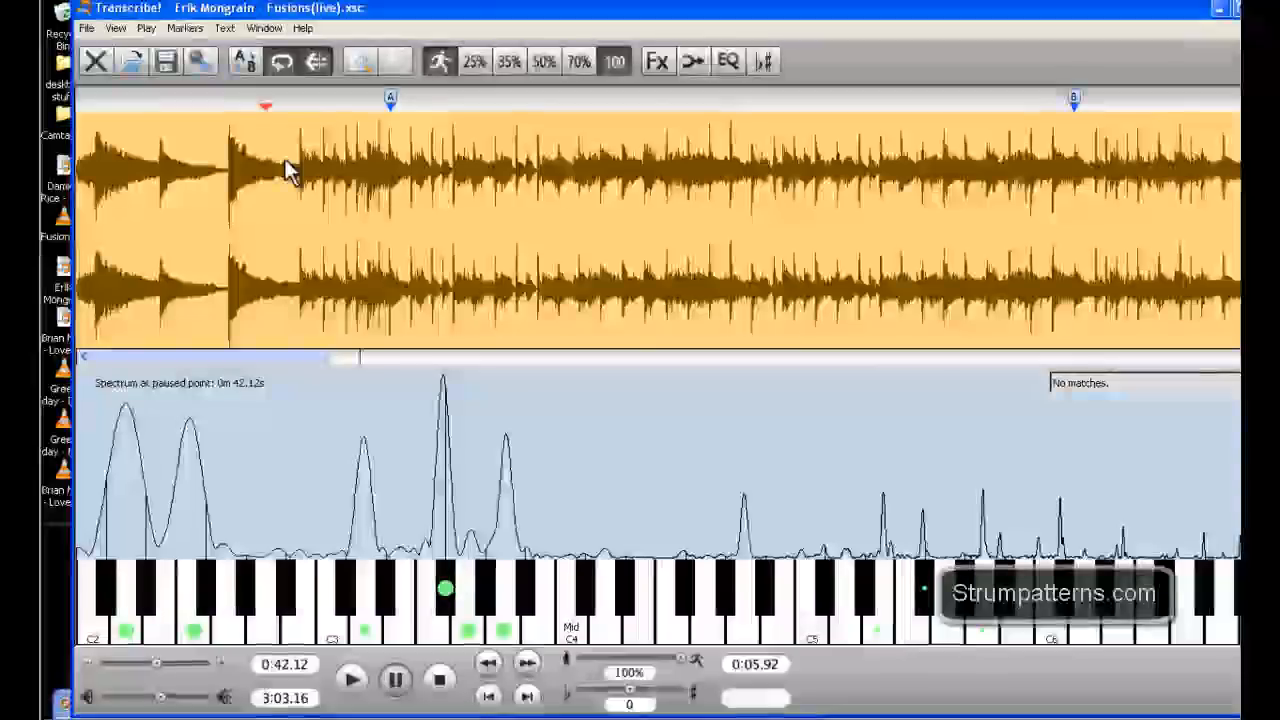
pyautogui.moveTo(248, 62)
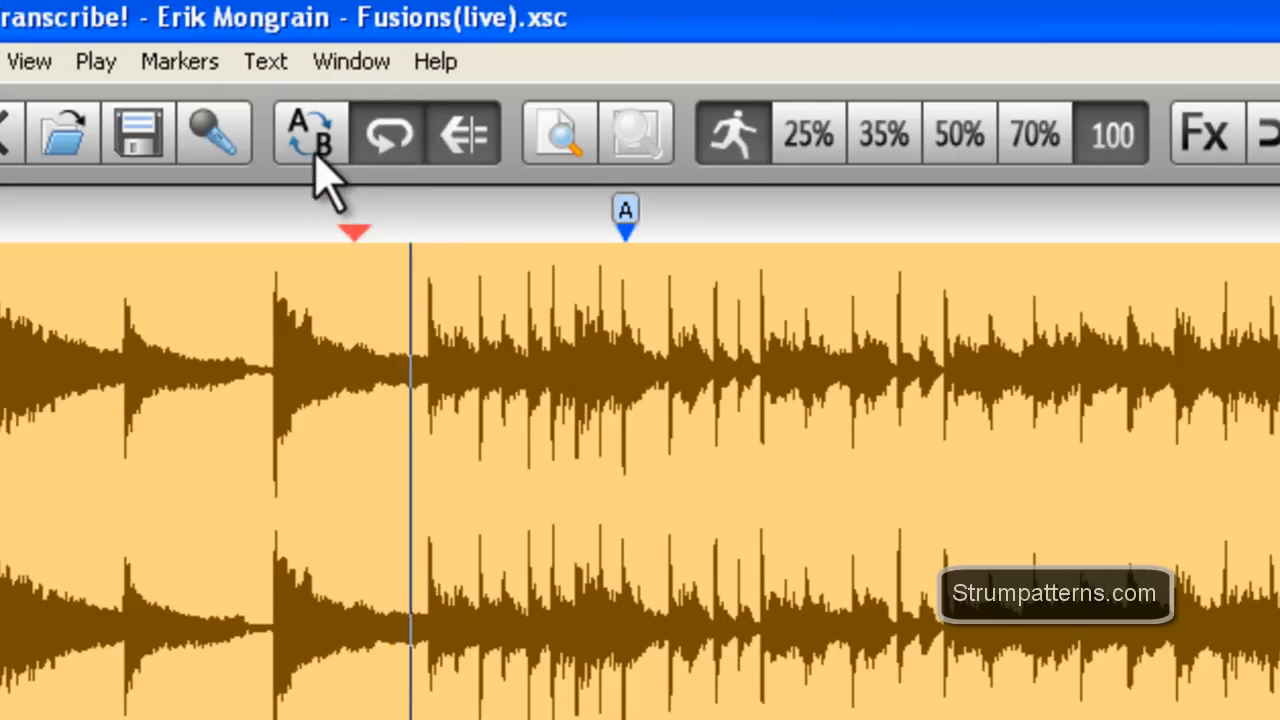
# - Use the A-B loop button during playback to mark a 2.9-second loop from 0m 07.82s
pyautogui.click(308, 136)
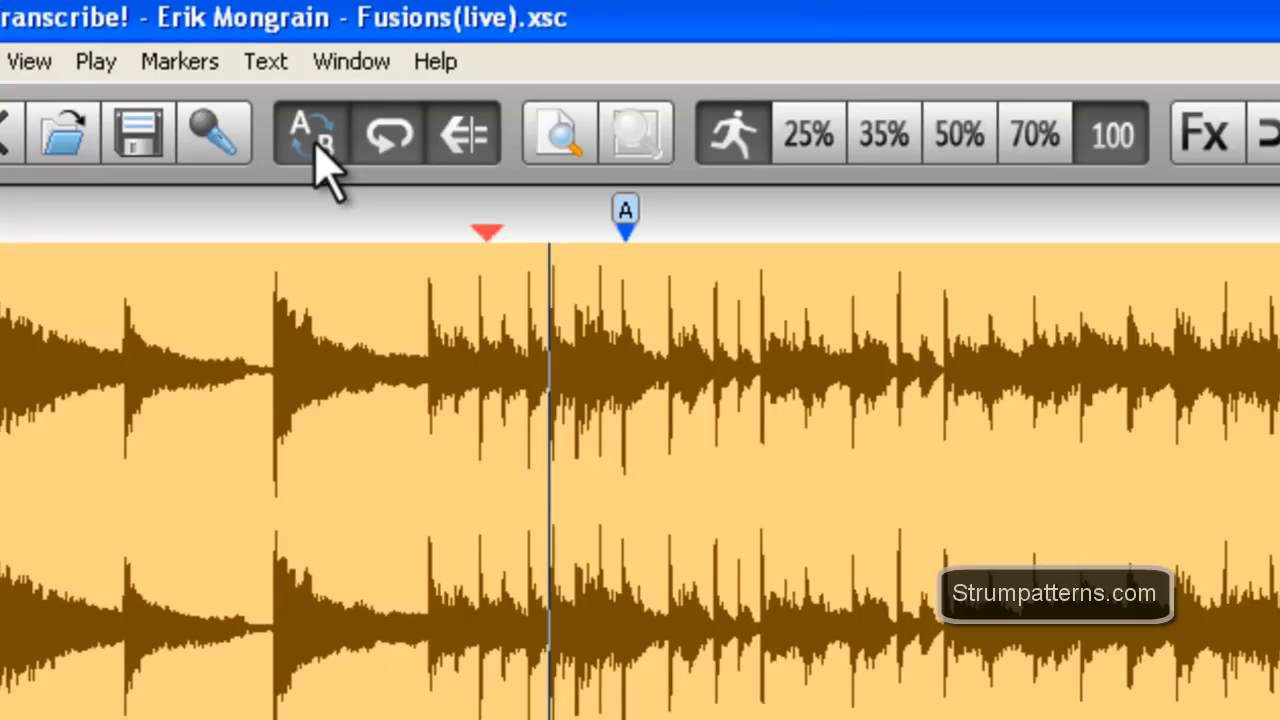
pyautogui.click(308, 132)
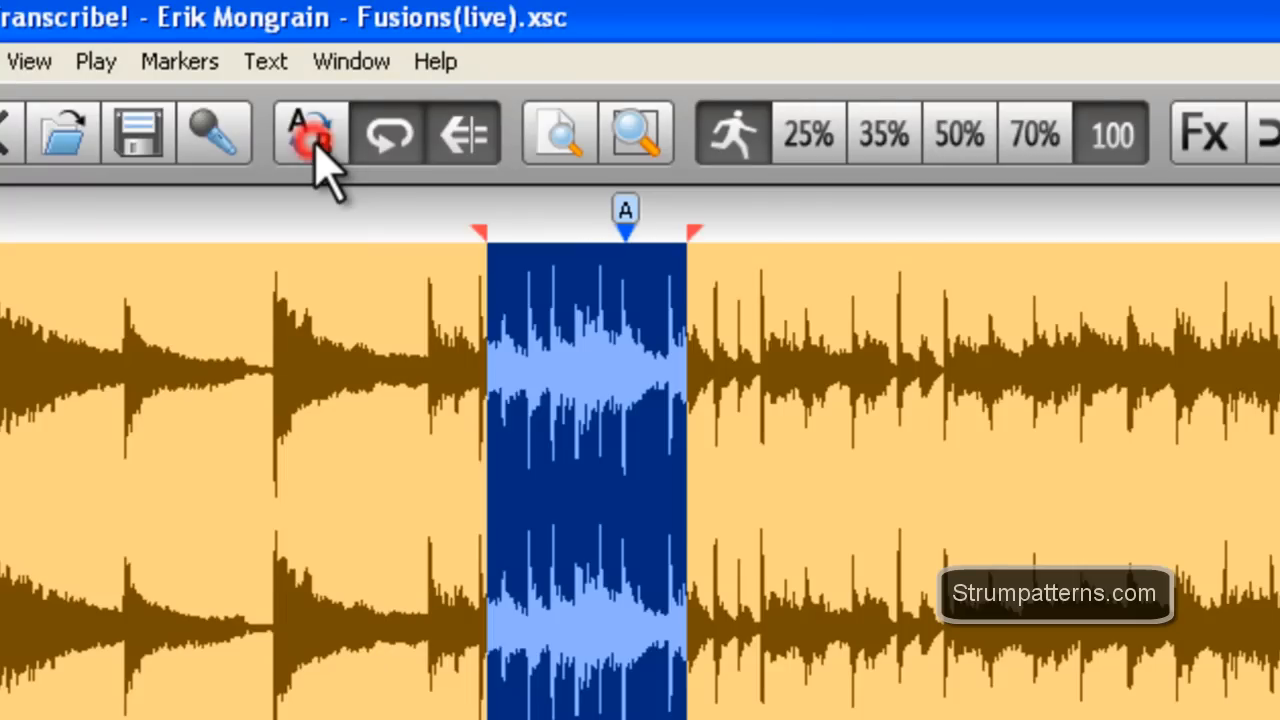
pyautogui.click(308, 136)
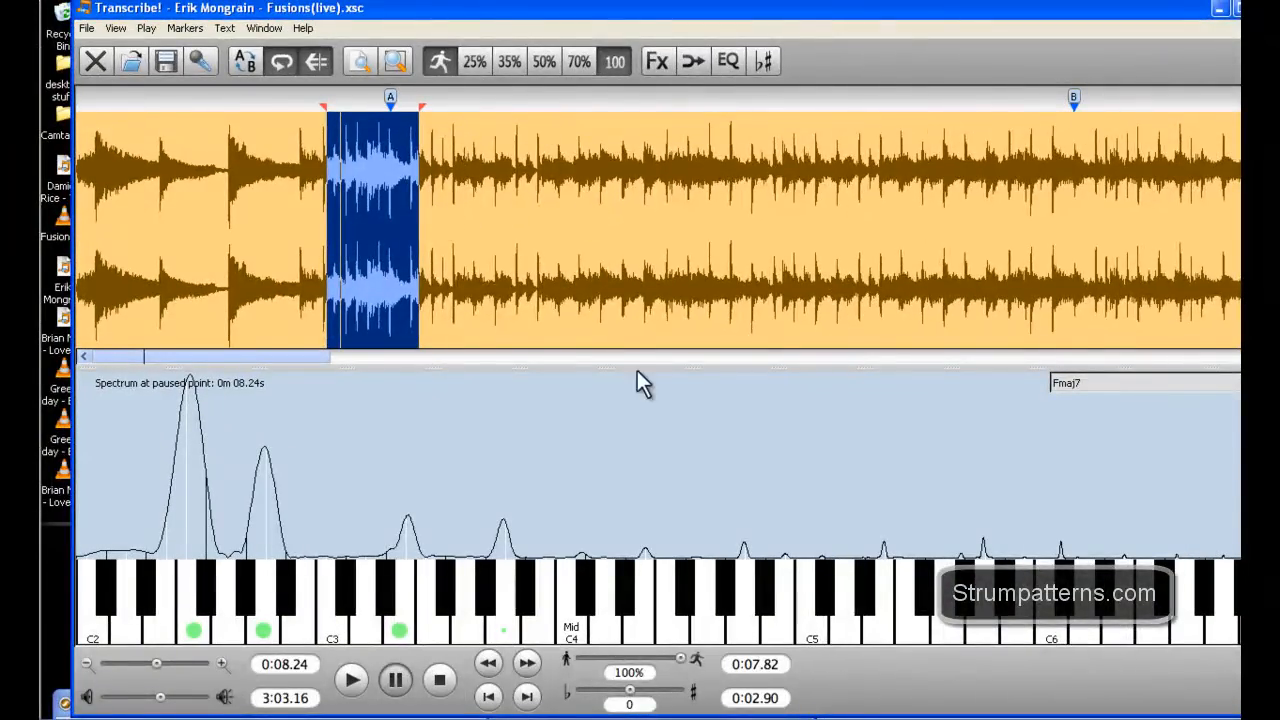
pyautogui.moveTo(588, 60)
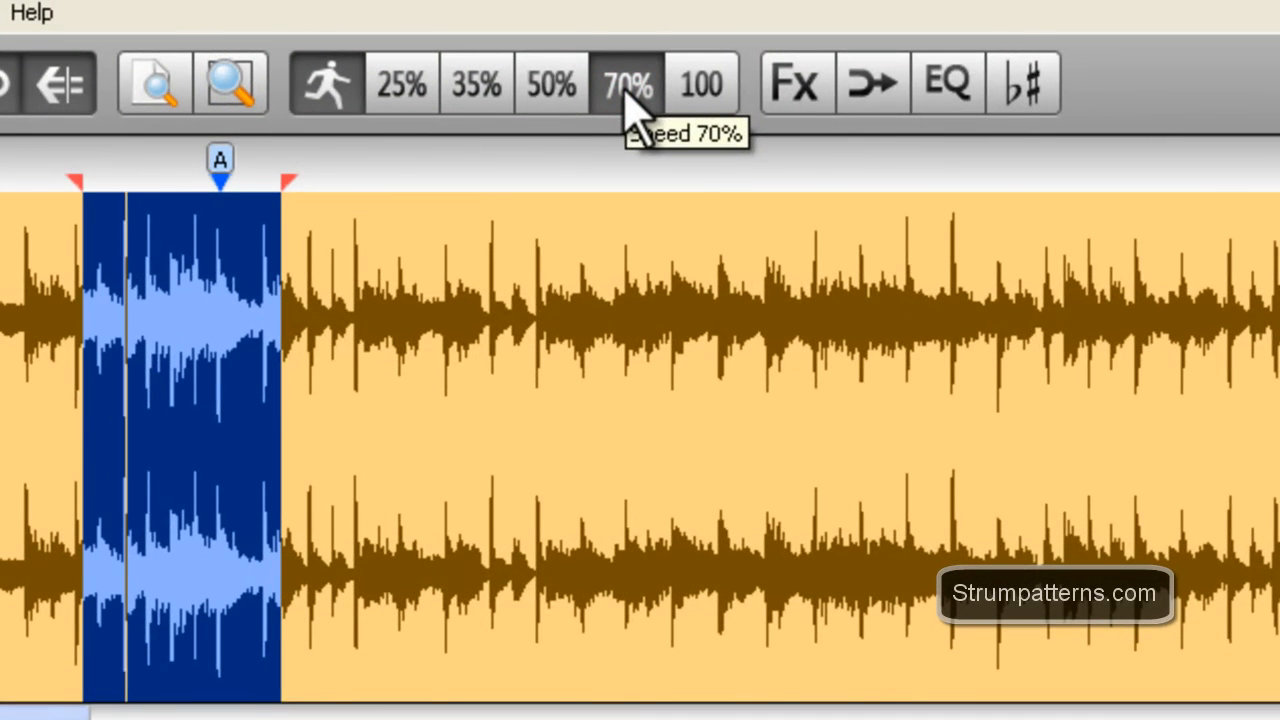
# - Step the loop's playback speed through the 70%, 50% and 25% presets
pyautogui.click(552, 84)
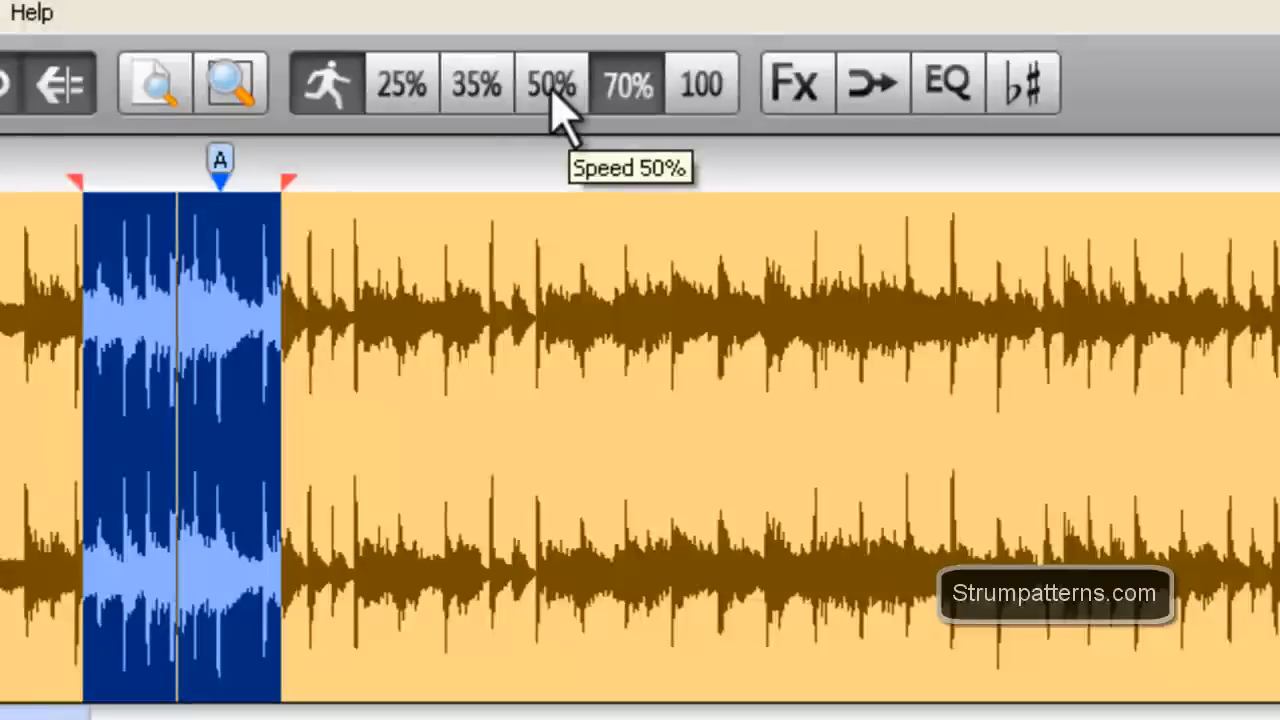
pyautogui.click(402, 84)
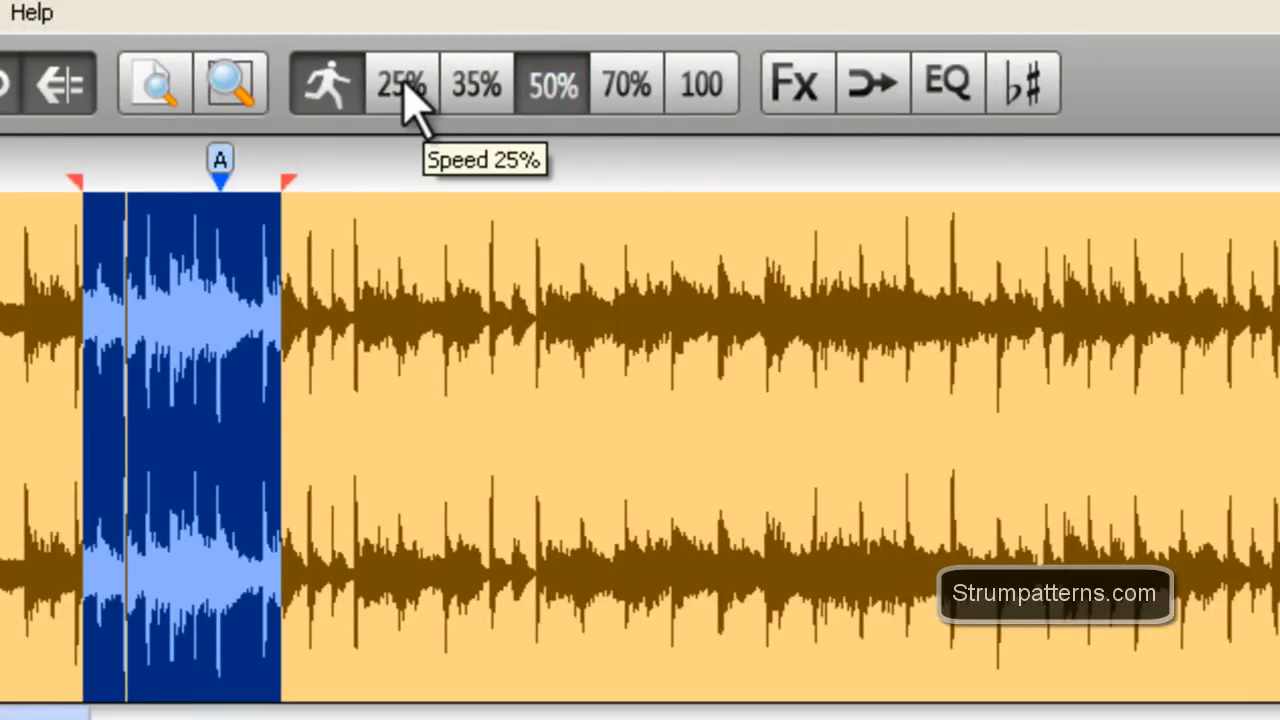
pyautogui.click(400, 84)
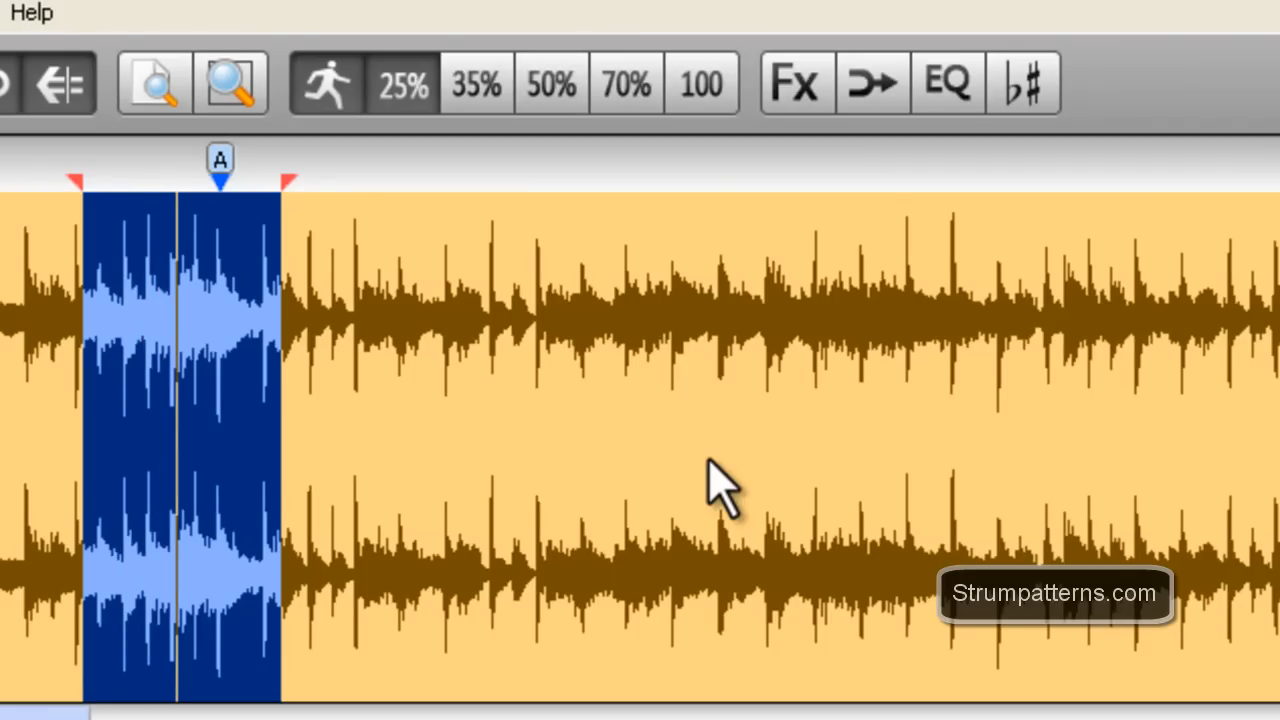
pyautogui.moveTo(536, 476)
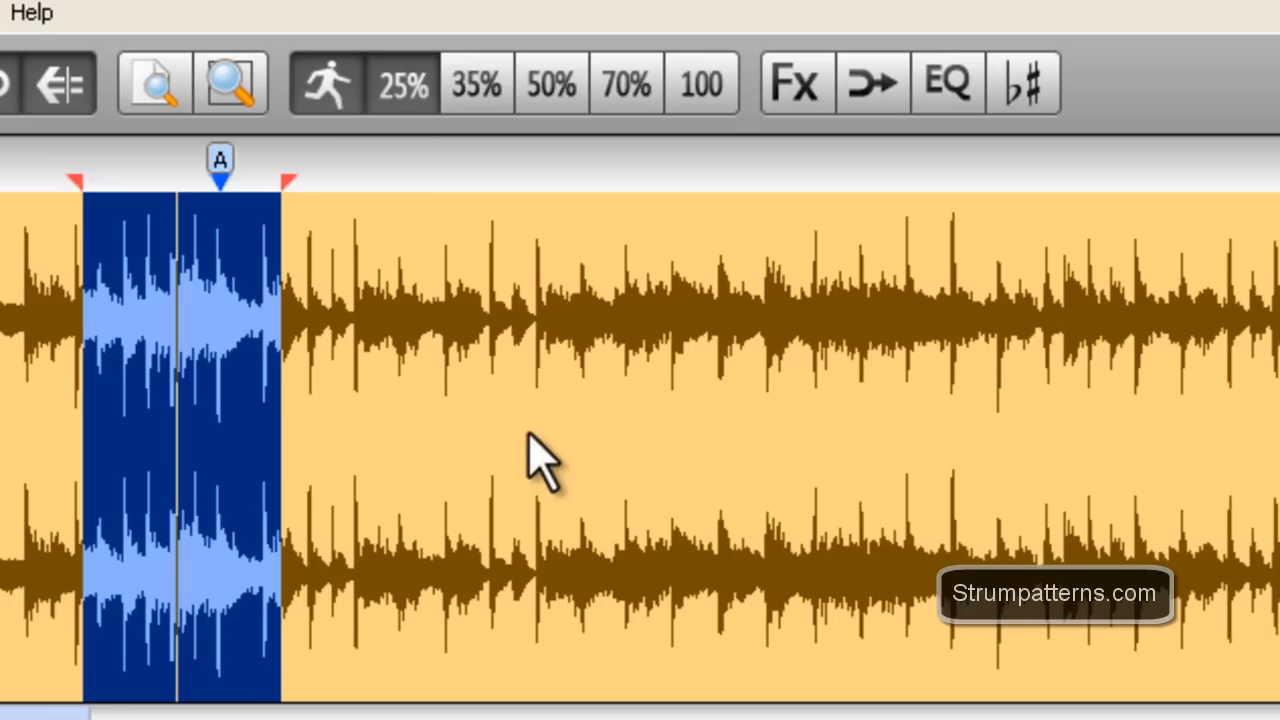
pyautogui.moveTo(430, 296)
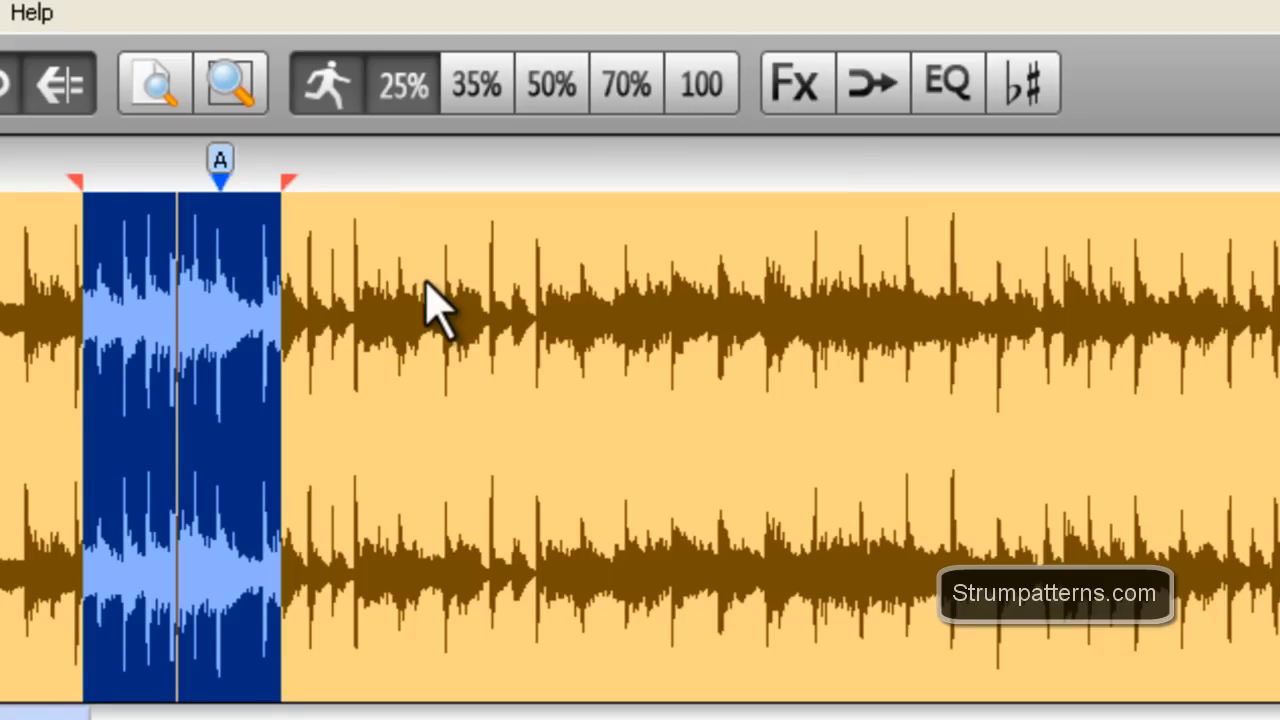
pyautogui.moveTo(408, 92)
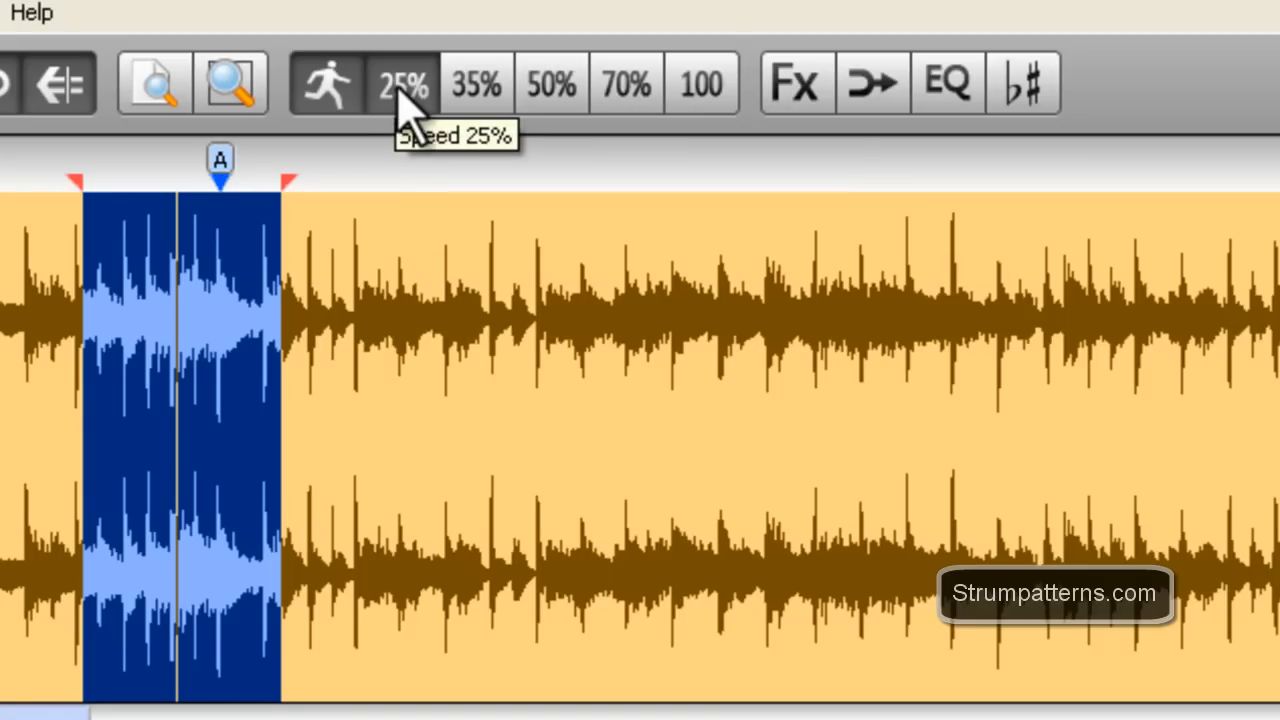
pyautogui.moveTo(436, 376)
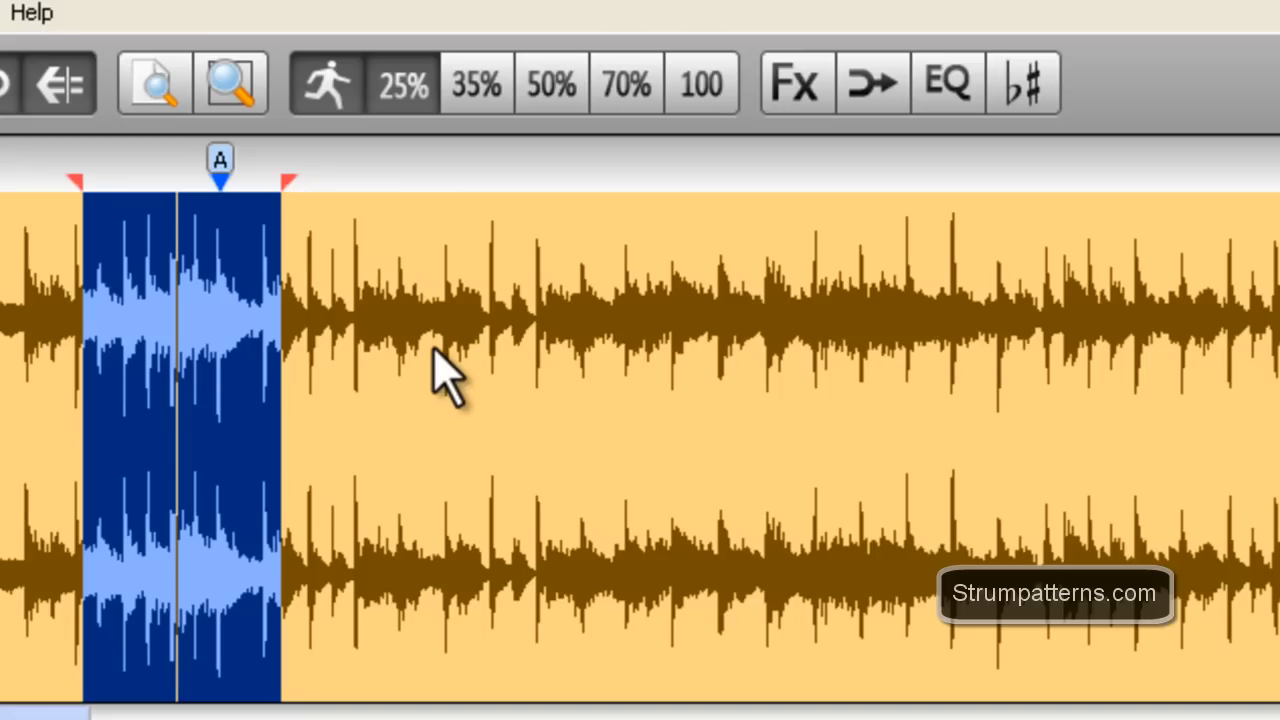
pyautogui.moveTo(436, 384)
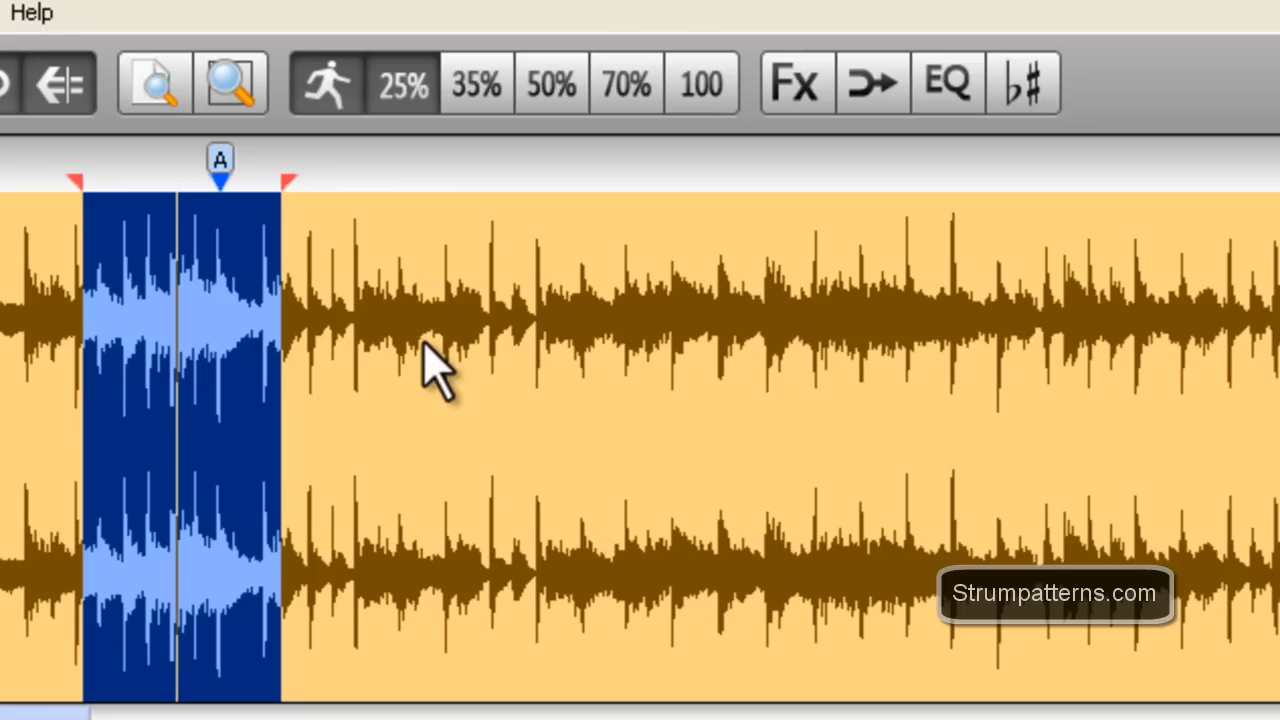
pyautogui.moveTo(416, 380)
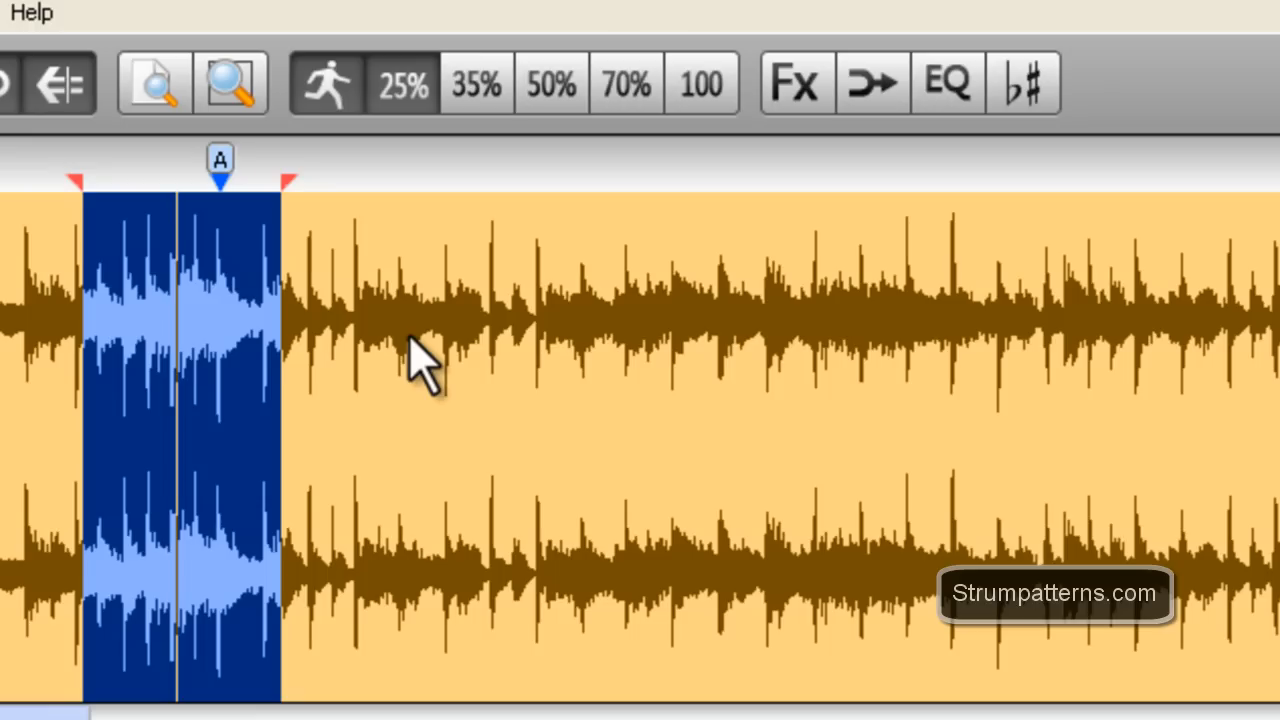
pyautogui.moveTo(412, 344)
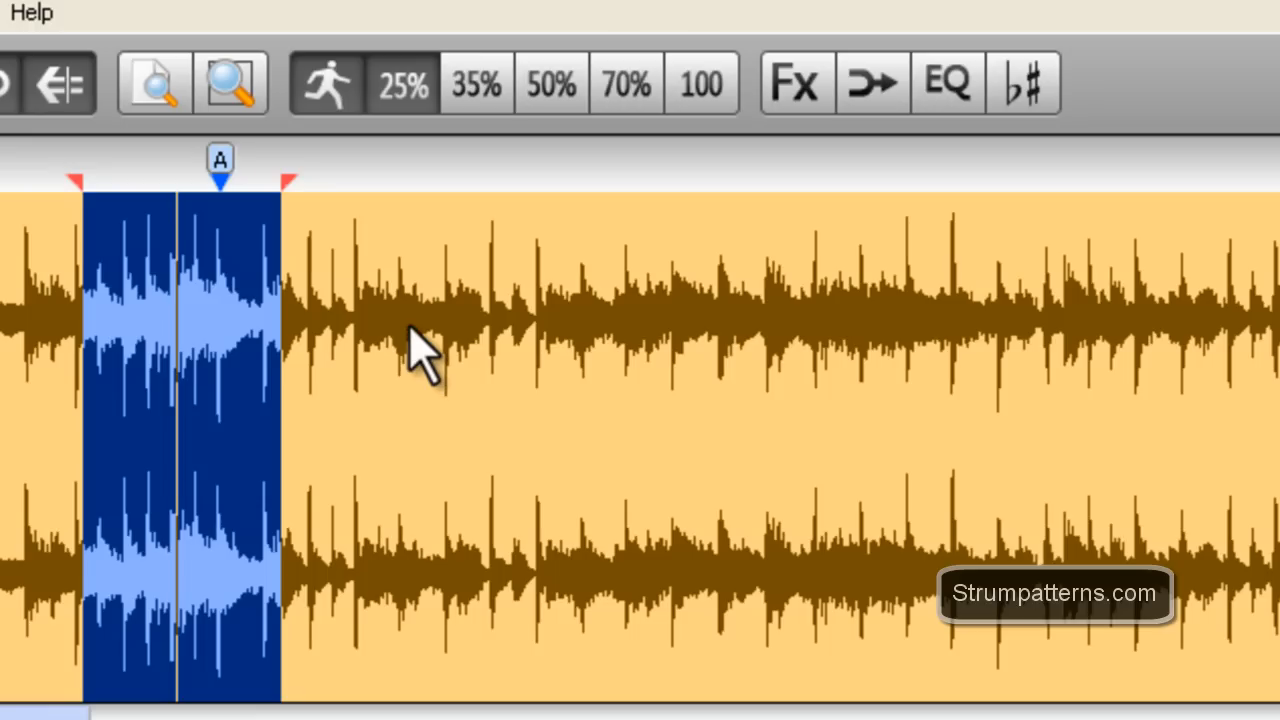
pyautogui.moveTo(404, 360)
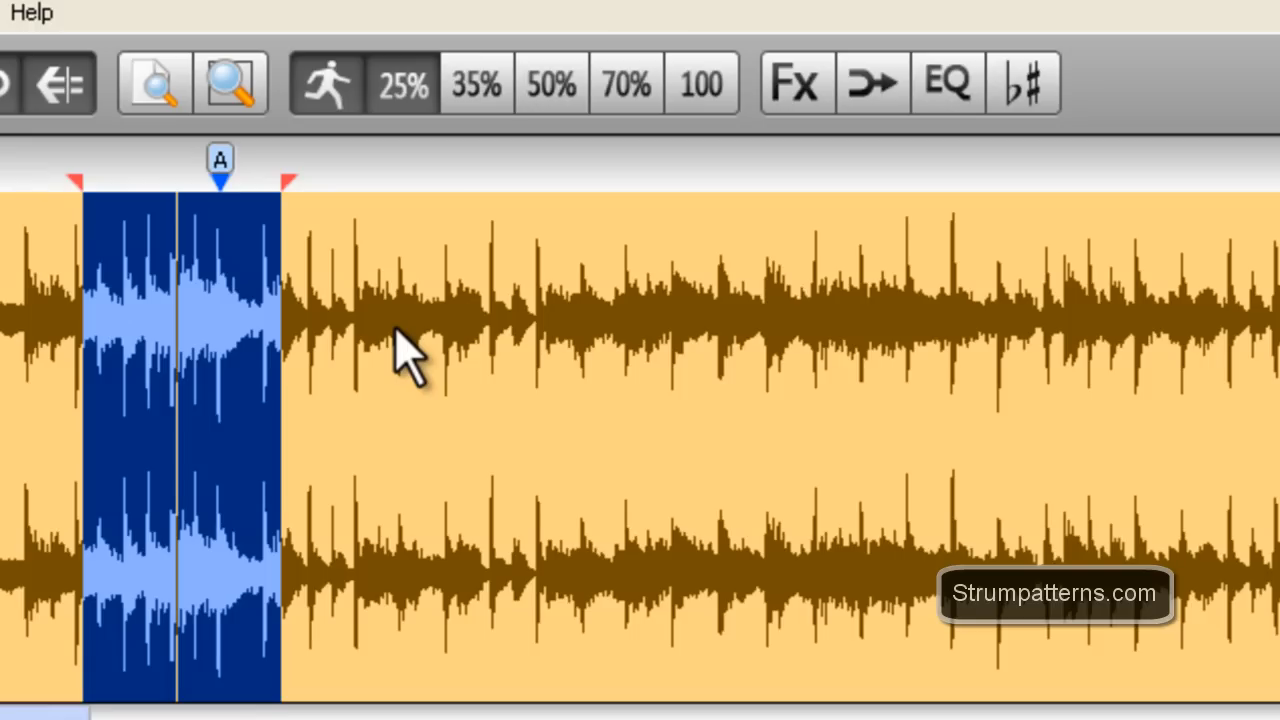
pyautogui.moveTo(430, 10)
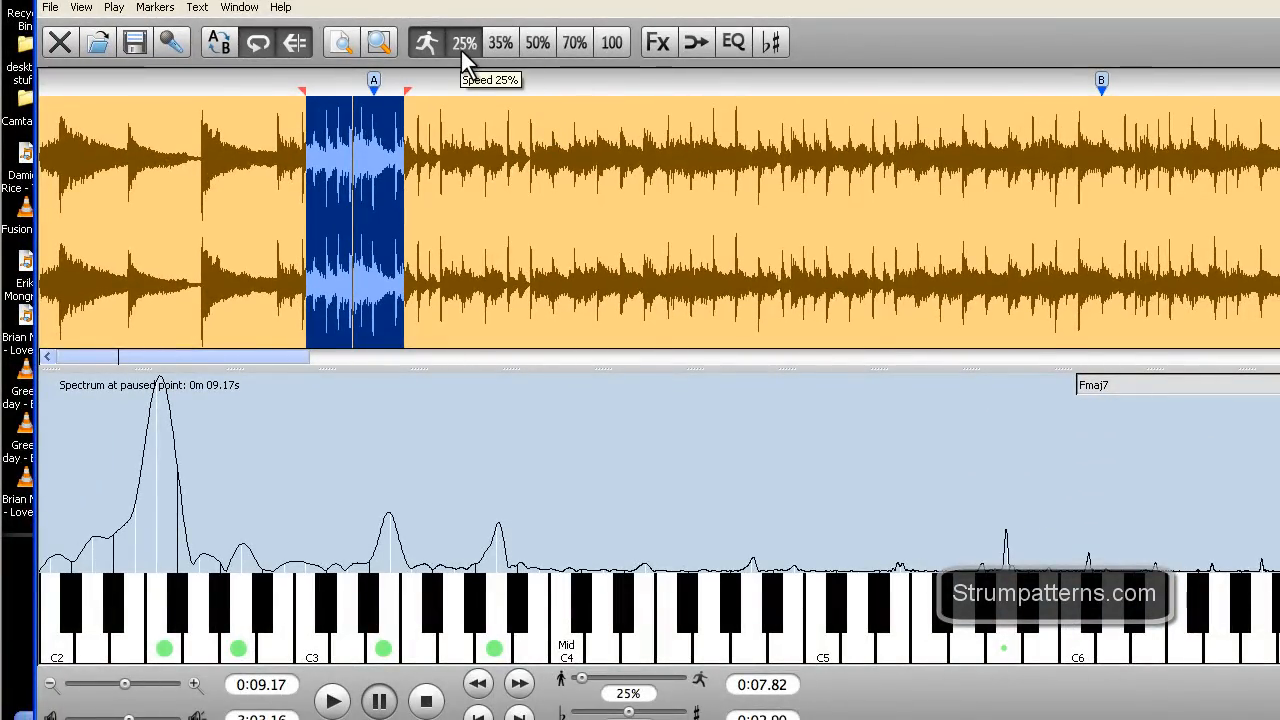
# - Choose the 25% preset, then raise the speed slider to 97%
pyautogui.click(570, 42)
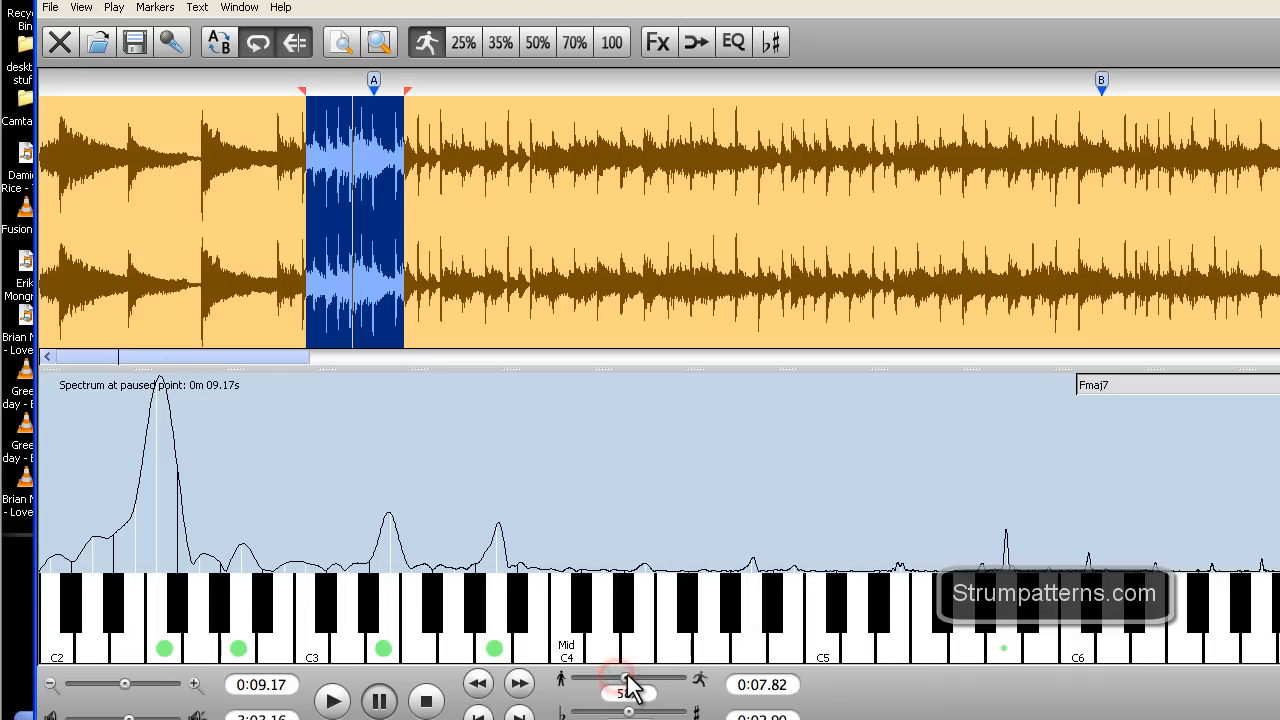
pyautogui.moveTo(620, 686); pyautogui.dragTo(650, 686)
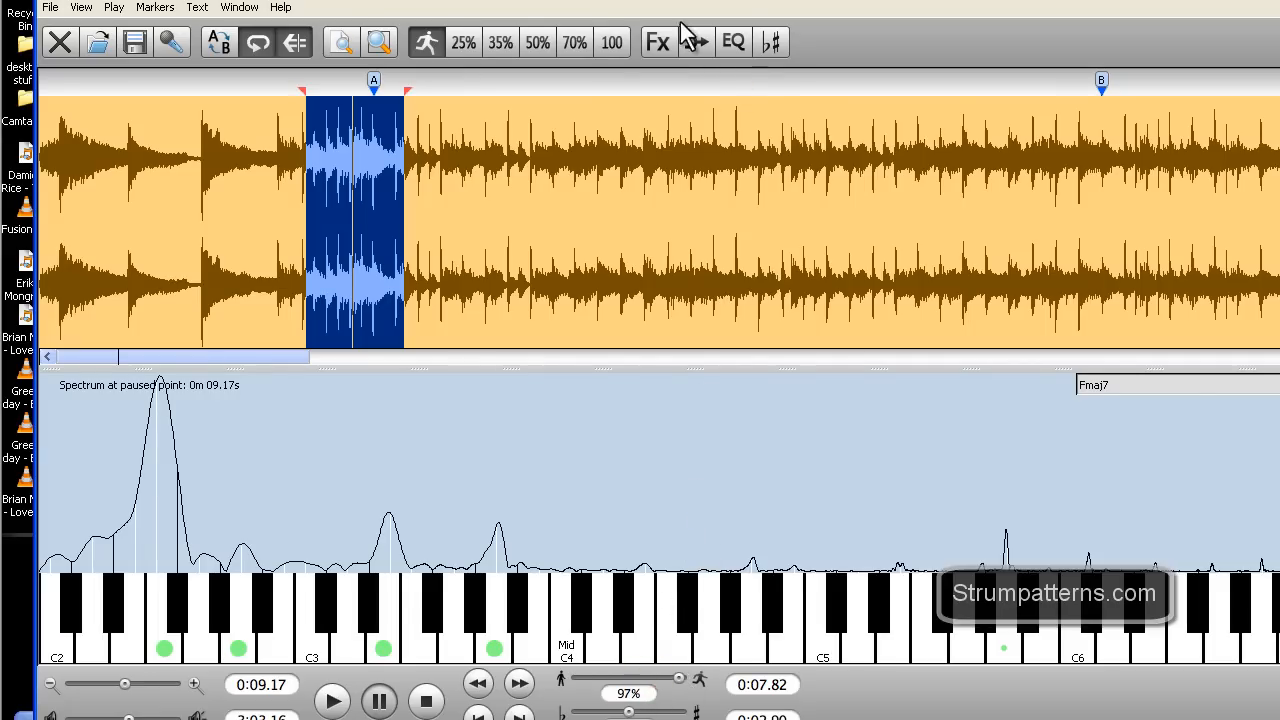
# - In the Fx Speed settings, push the speed to 200% and settle it at 182%
pyautogui.click(656, 42)
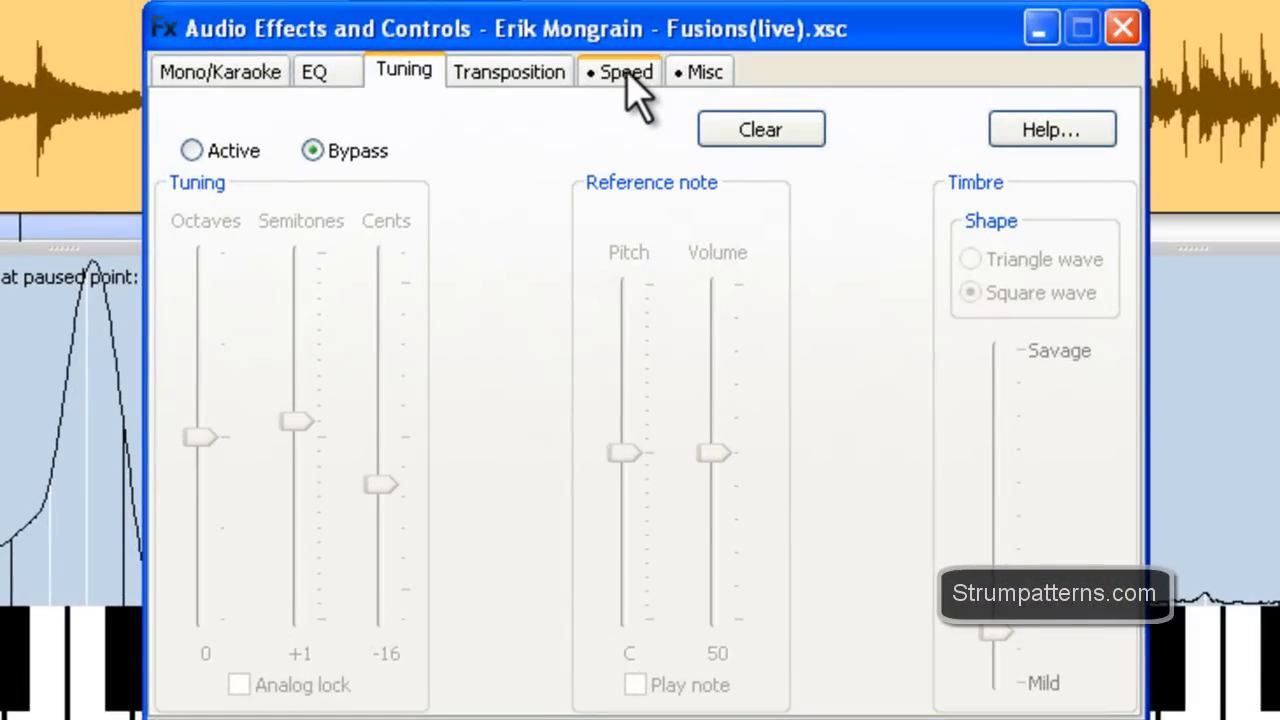
pyautogui.click(616, 72)
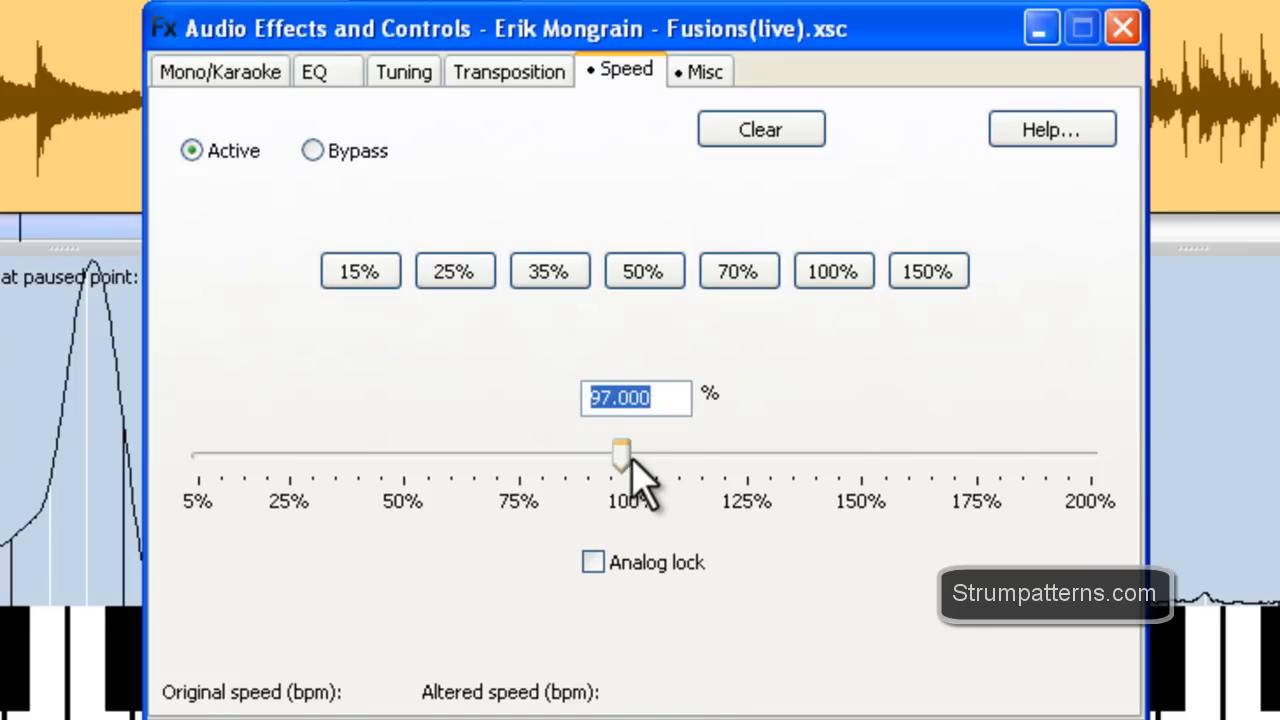
pyautogui.moveTo(620, 452); pyautogui.dragTo(624, 452)
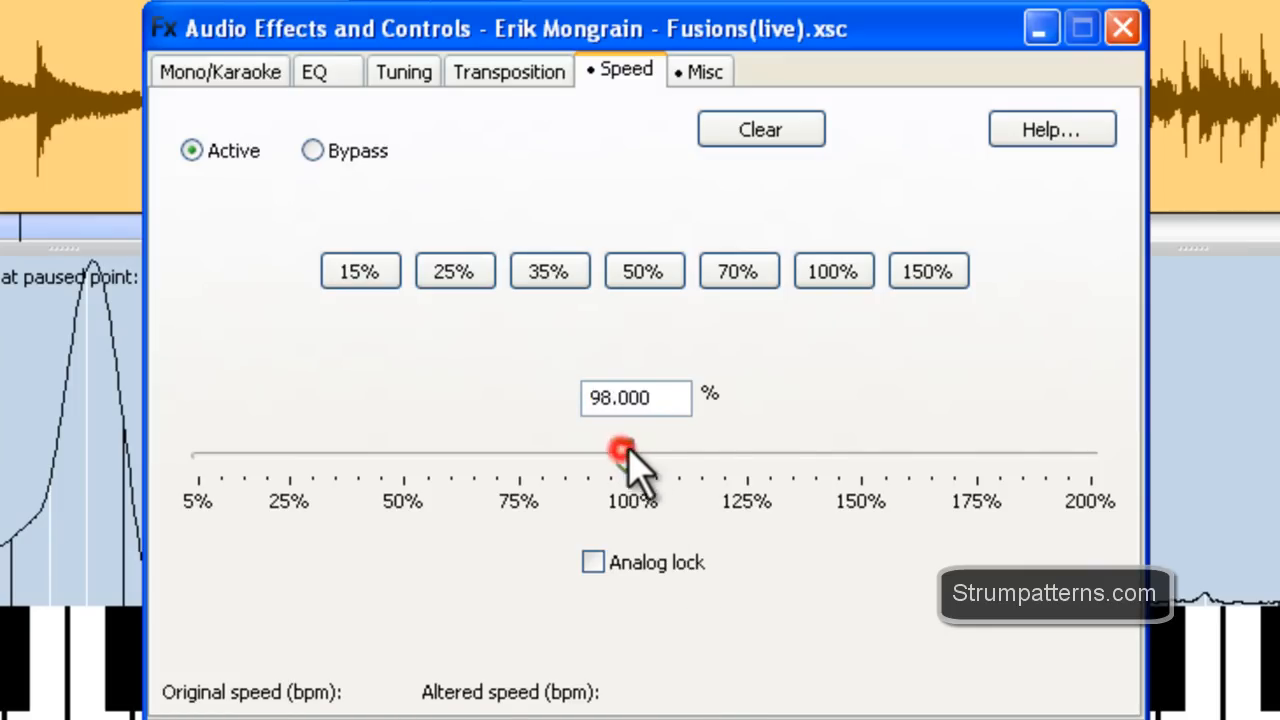
pyautogui.moveTo(620, 456); pyautogui.dragTo(1090, 456)
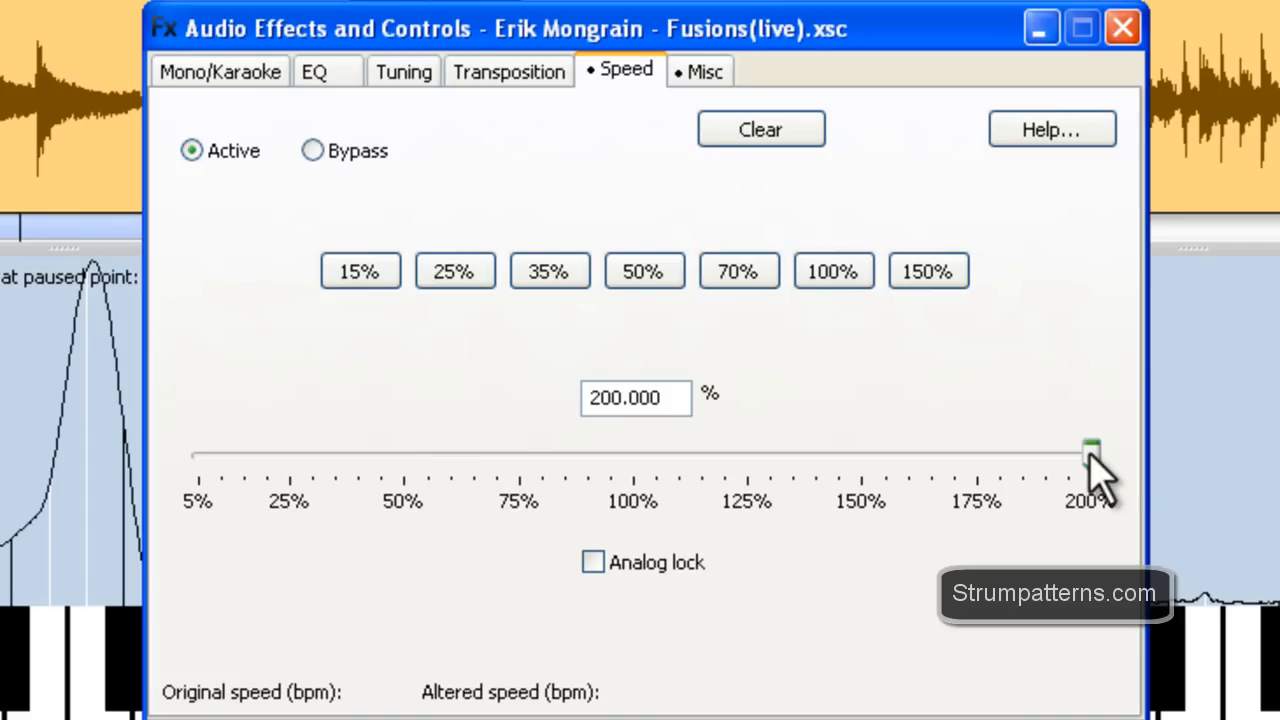
pyautogui.moveTo(1092, 456); pyautogui.dragTo(1008, 456)
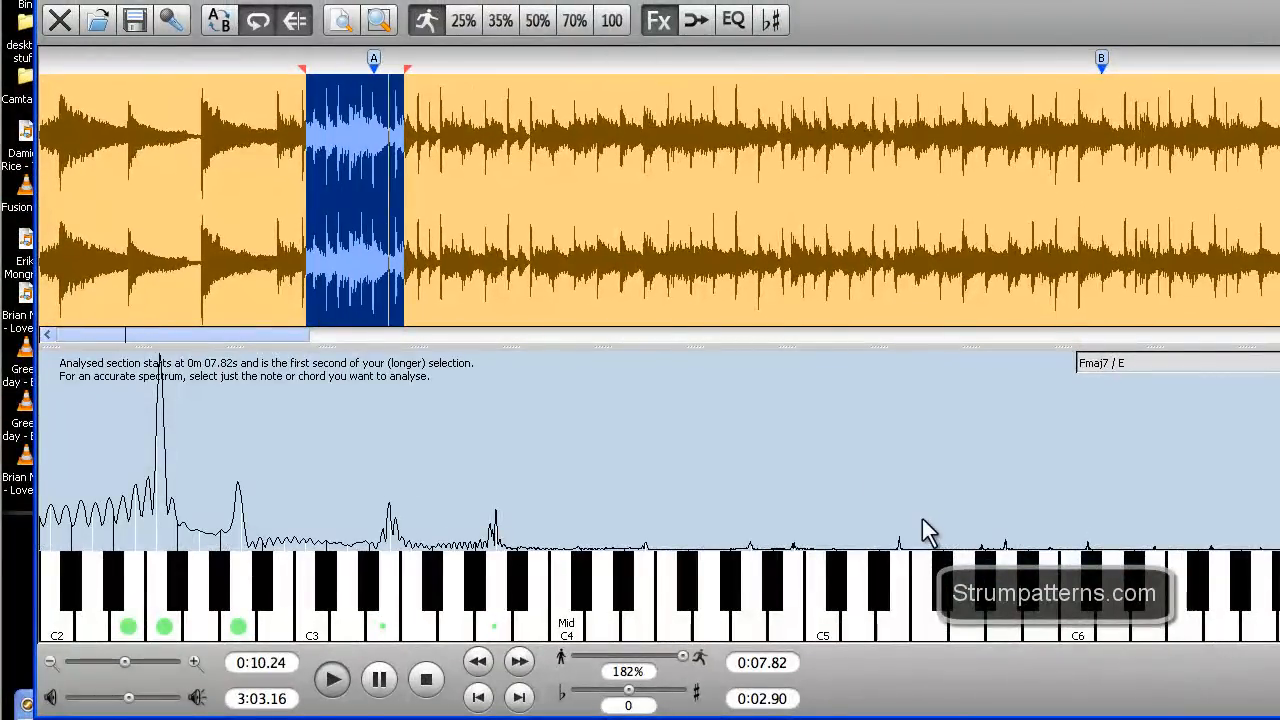
# - Toggle the Speed effect between Bypass and Active, leave it bypassed, and reset speed to 100%
pyautogui.click(660, 20)
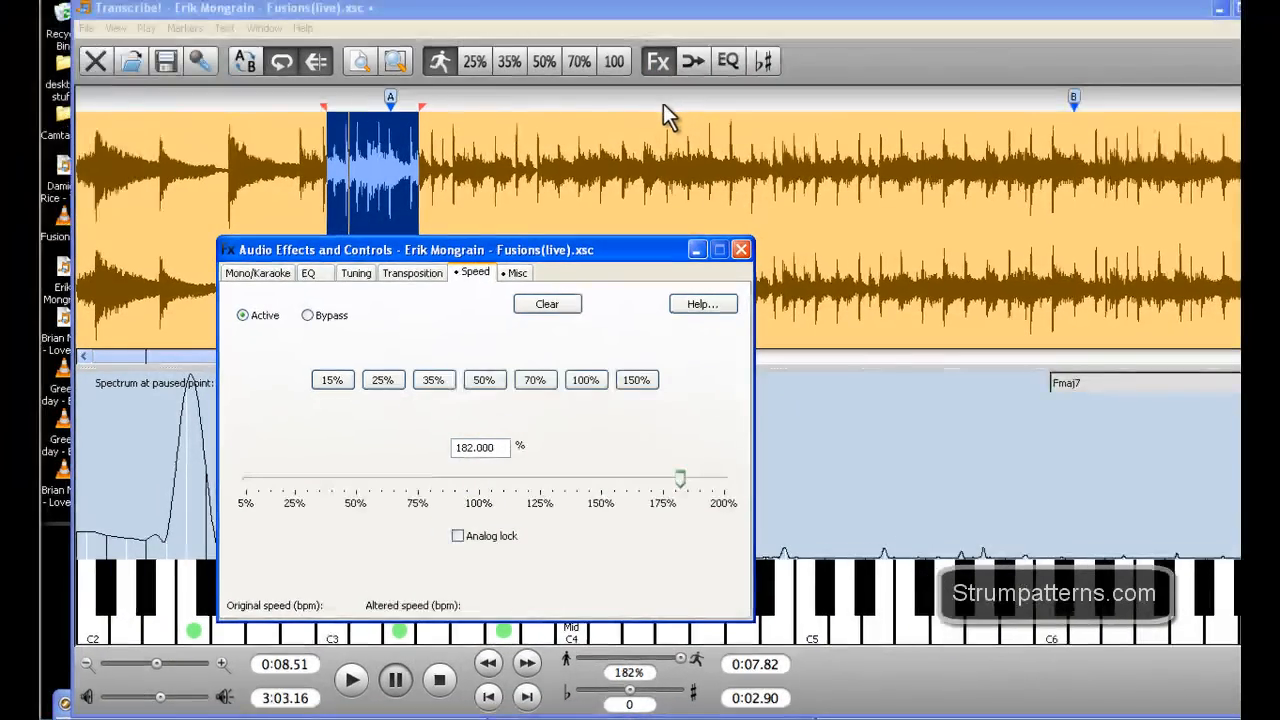
pyautogui.moveTo(490, 476)
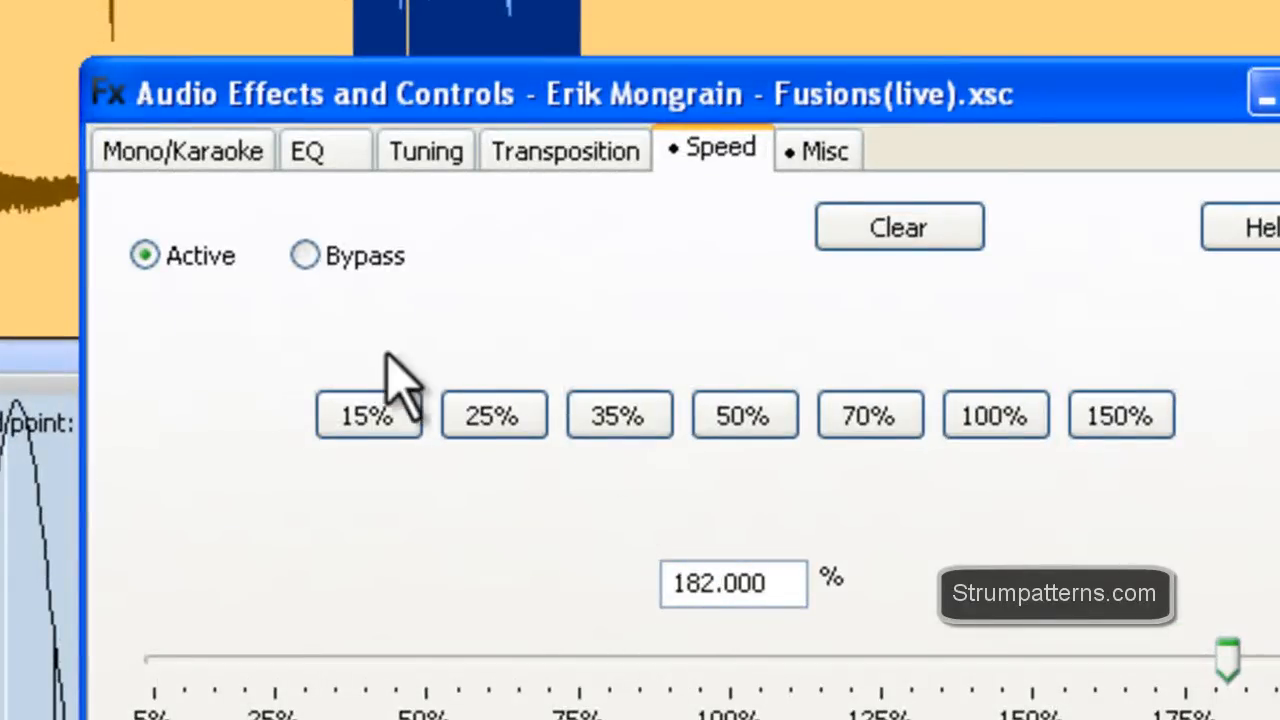
pyautogui.click(304, 256)
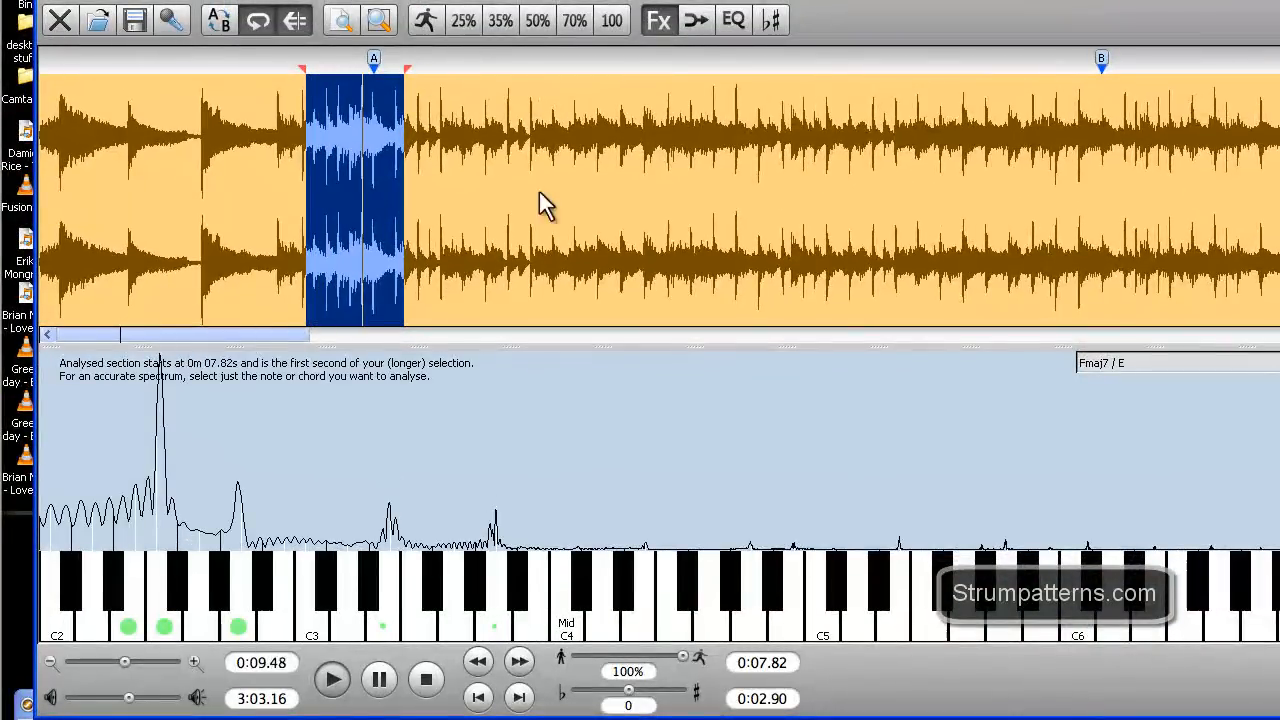
pyautogui.click(656, 20)
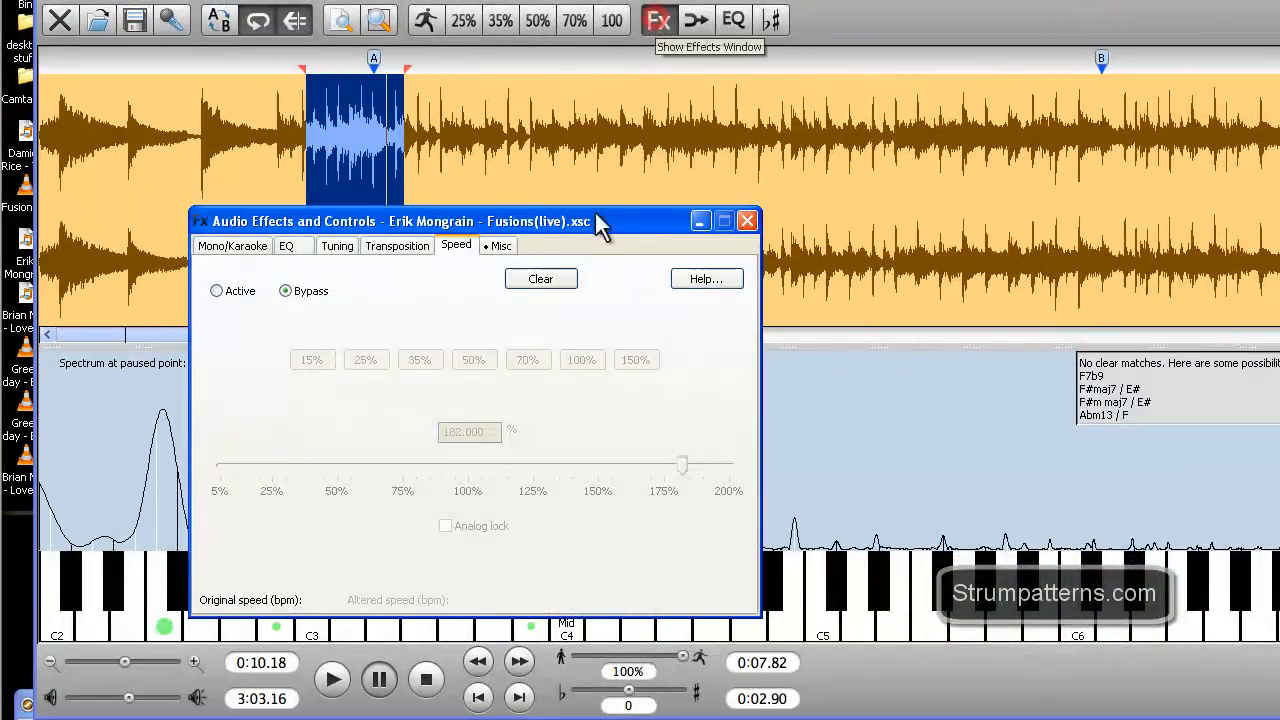
pyautogui.click(216, 290)
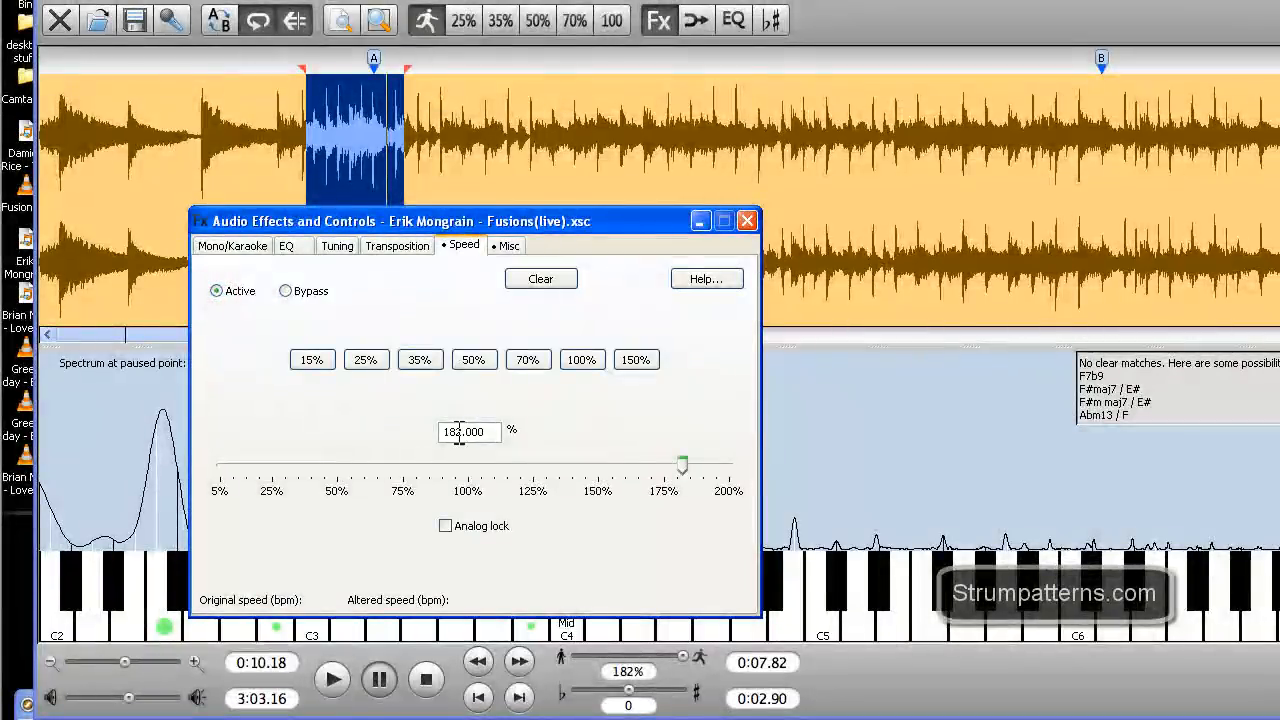
pyautogui.click(284, 290)
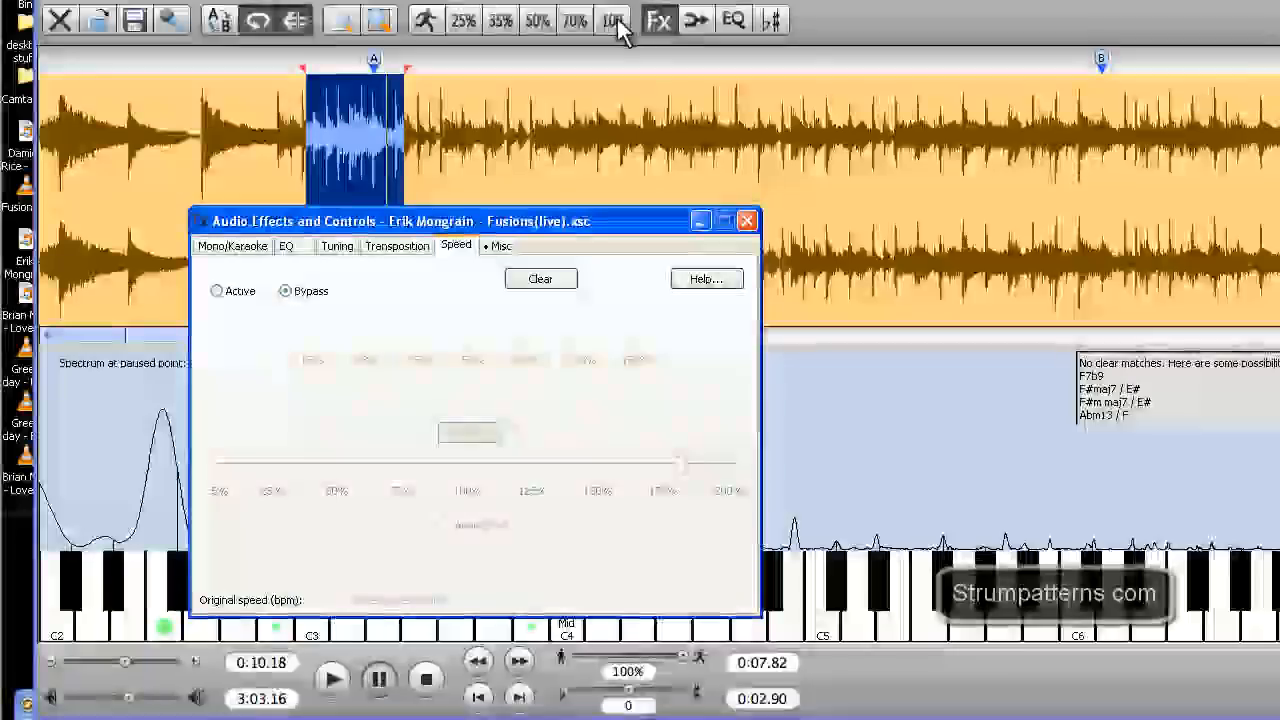
pyautogui.click(748, 220)
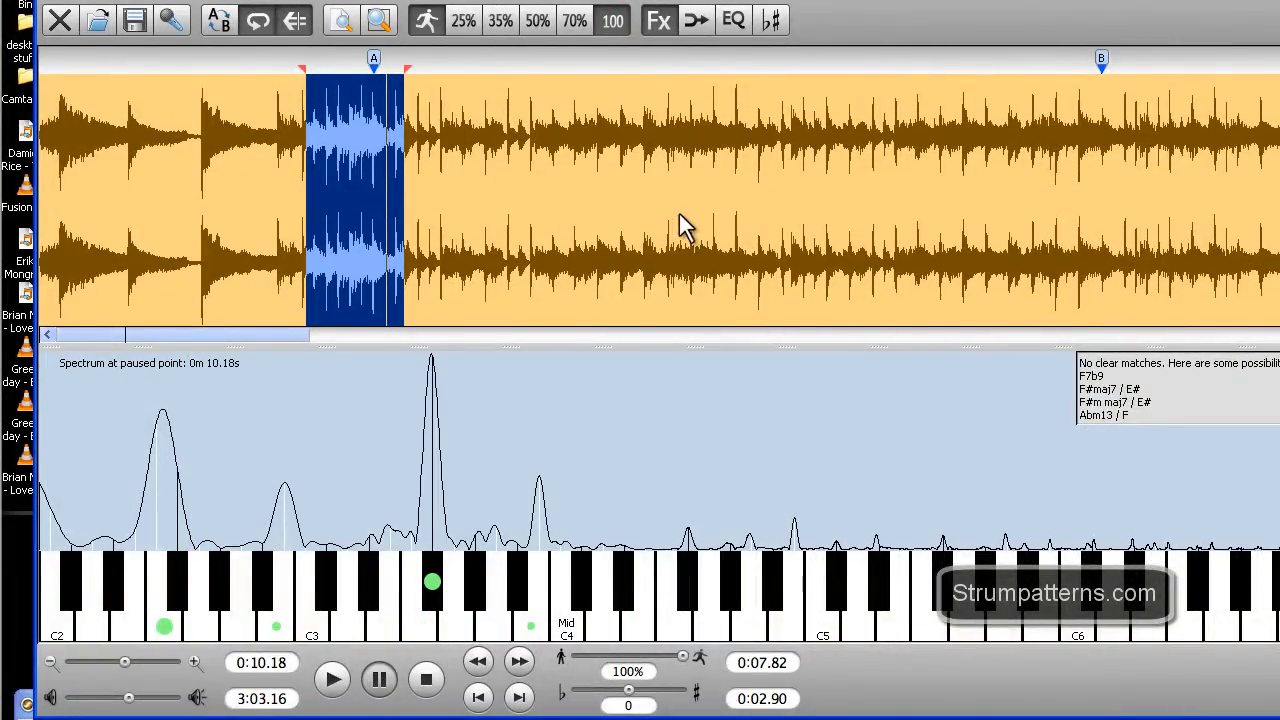
pyautogui.moveTo(916, 216)
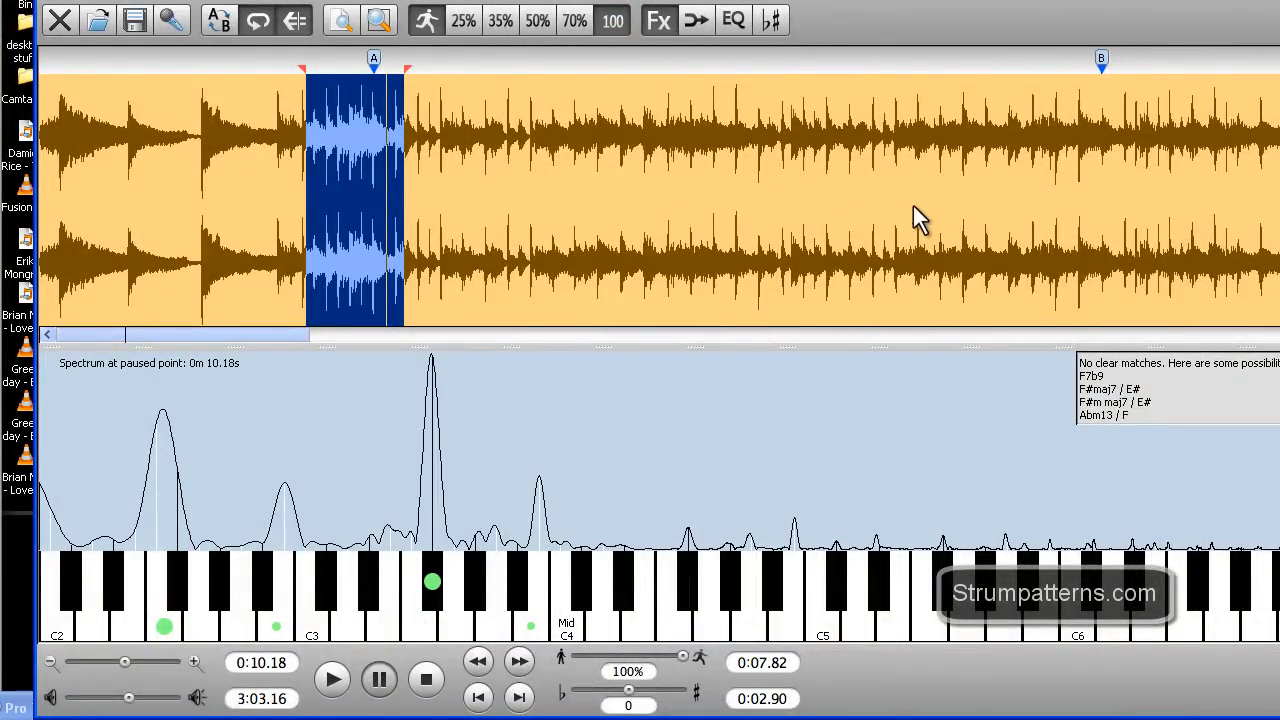
pyautogui.moveTo(386, 70)
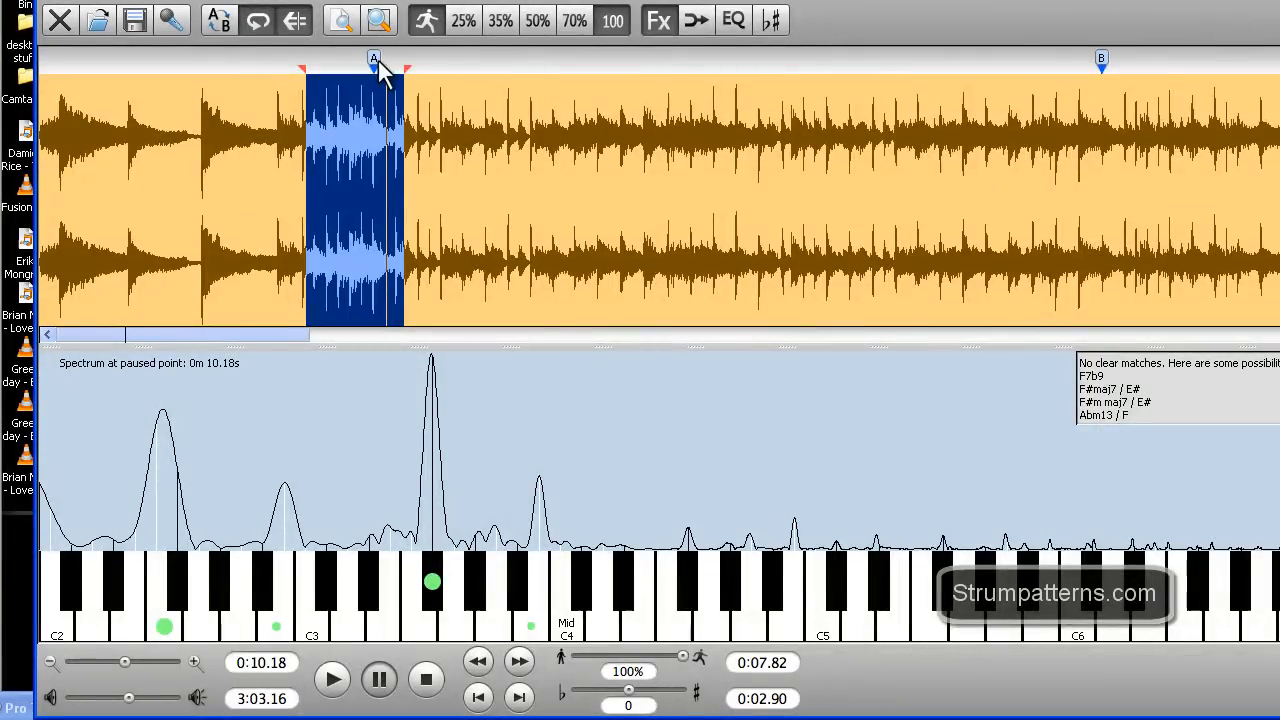
pyautogui.moveTo(512, 78)
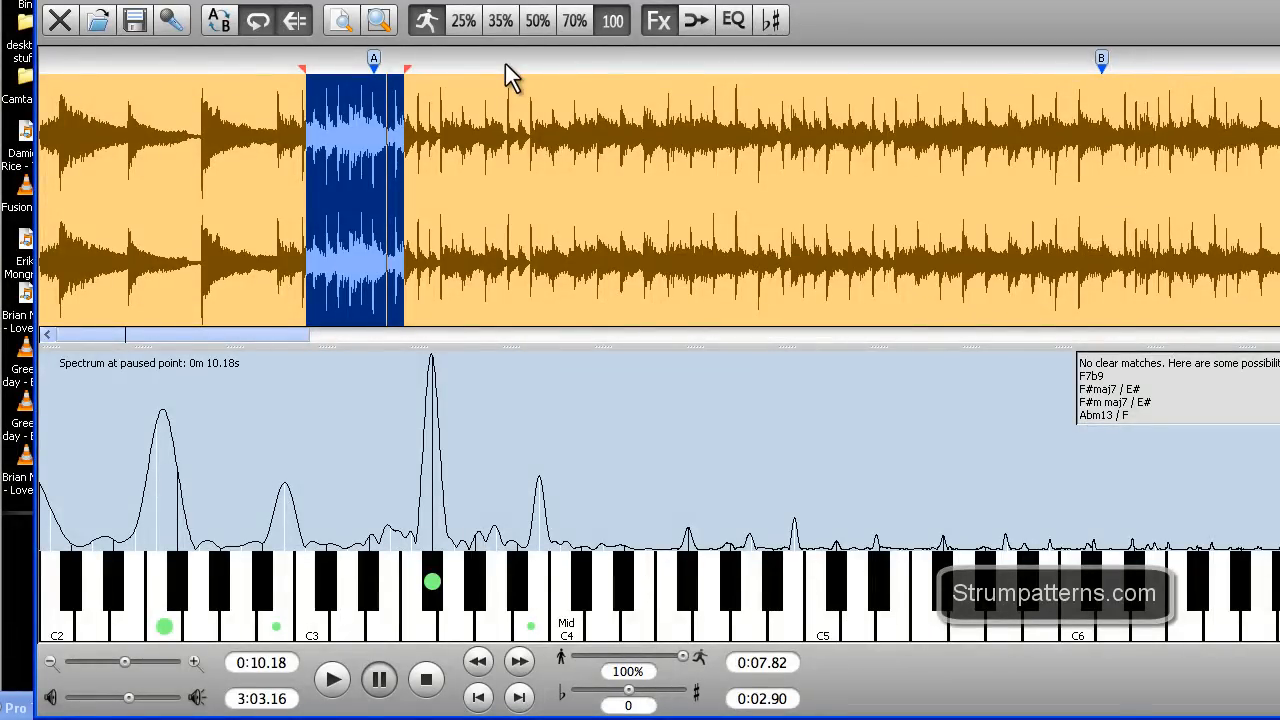
pyautogui.moveTo(350, 68)
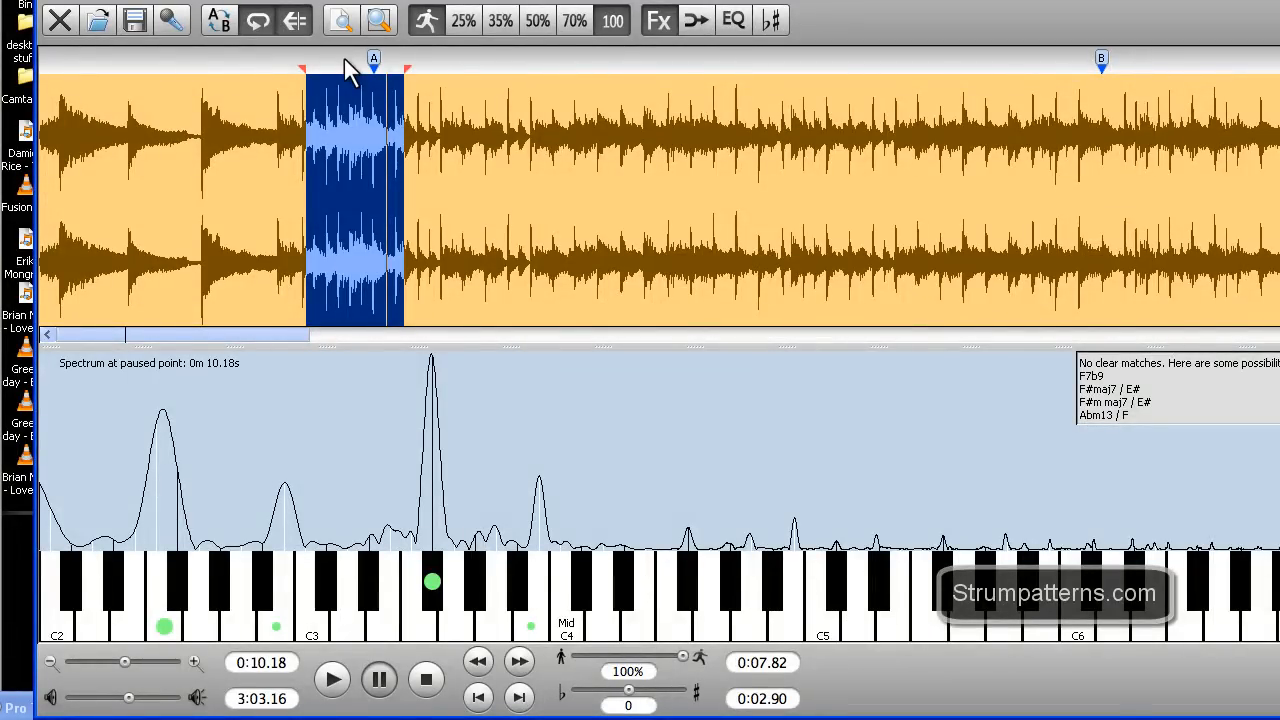
pyautogui.moveTo(744, 114)
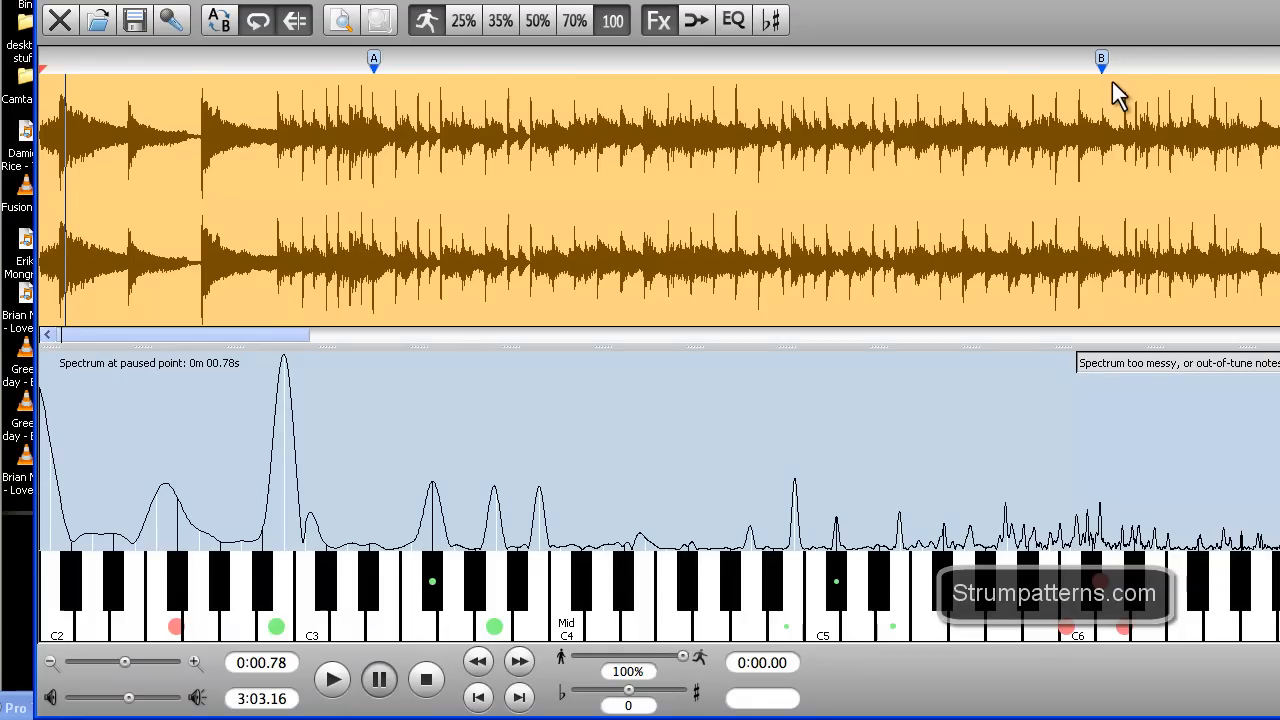
pyautogui.moveTo(496, 70)
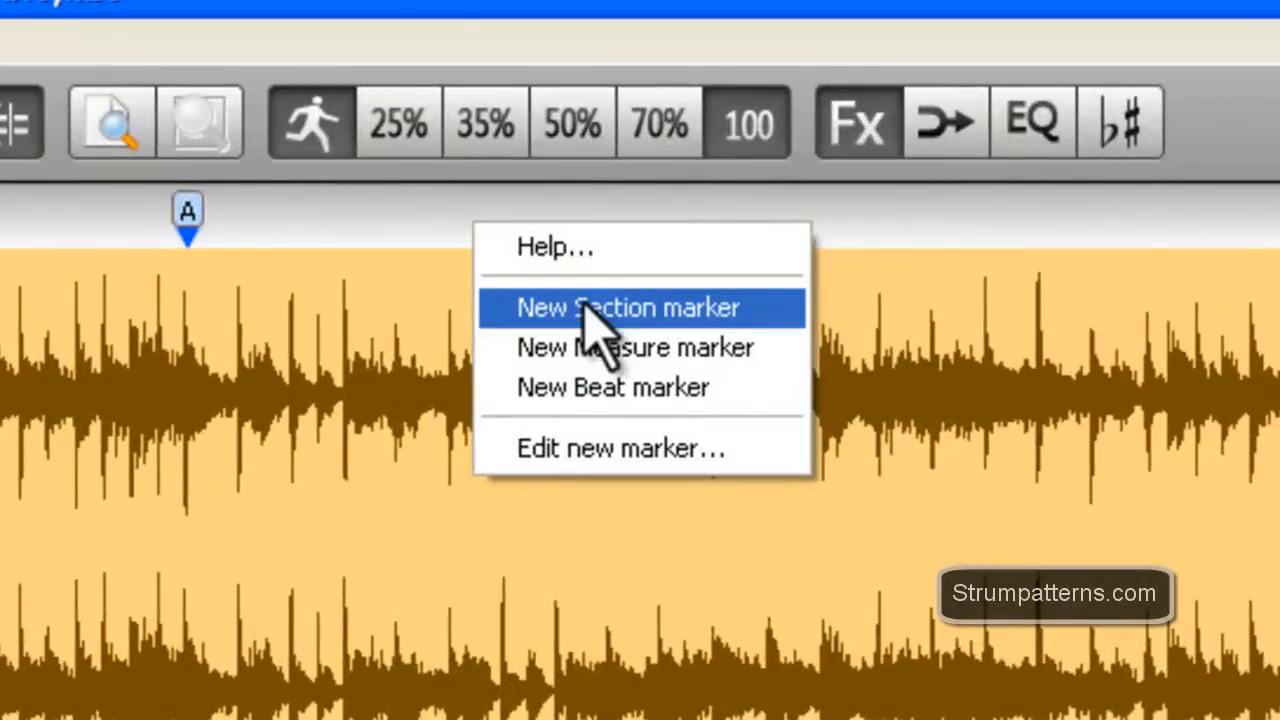
# - Create a section marker, drag it to 0m 14.57s and label it 'B'
pyautogui.click(630, 308)
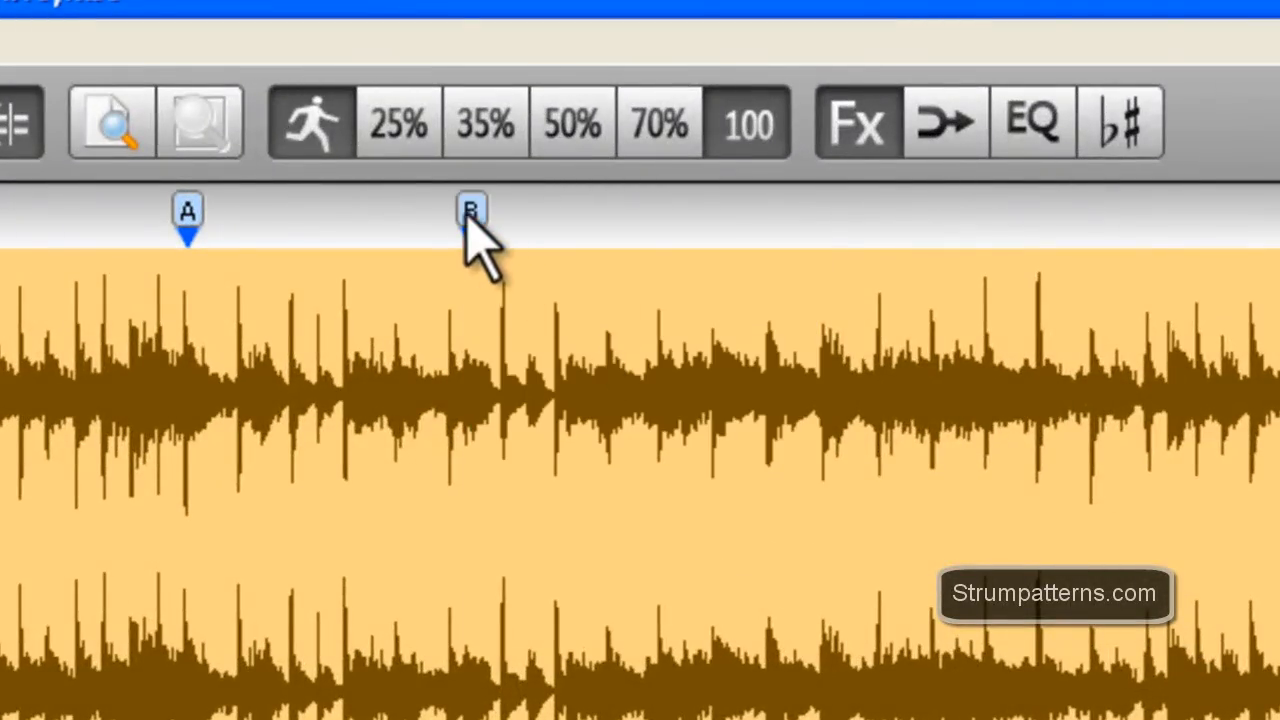
pyautogui.moveTo(470, 210); pyautogui.dragTo(724, 210)
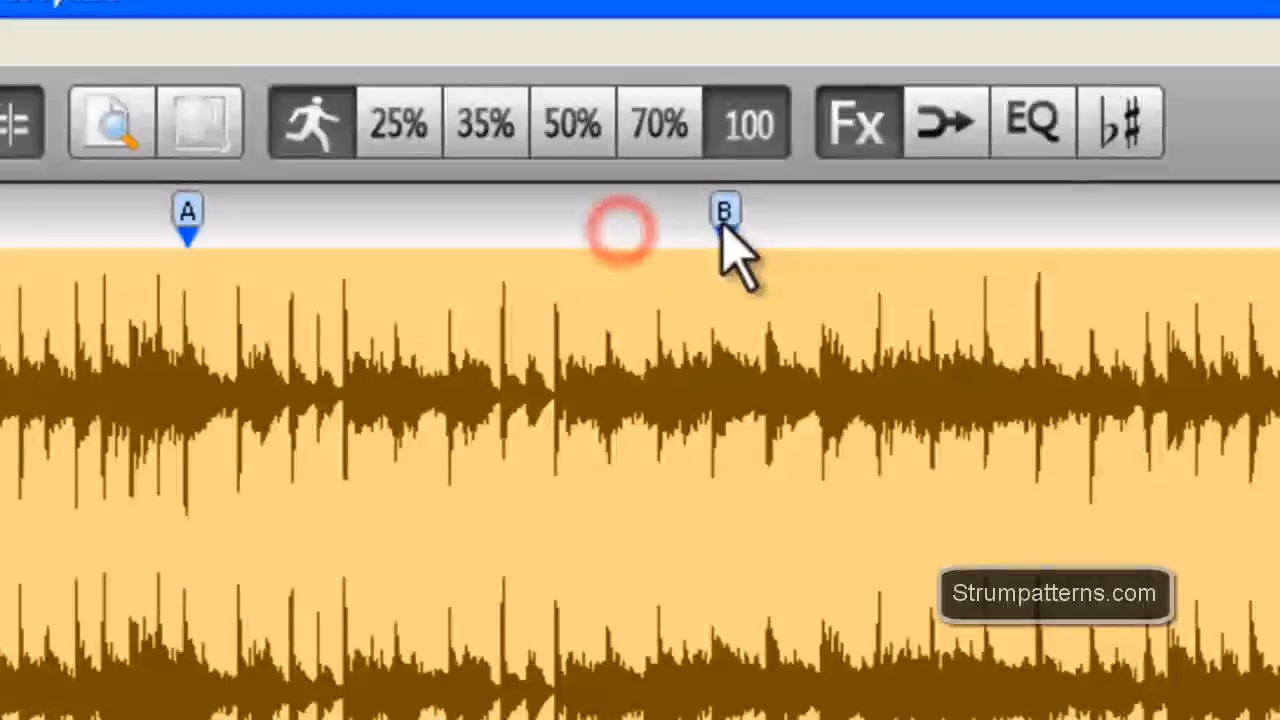
pyautogui.rightClick(724, 212)
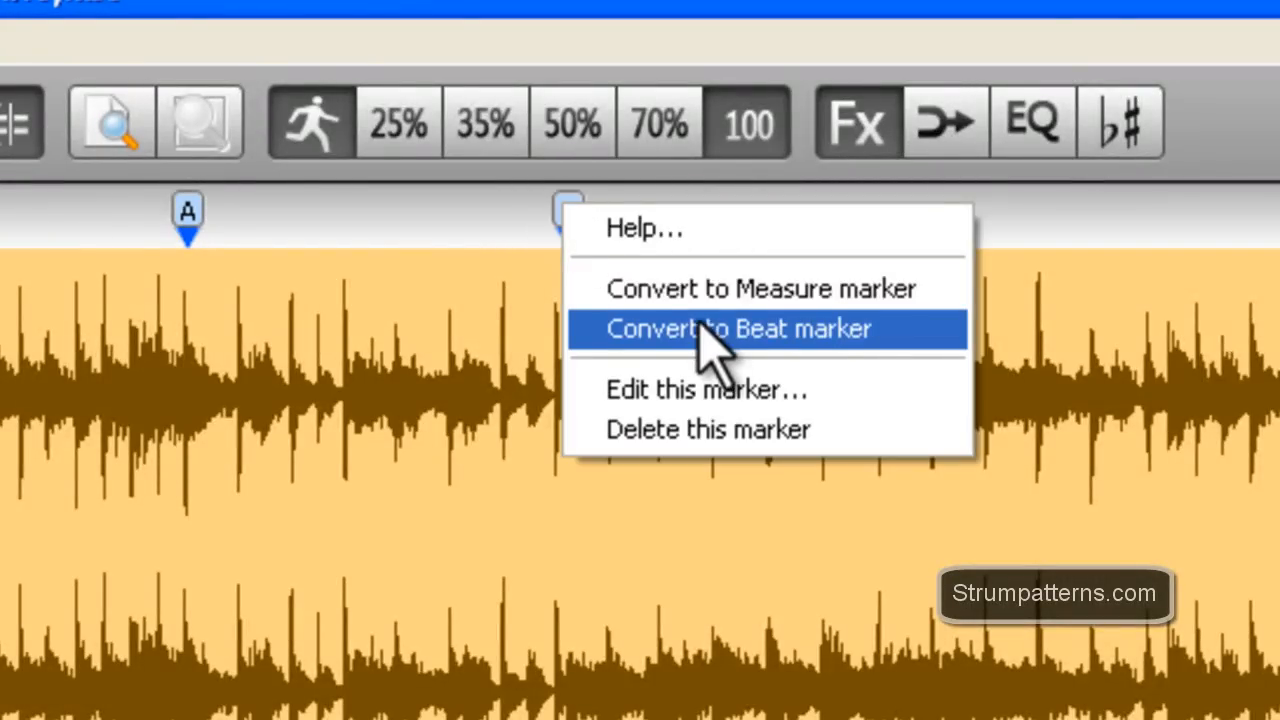
pyautogui.moveTo(710, 310)
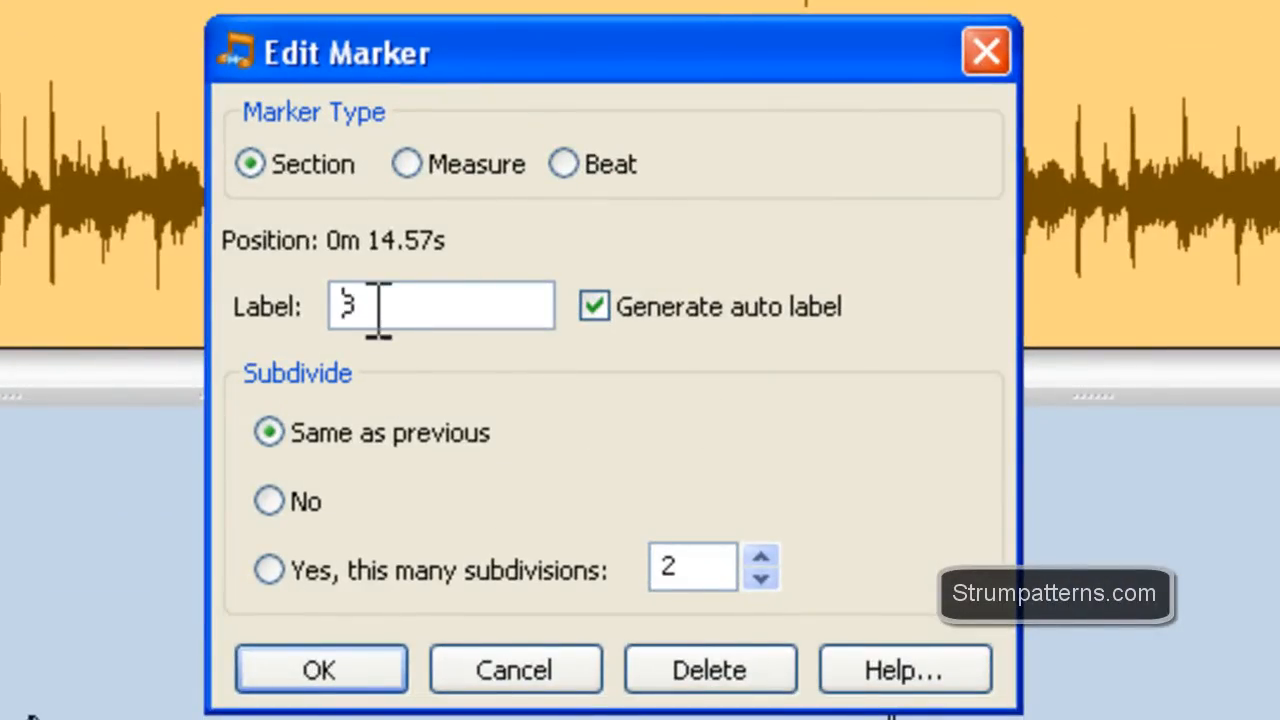
pyautogui.write('B')
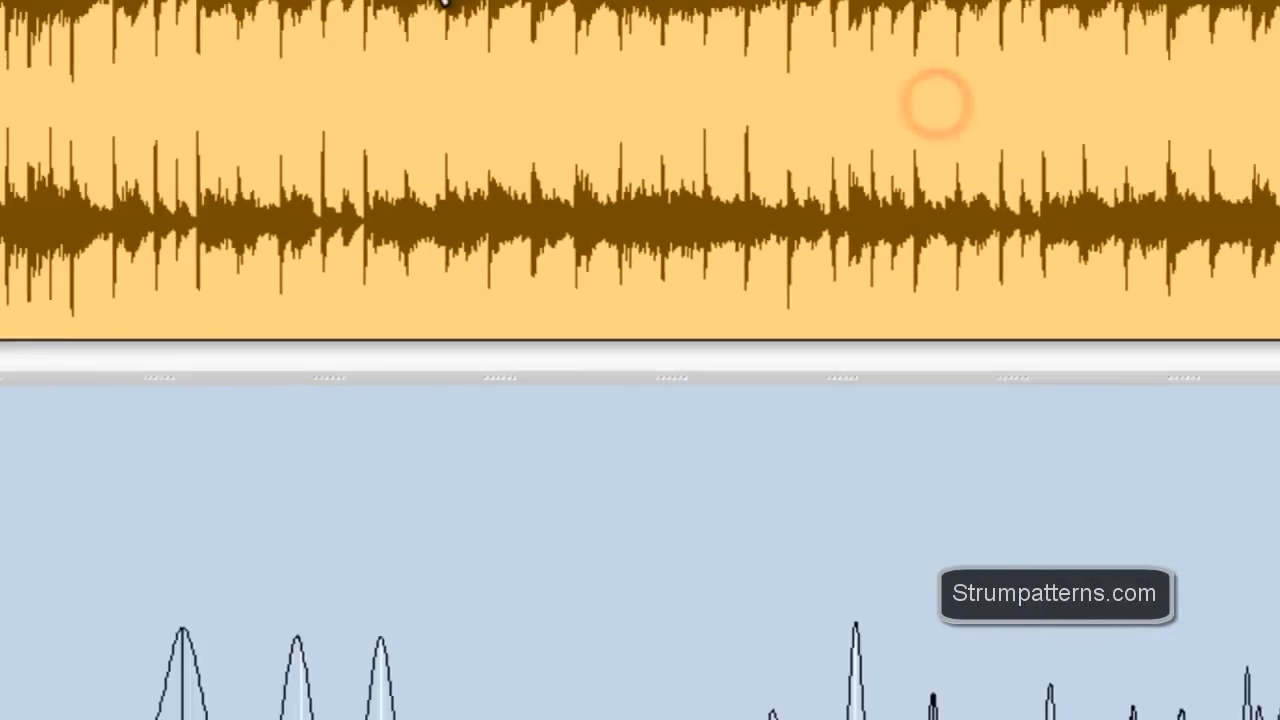
pyautogui.rightClick(372, 60)
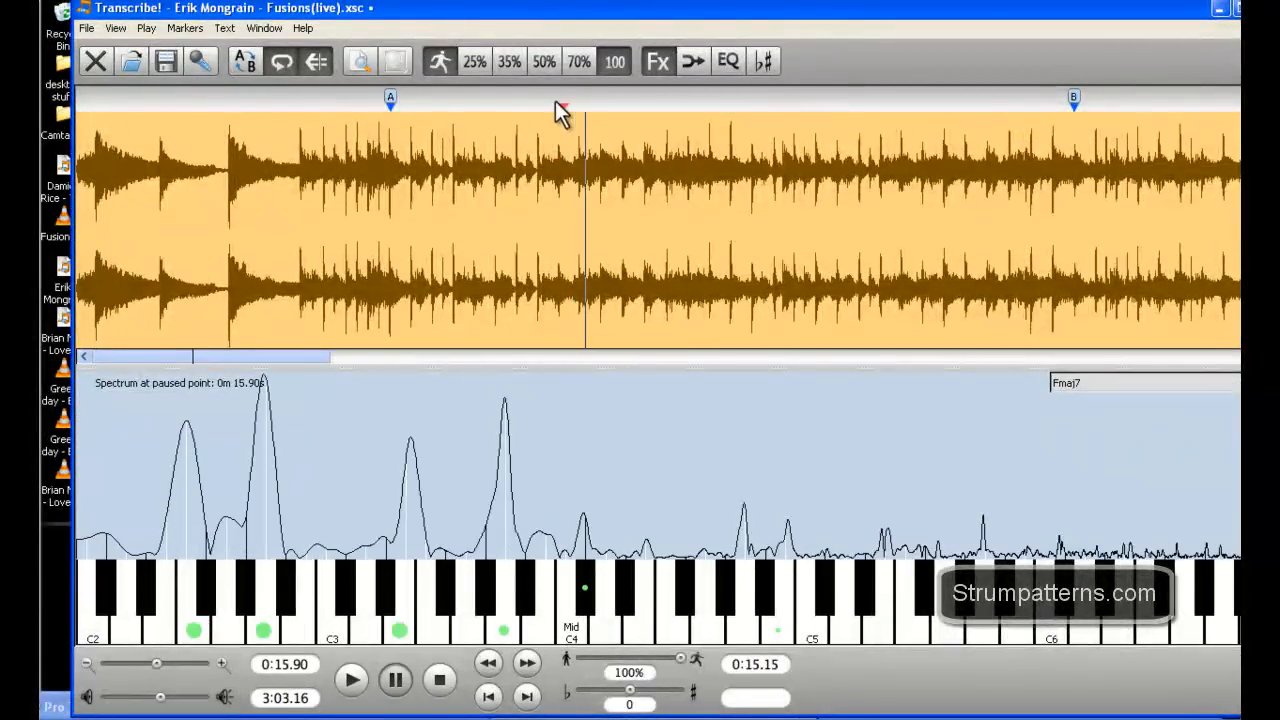
# - Add a section marker via Markers > New Section Marker, placed at the current point
pyautogui.click(180, 28)
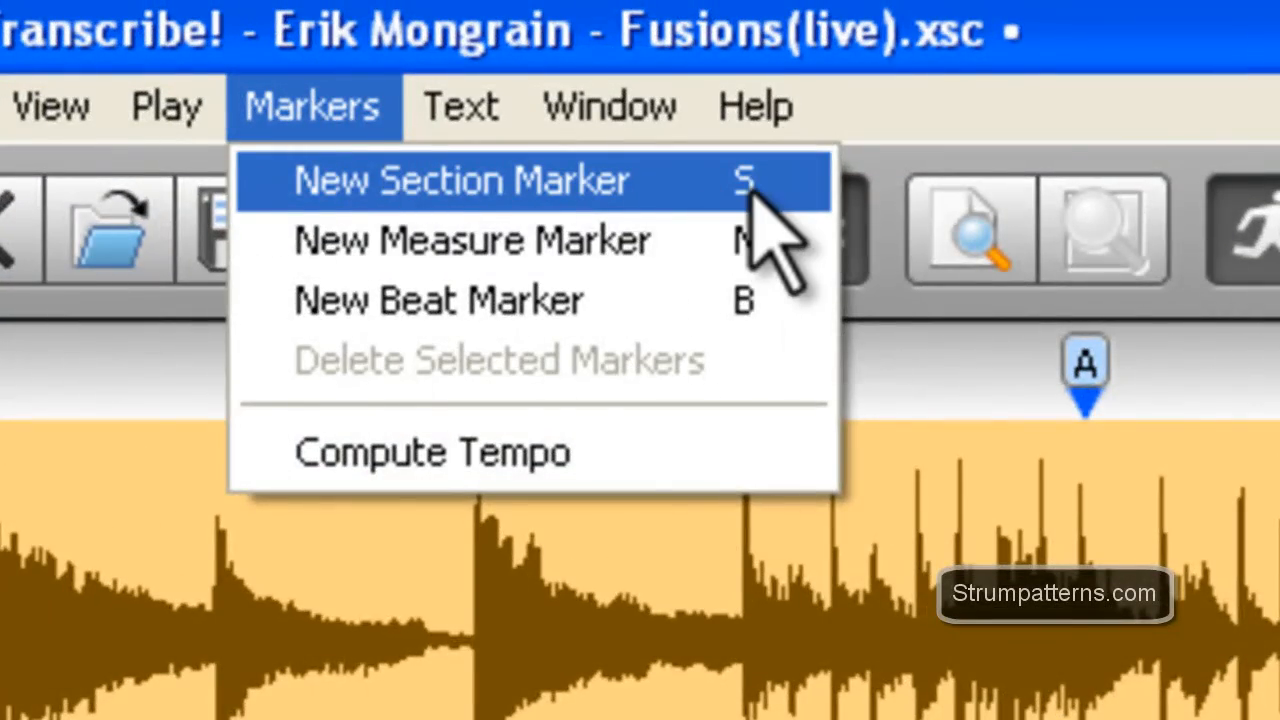
pyautogui.click(460, 180)
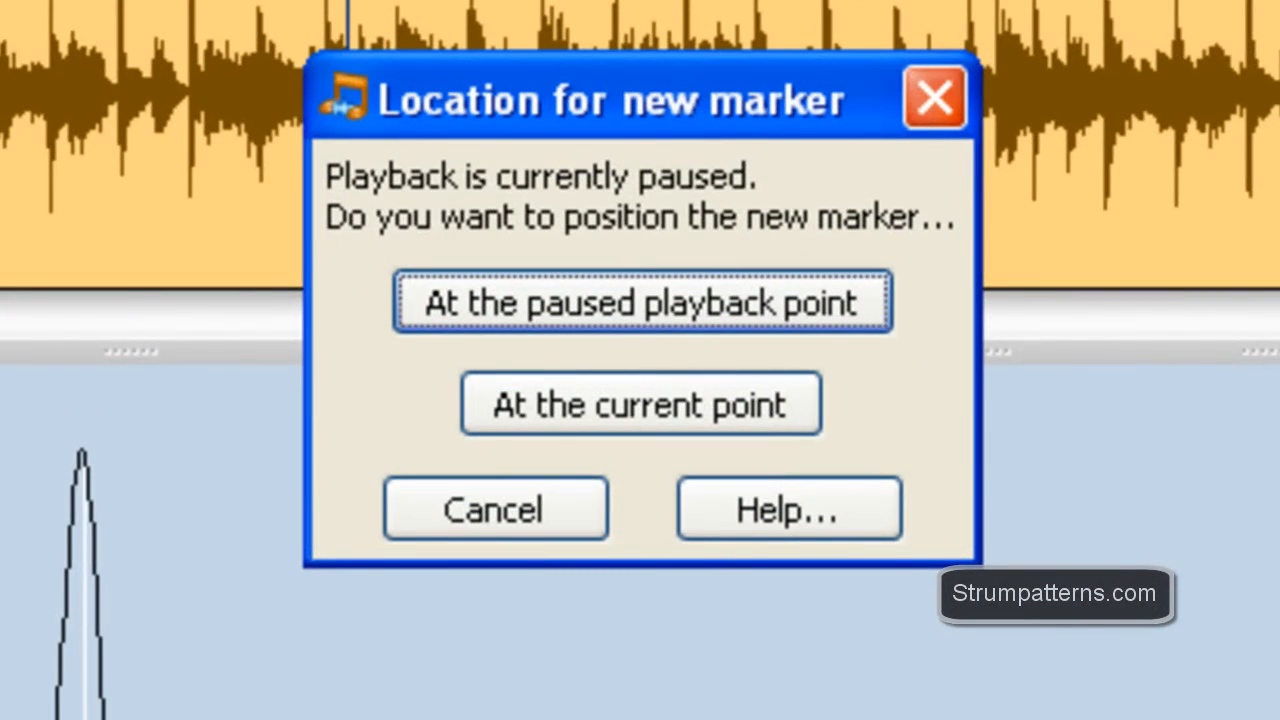
pyautogui.moveTo(650, 196)
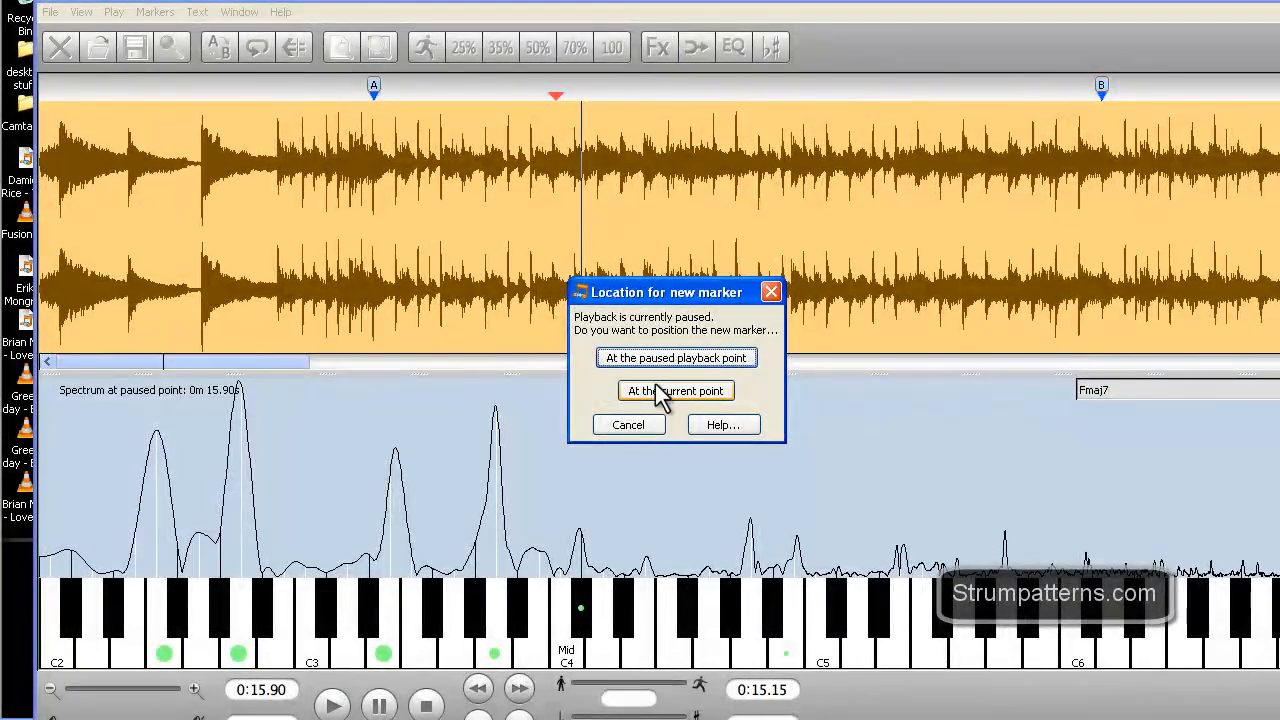
pyautogui.click(676, 390)
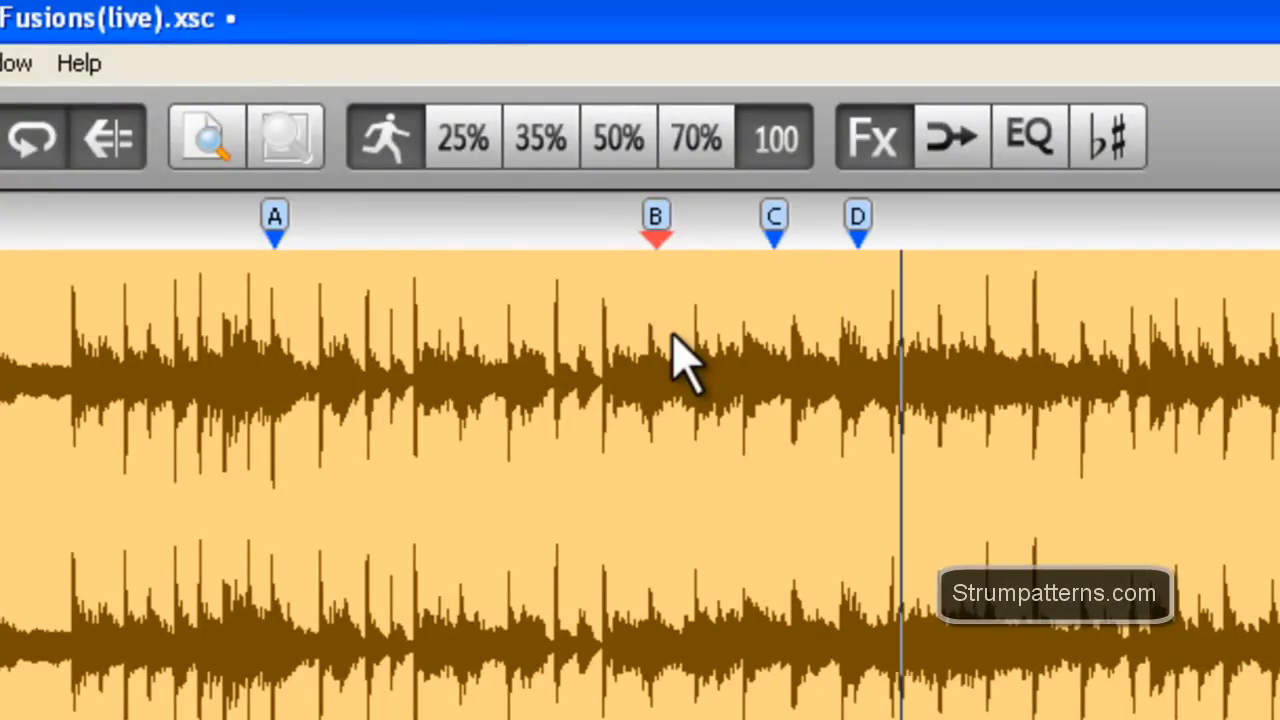
pyautogui.moveTo(744, 270)
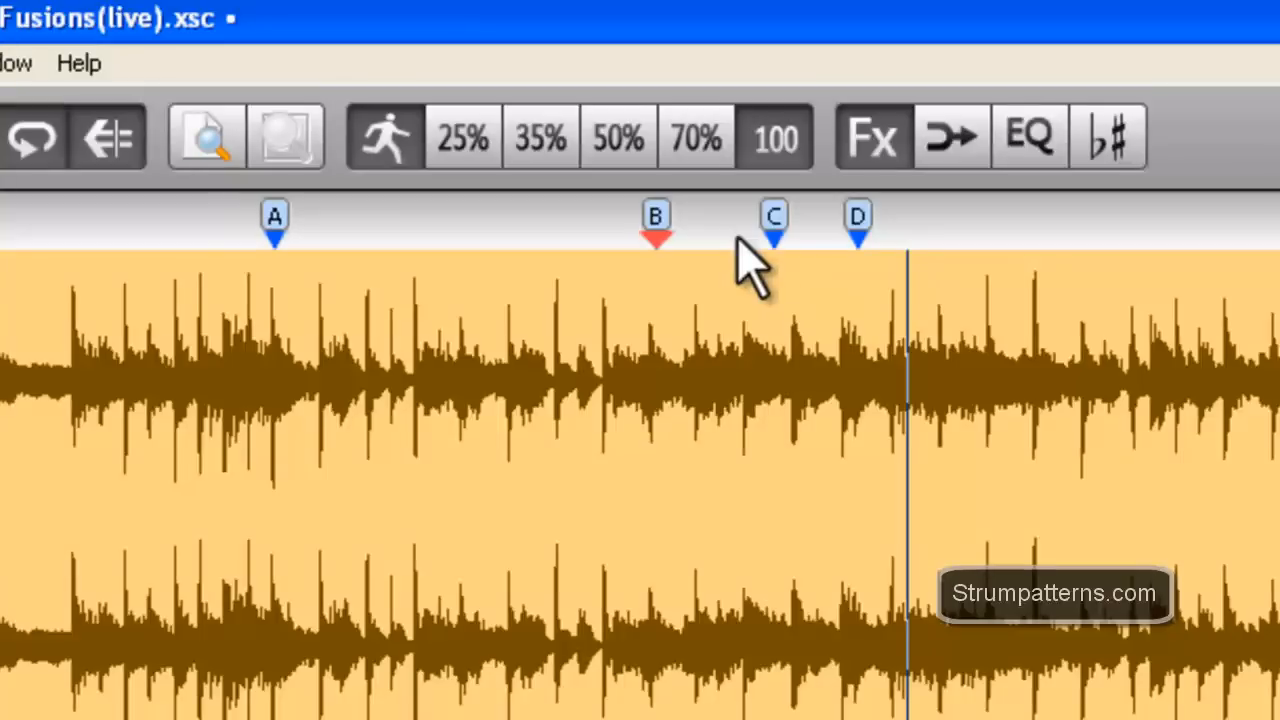
pyautogui.moveTo(784, 256)
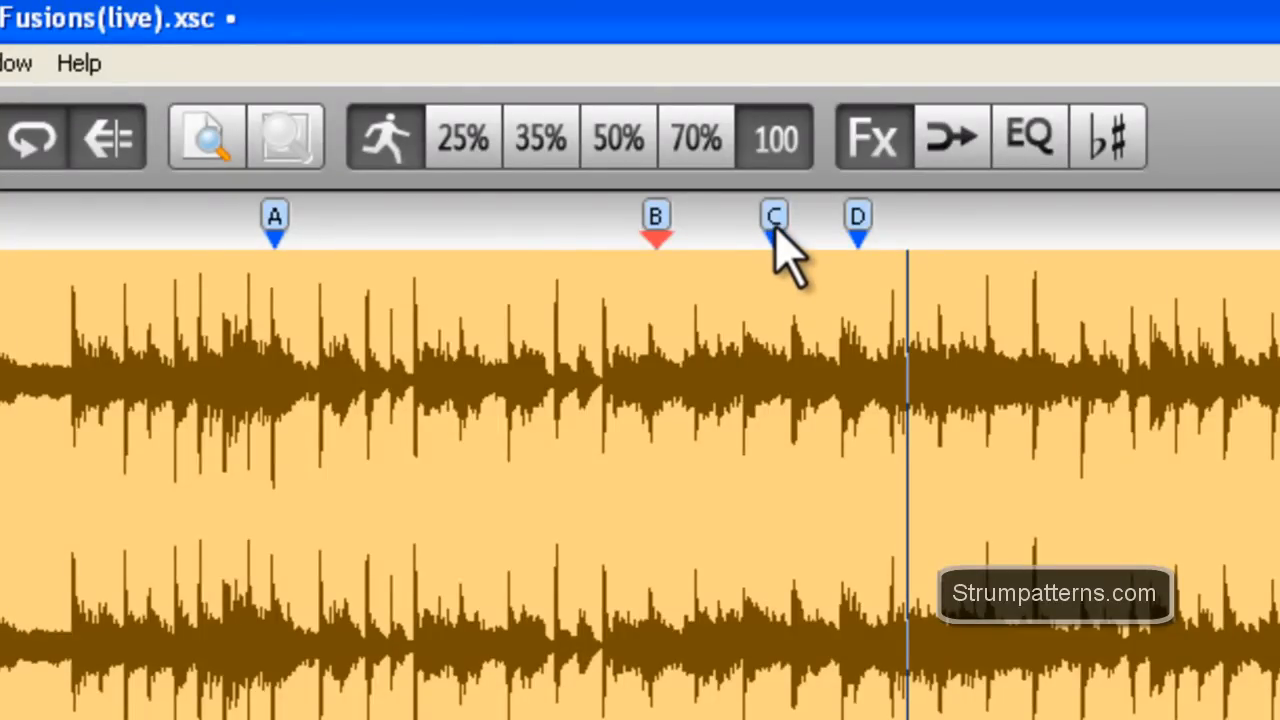
# - Delete the newly added section marker B via its context menu
pyautogui.rightClick(772, 216)
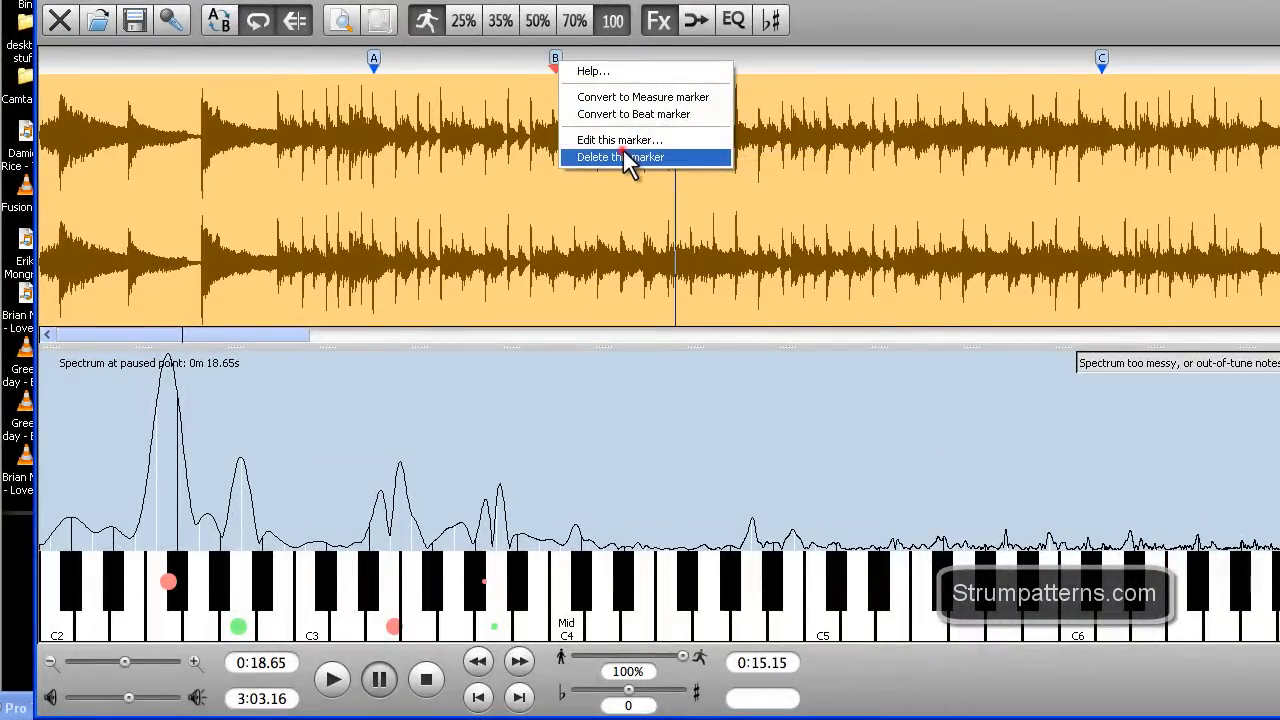
pyautogui.click(626, 156)
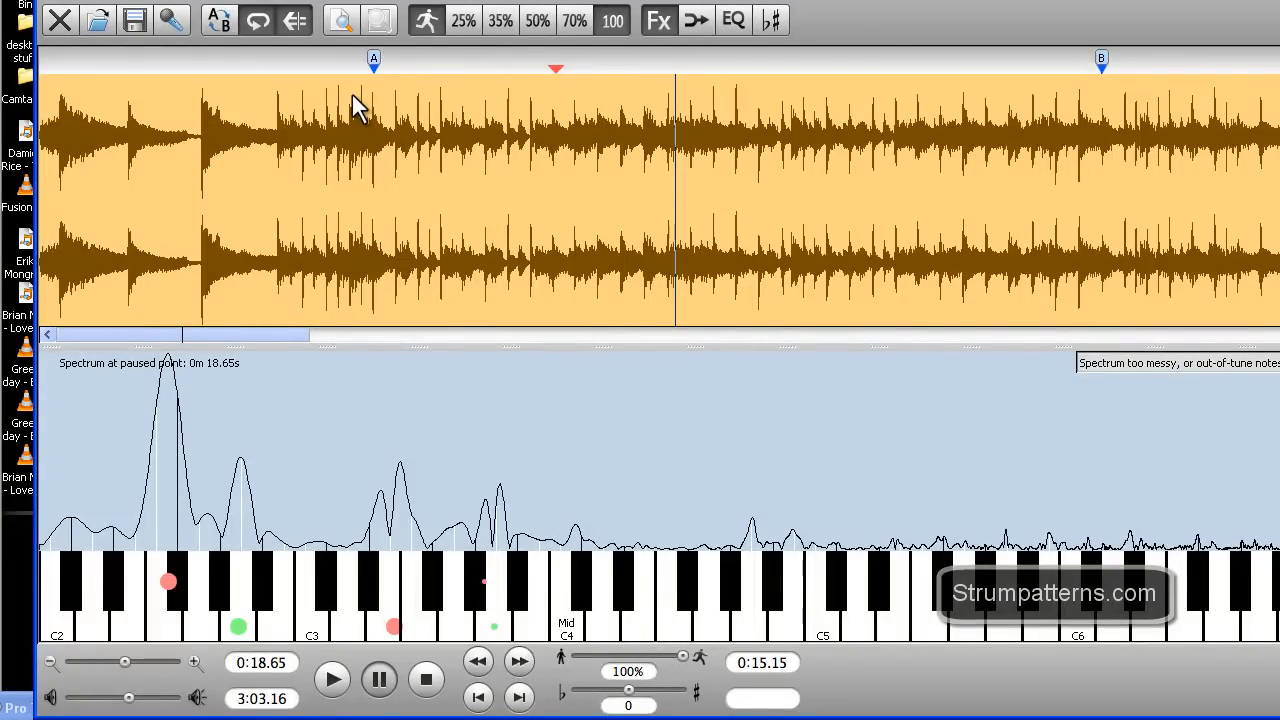
pyautogui.moveTo(340, 38)
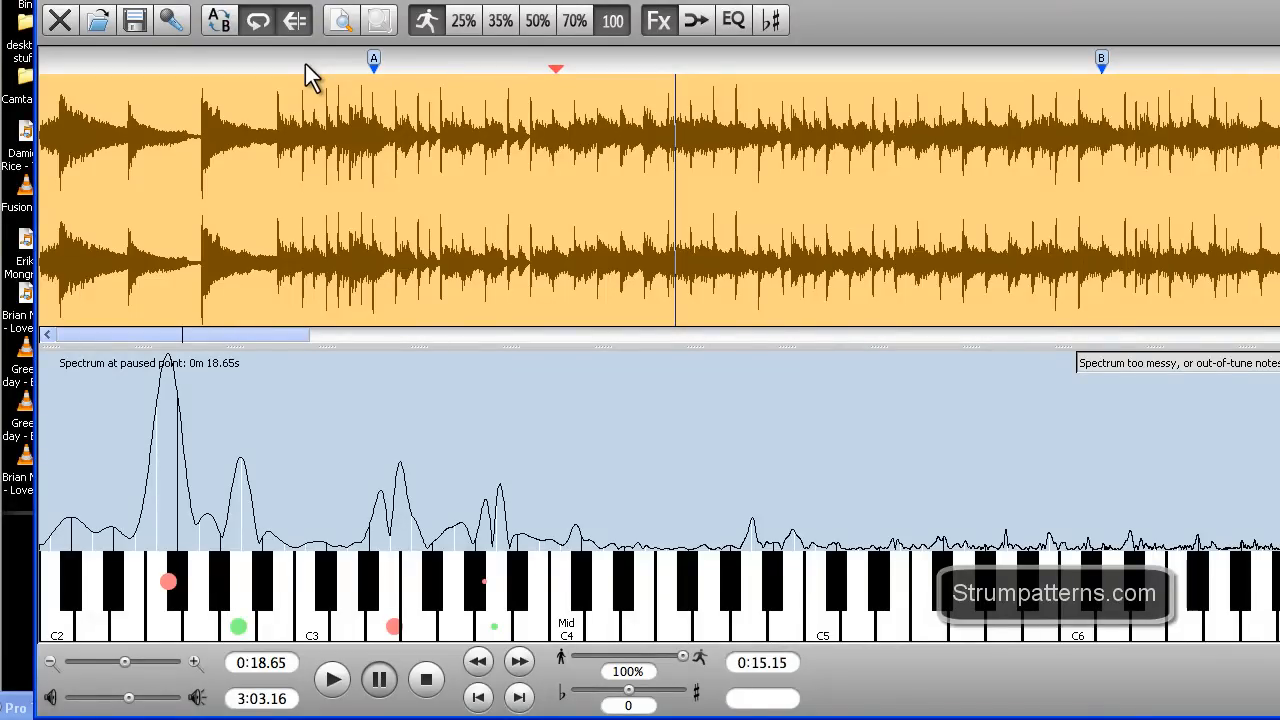
pyautogui.moveTo(318, 108)
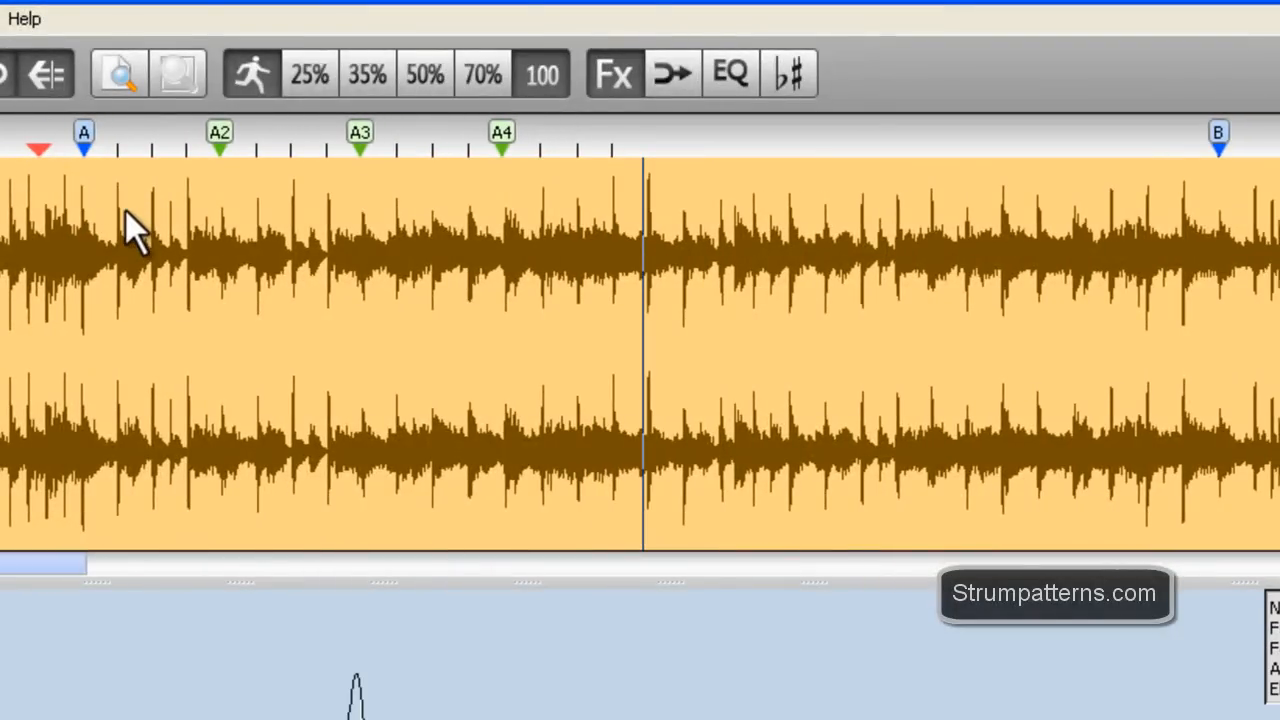
pyautogui.moveTo(128, 198)
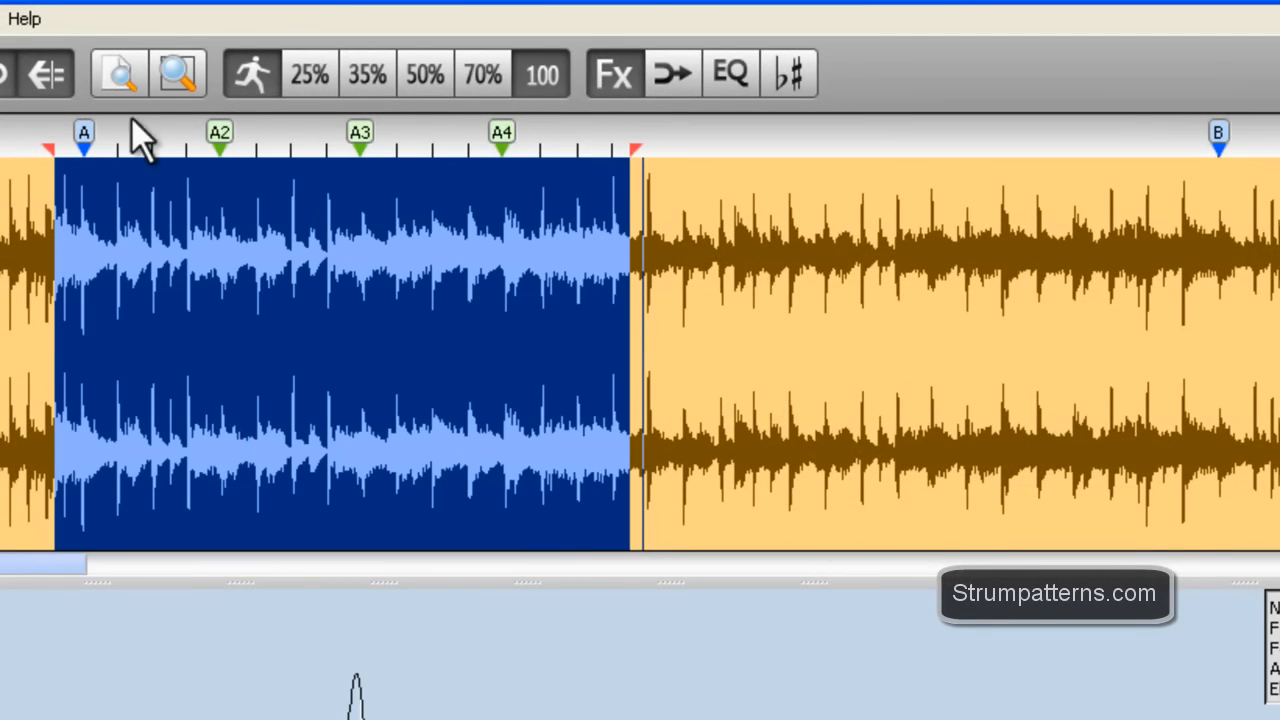
# - Compute the average tempo over the 16 selected markers (91.0 bpm) and dismiss the report
pyautogui.click(416, 130)
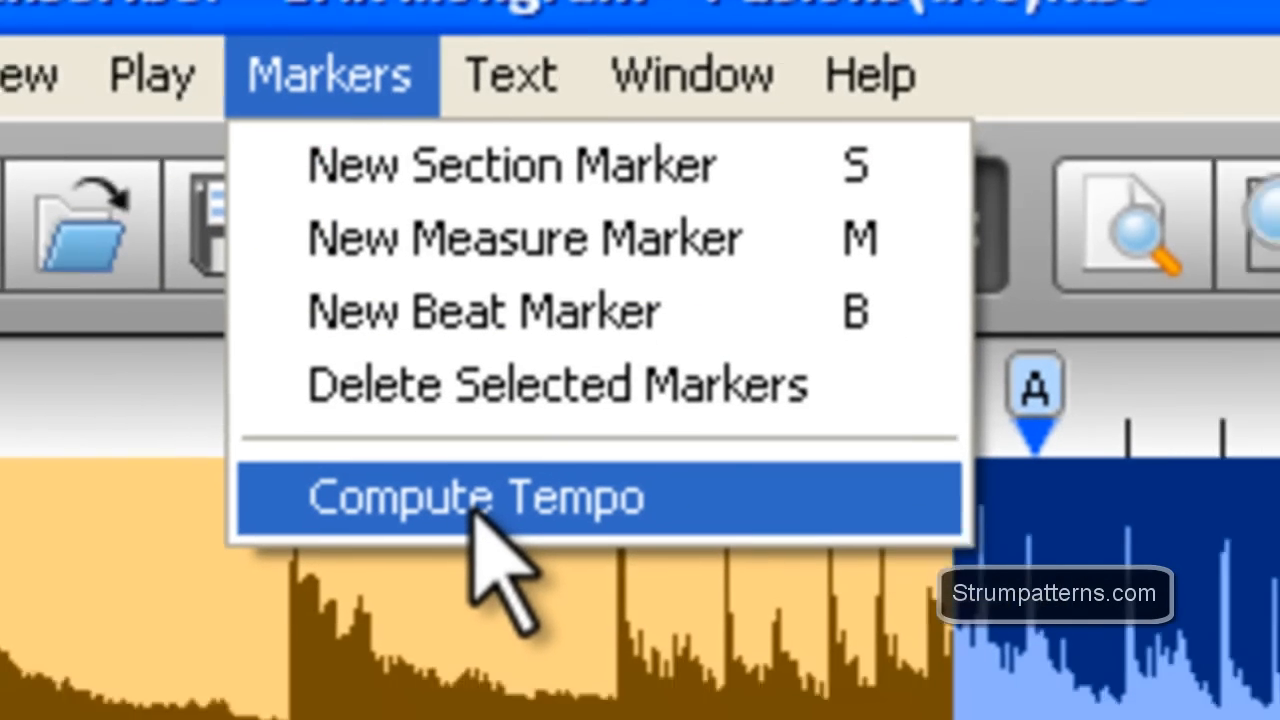
pyautogui.click(458, 500)
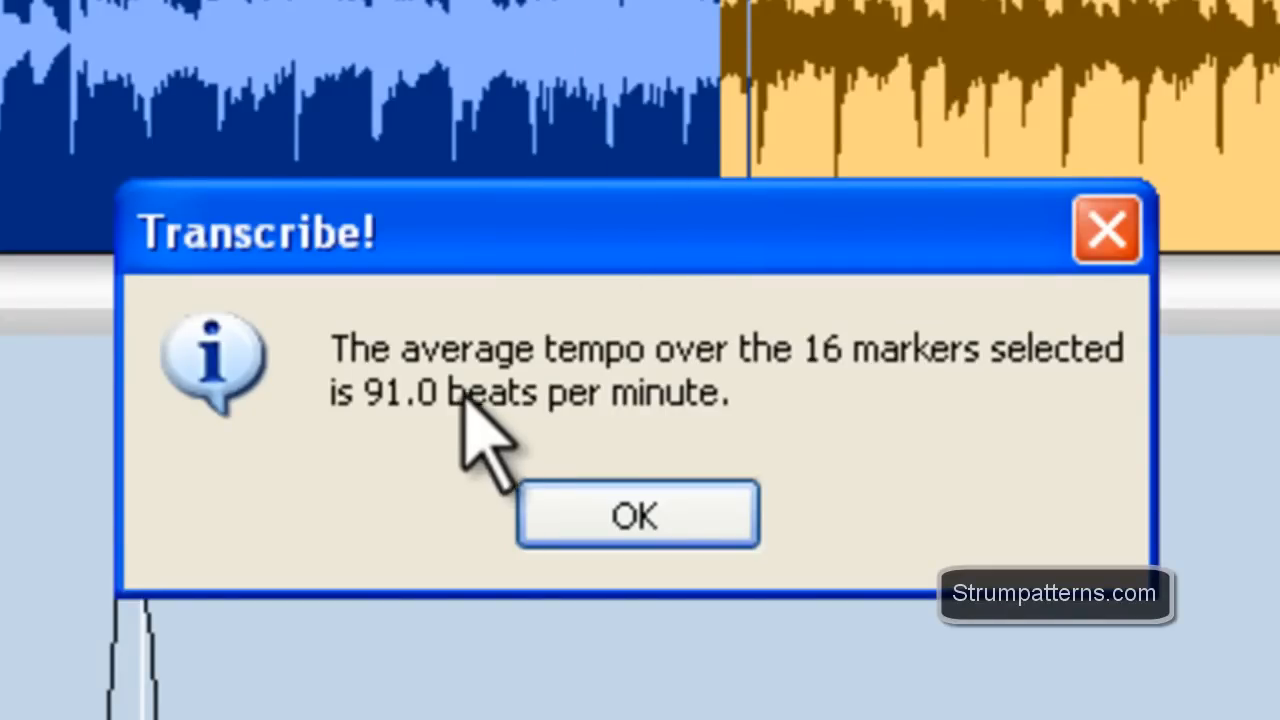
pyautogui.moveTo(396, 464)
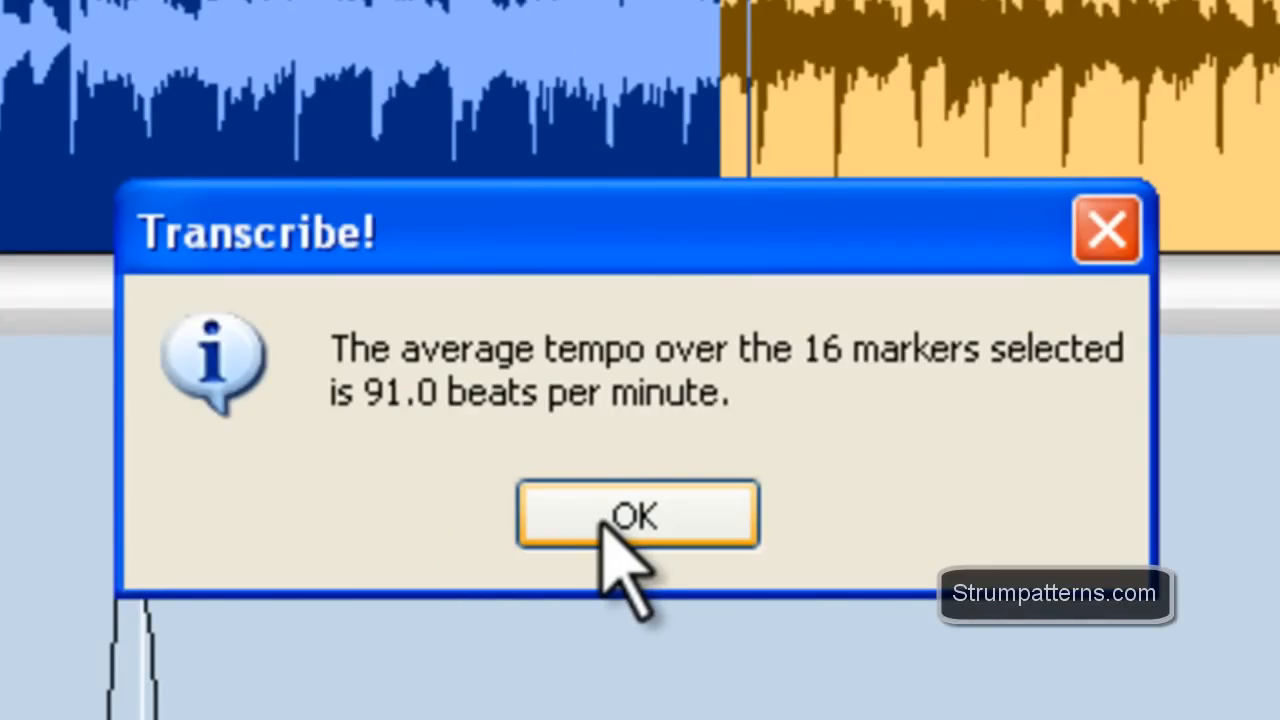
pyautogui.click(638, 512)
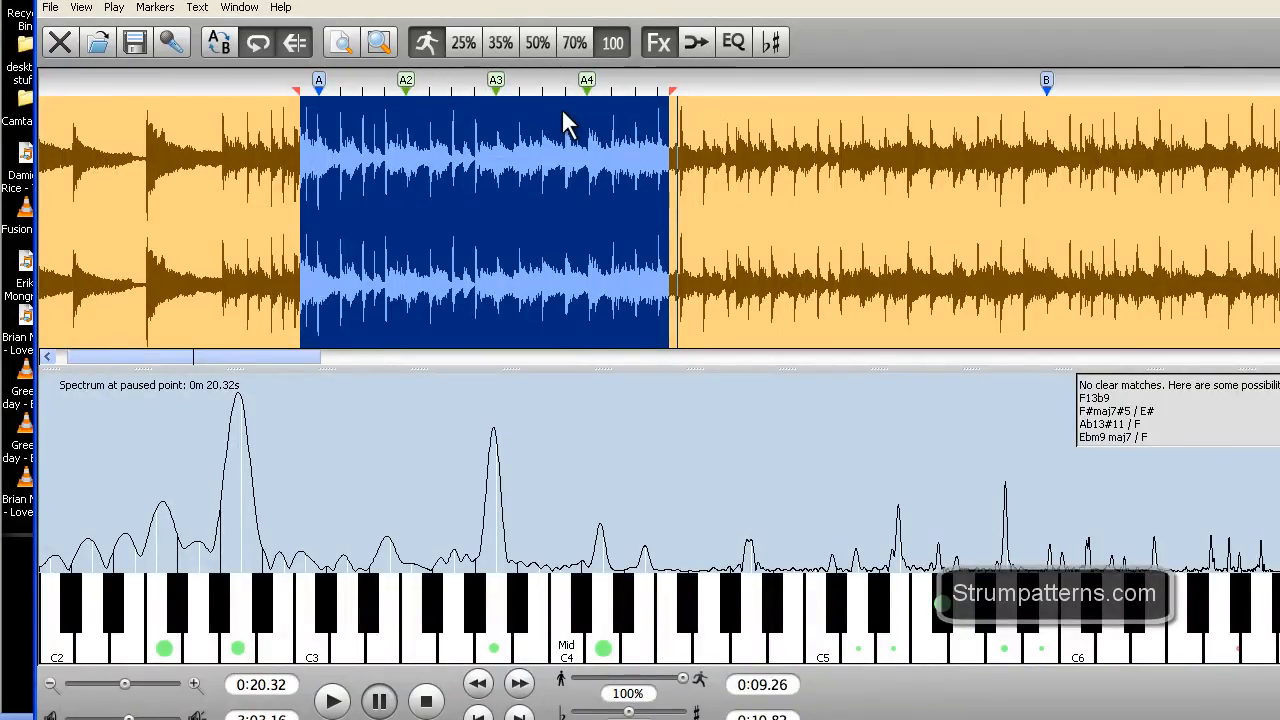
pyautogui.moveTo(582, 42)
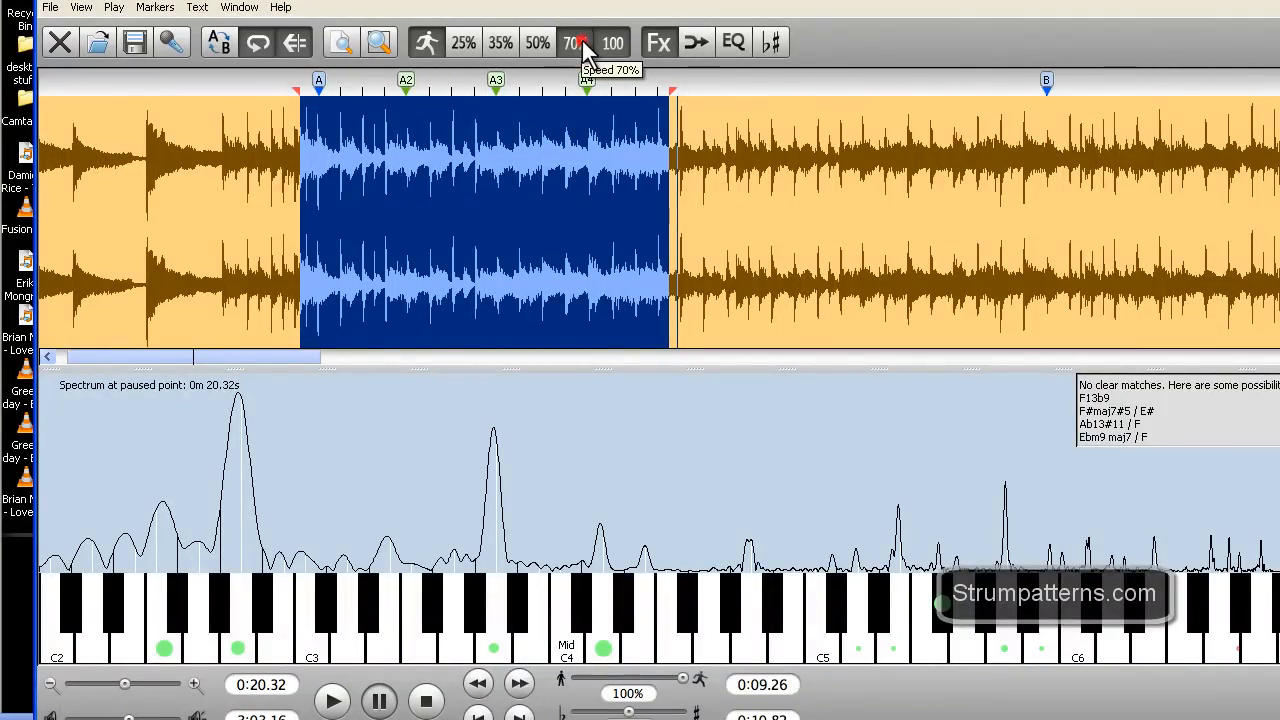
# - At the 70% speed preset, recompute the tempo (63.7 bpm) and close the report
pyautogui.click(576, 42)
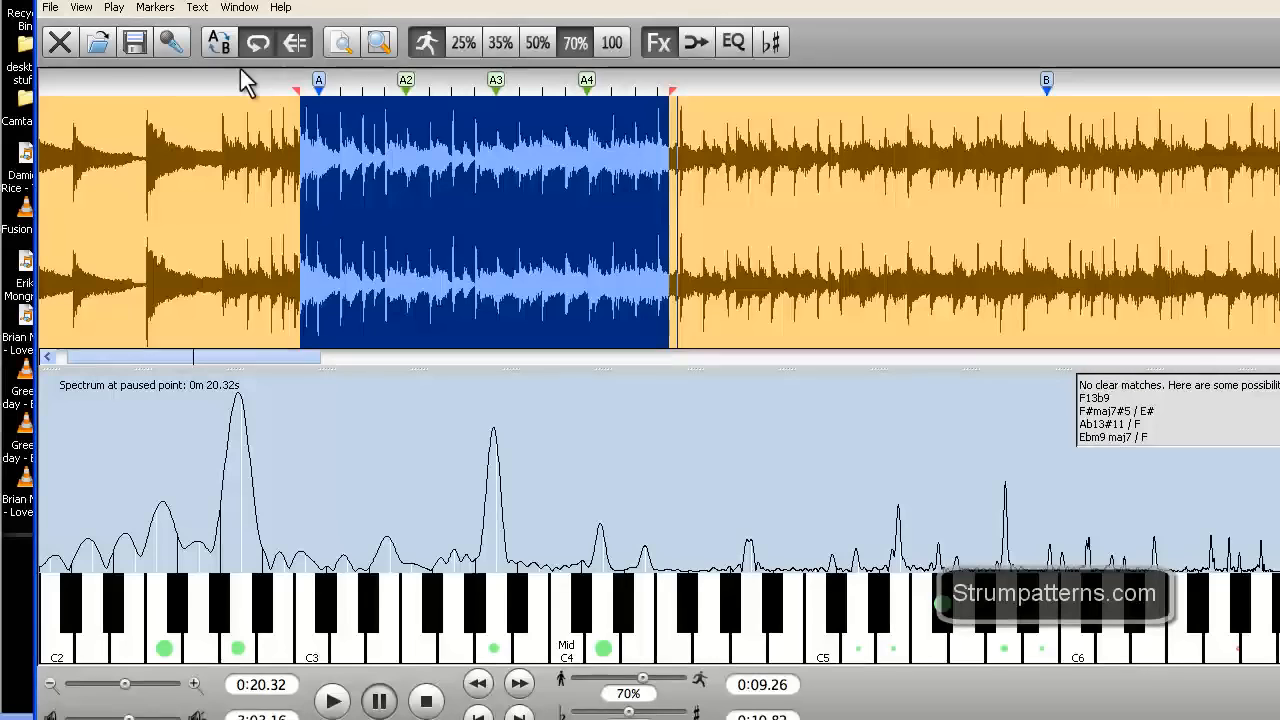
pyautogui.click(156, 8)
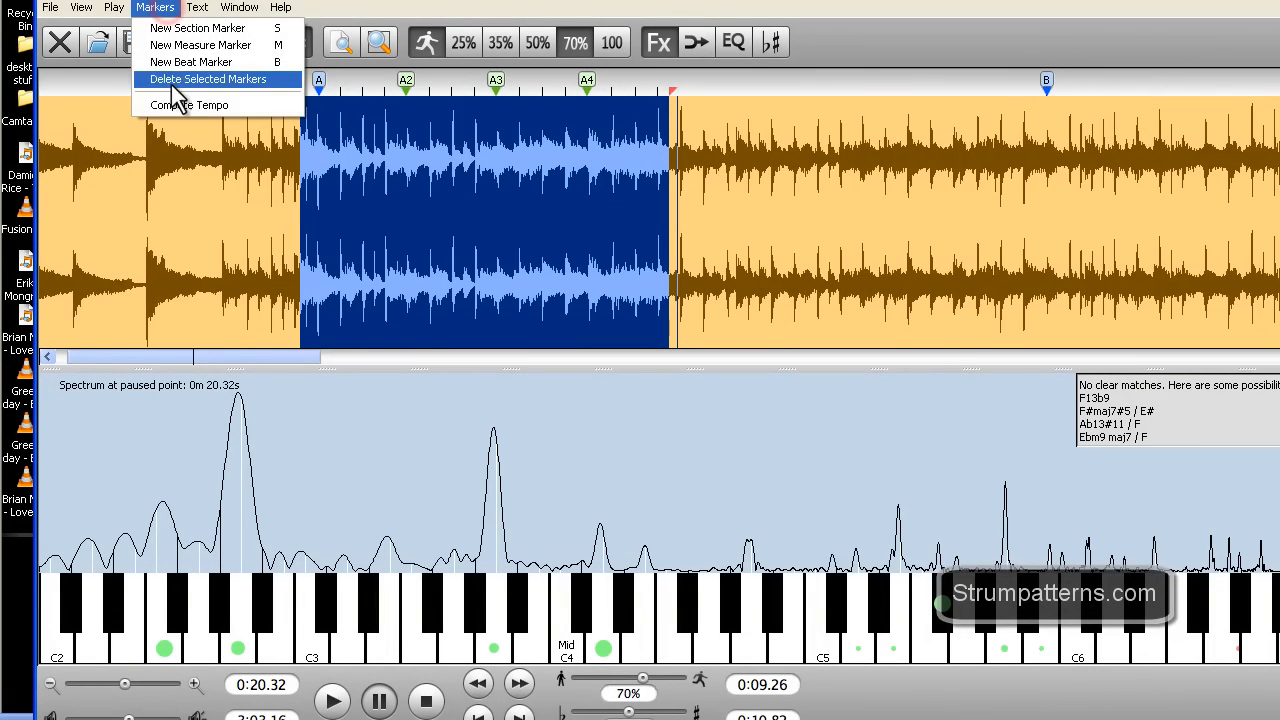
pyautogui.click(188, 104)
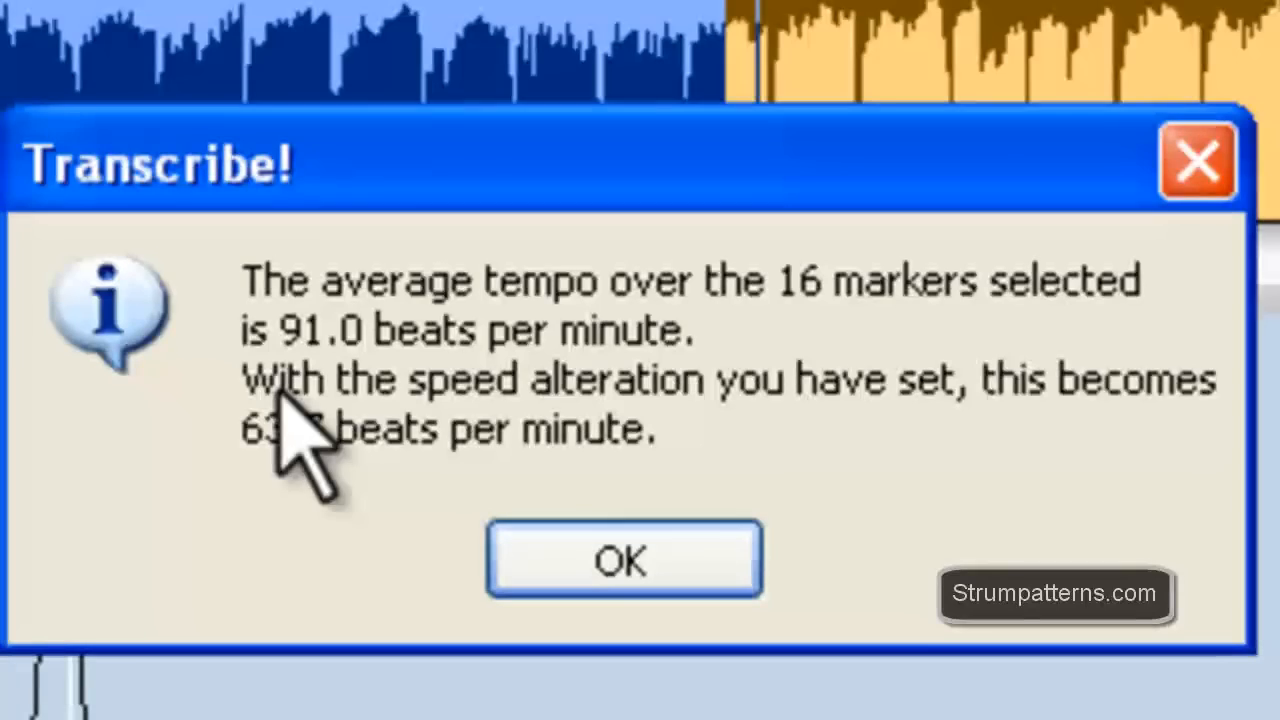
pyautogui.click(624, 560)
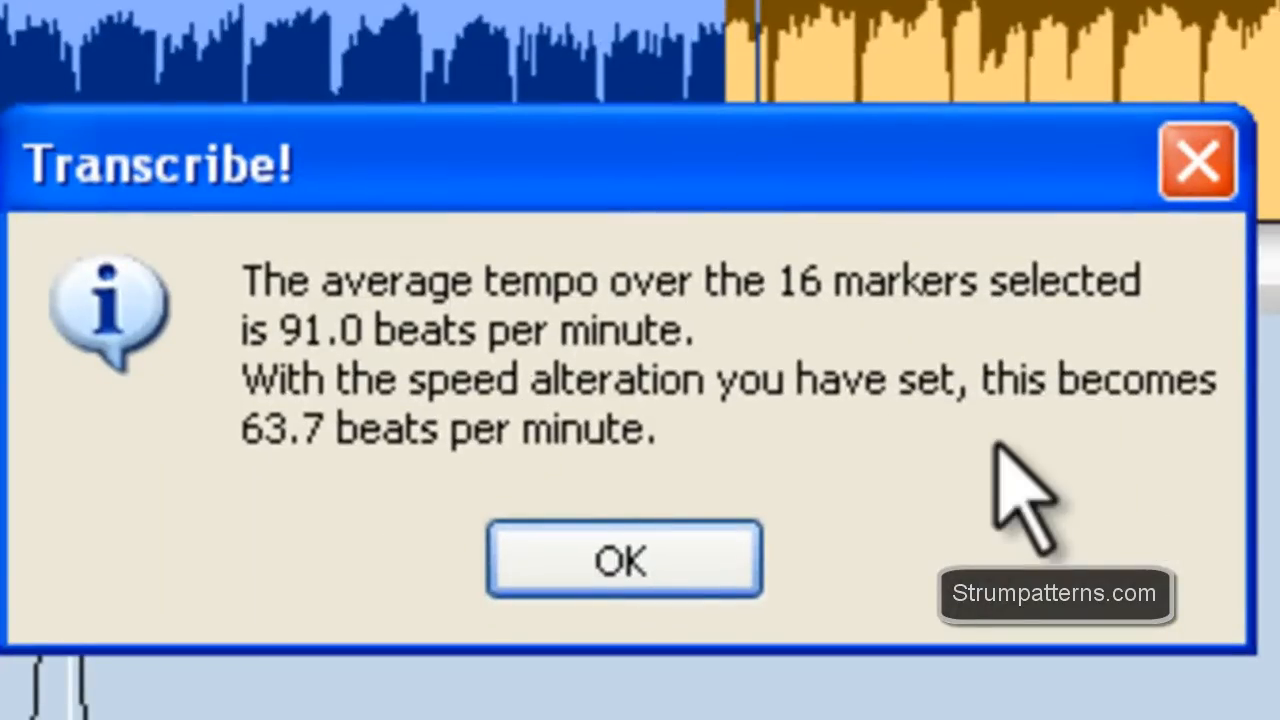
pyautogui.moveTo(306, 490)
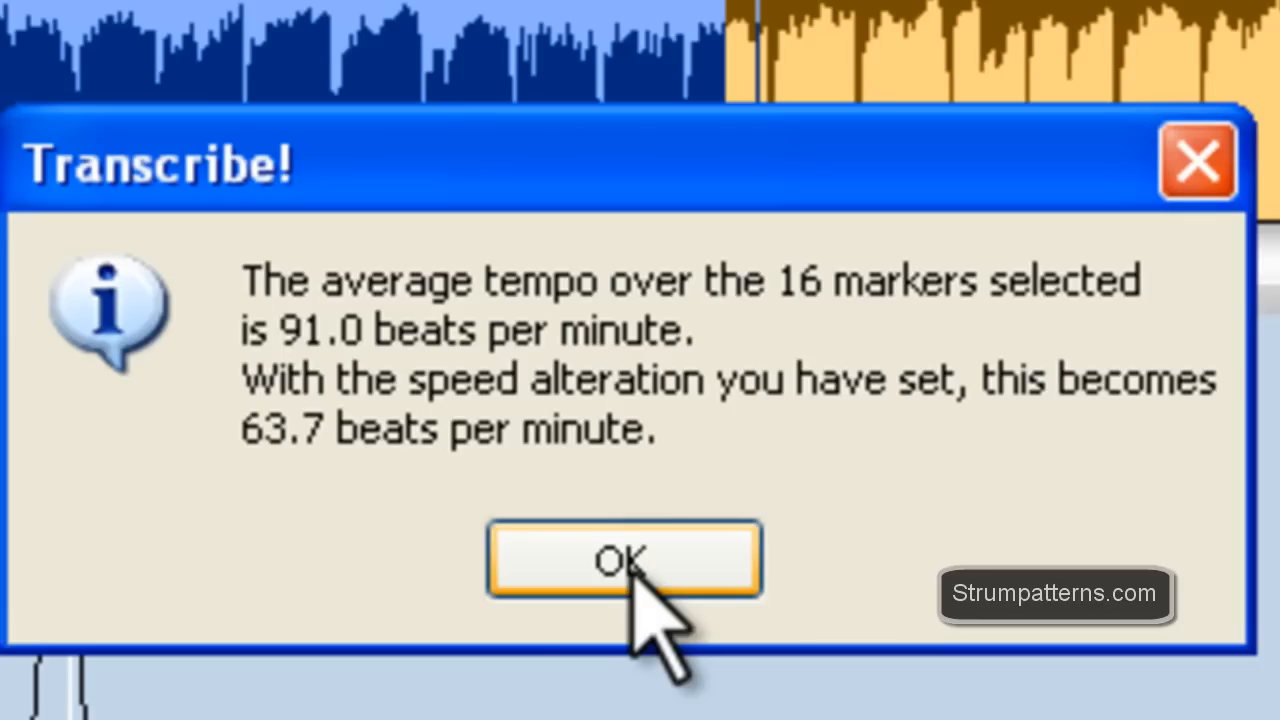
pyautogui.moveTo(296, 520)
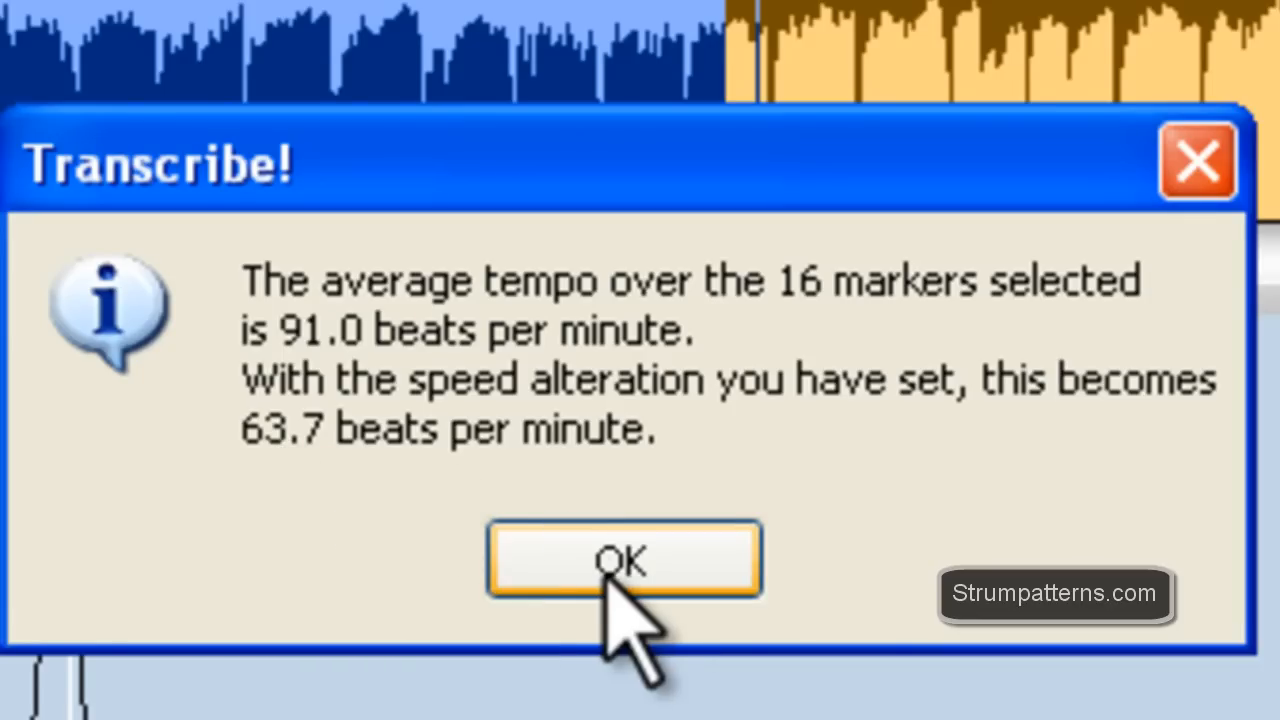
pyautogui.click(624, 560)
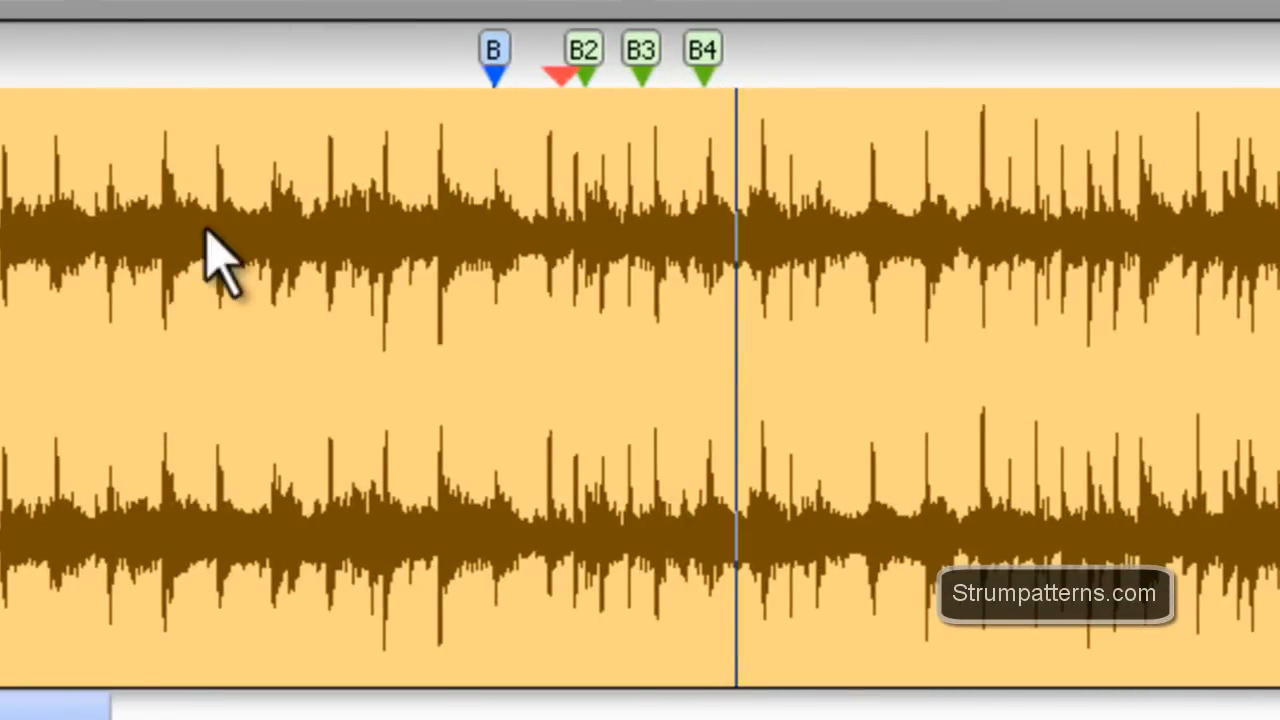
pyautogui.moveTo(612, 78)
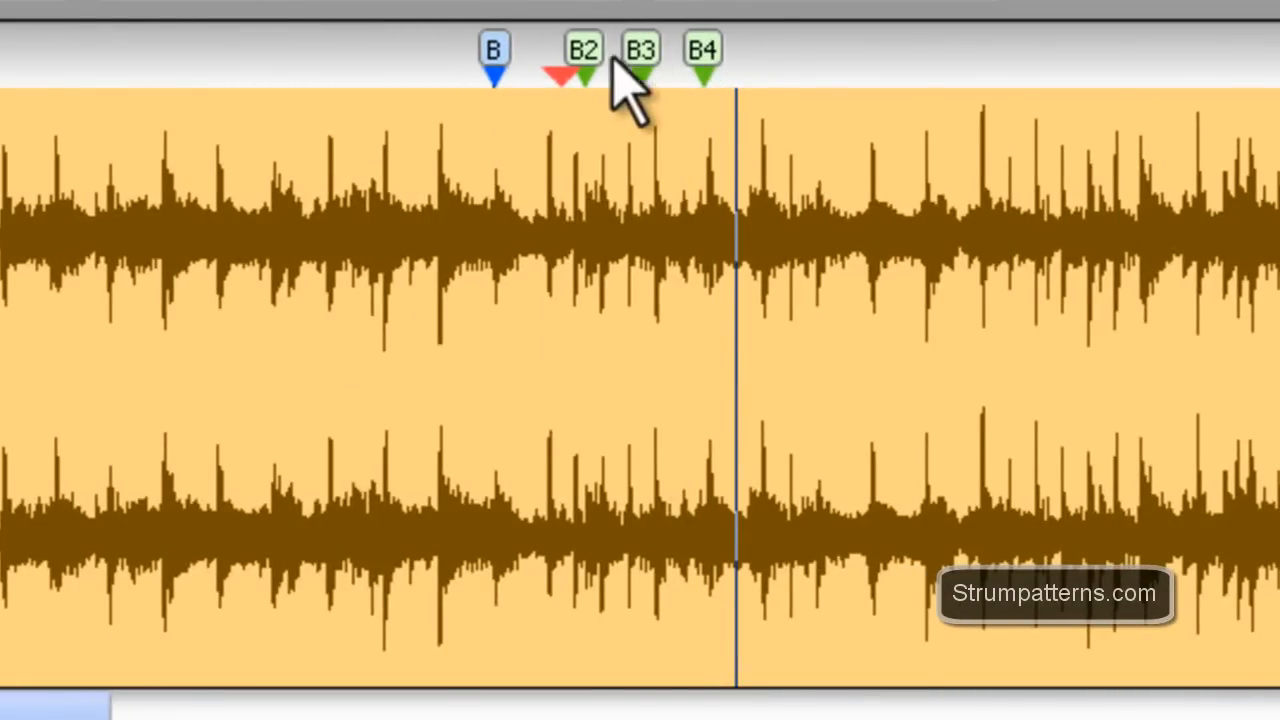